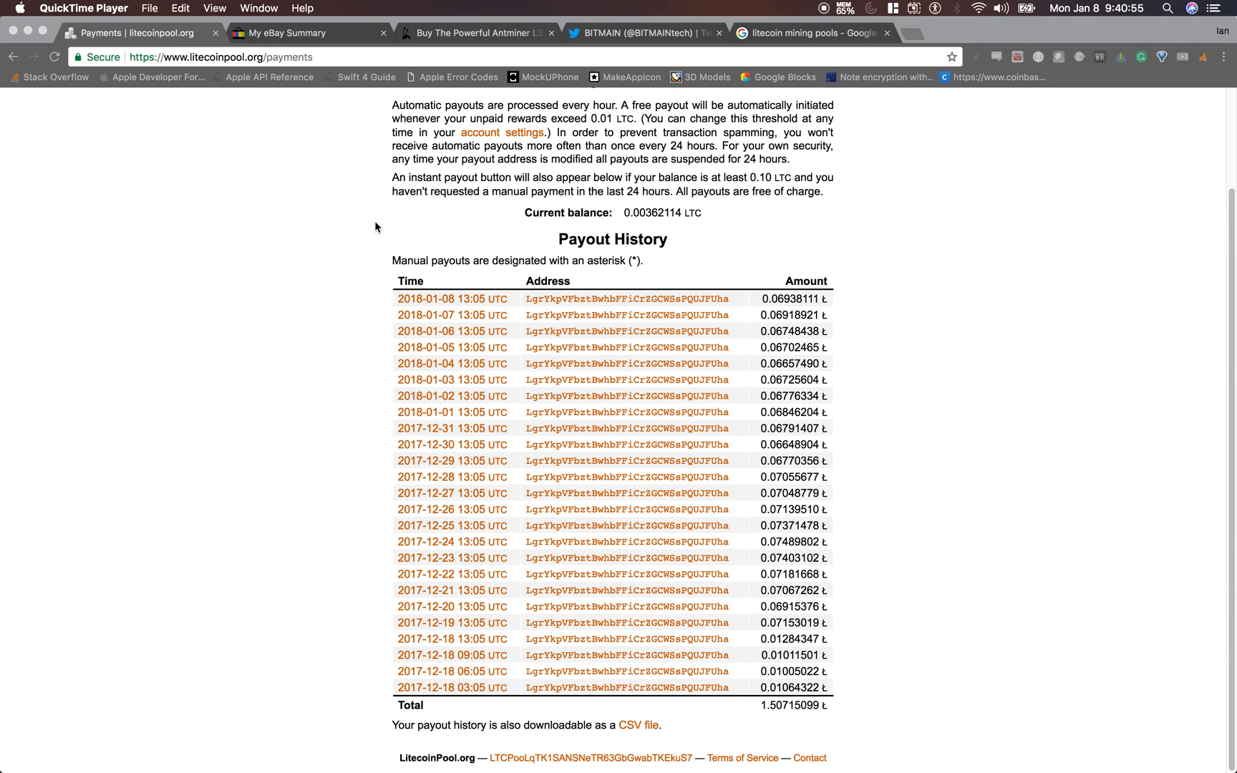
pyautogui.moveTo(416, 295)
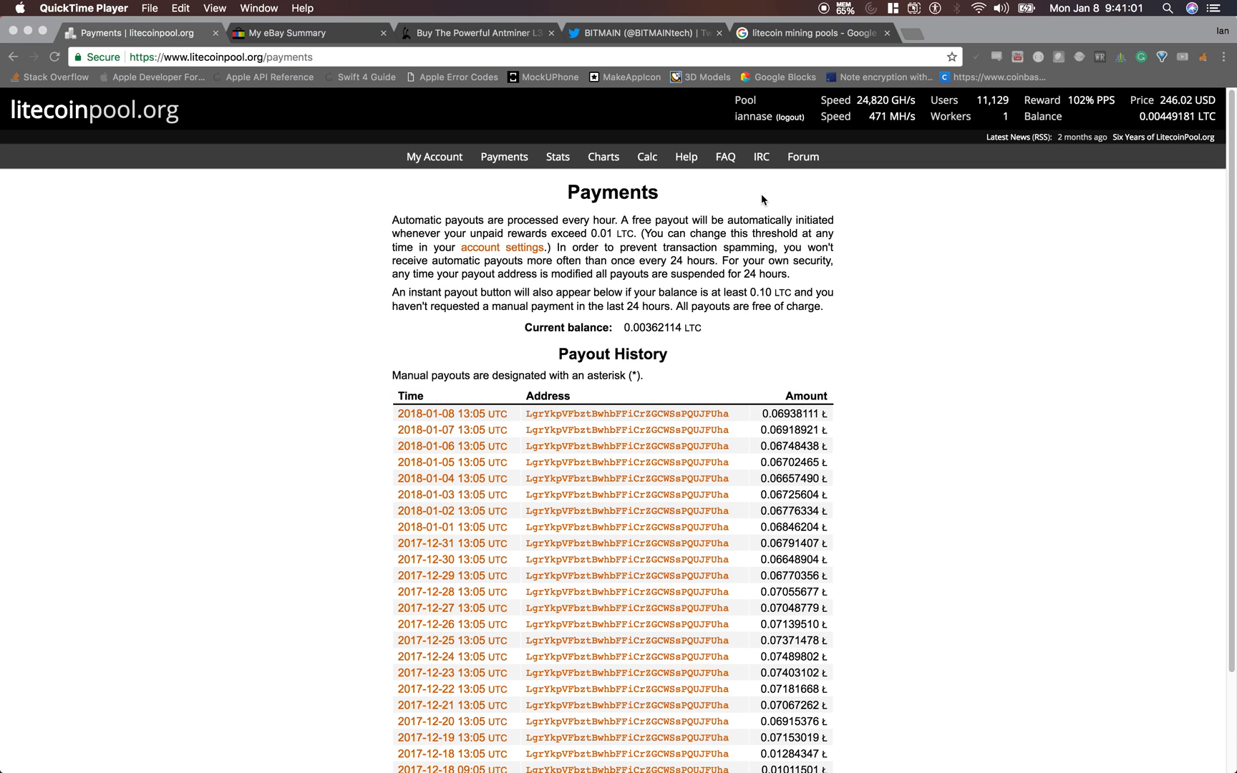
pyautogui.moveTo(597, 261)
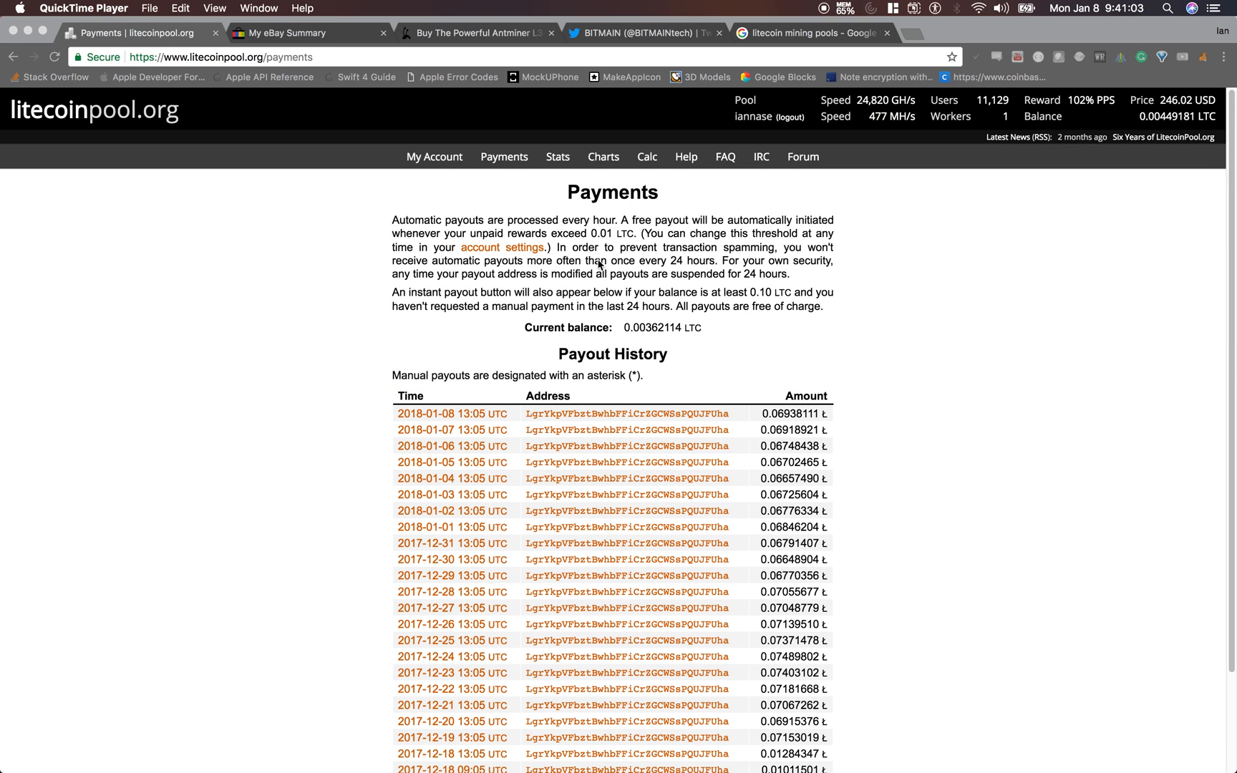
pyautogui.moveTo(637, 301)
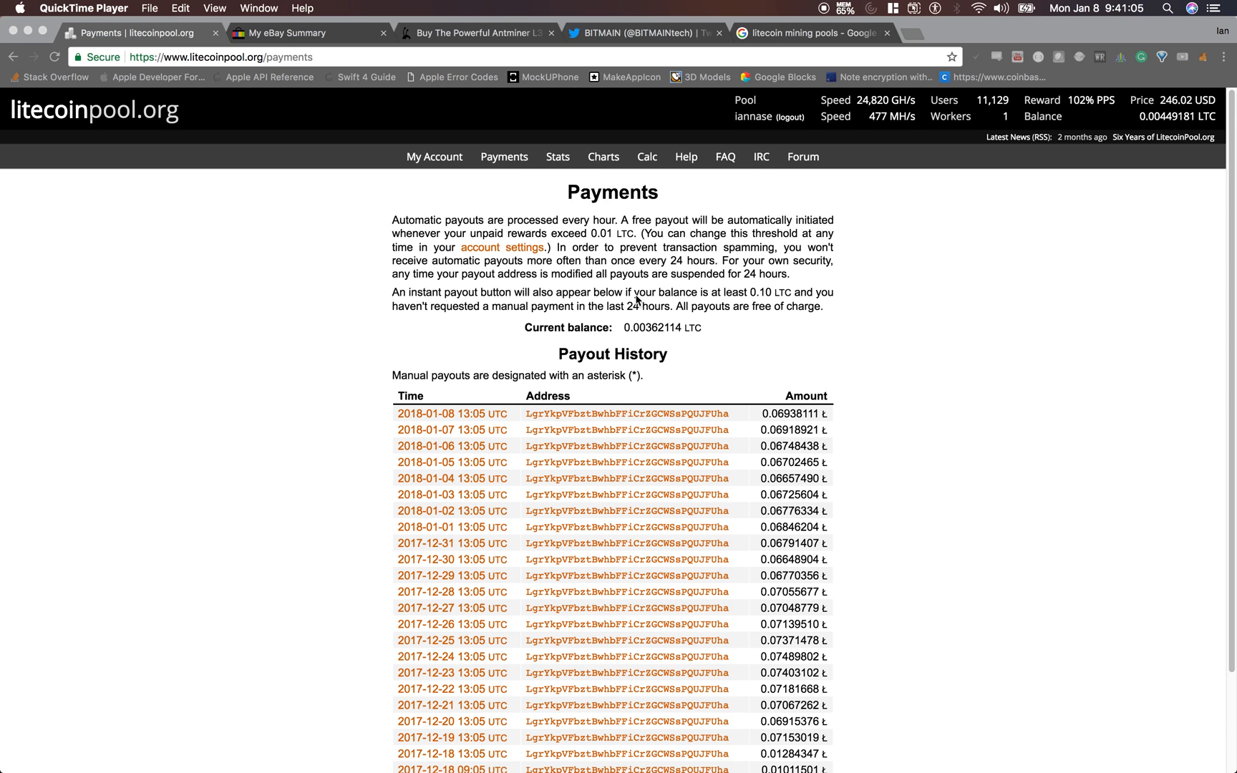
# - Review the Antminer L3+ and power-supply orders in My eBay Summary, then open the Atom notes
pyautogui.scroll(-3)
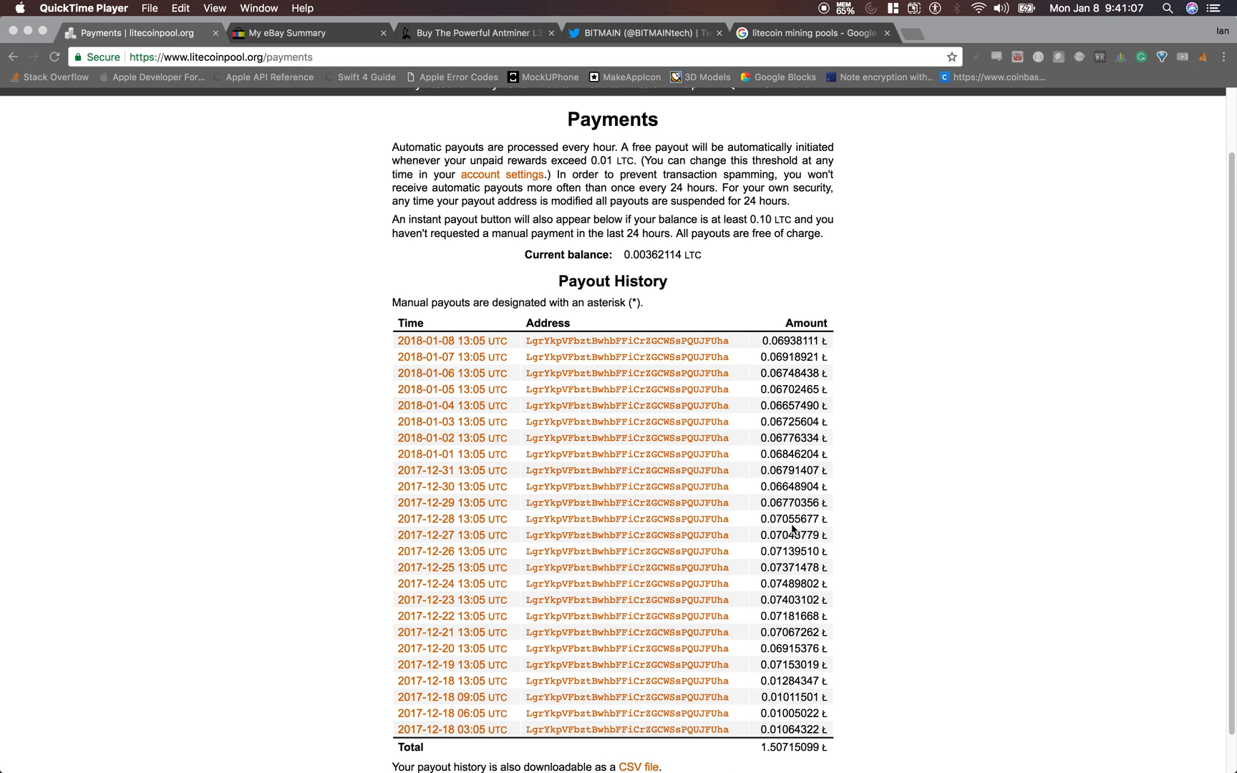
pyautogui.moveTo(775, 669)
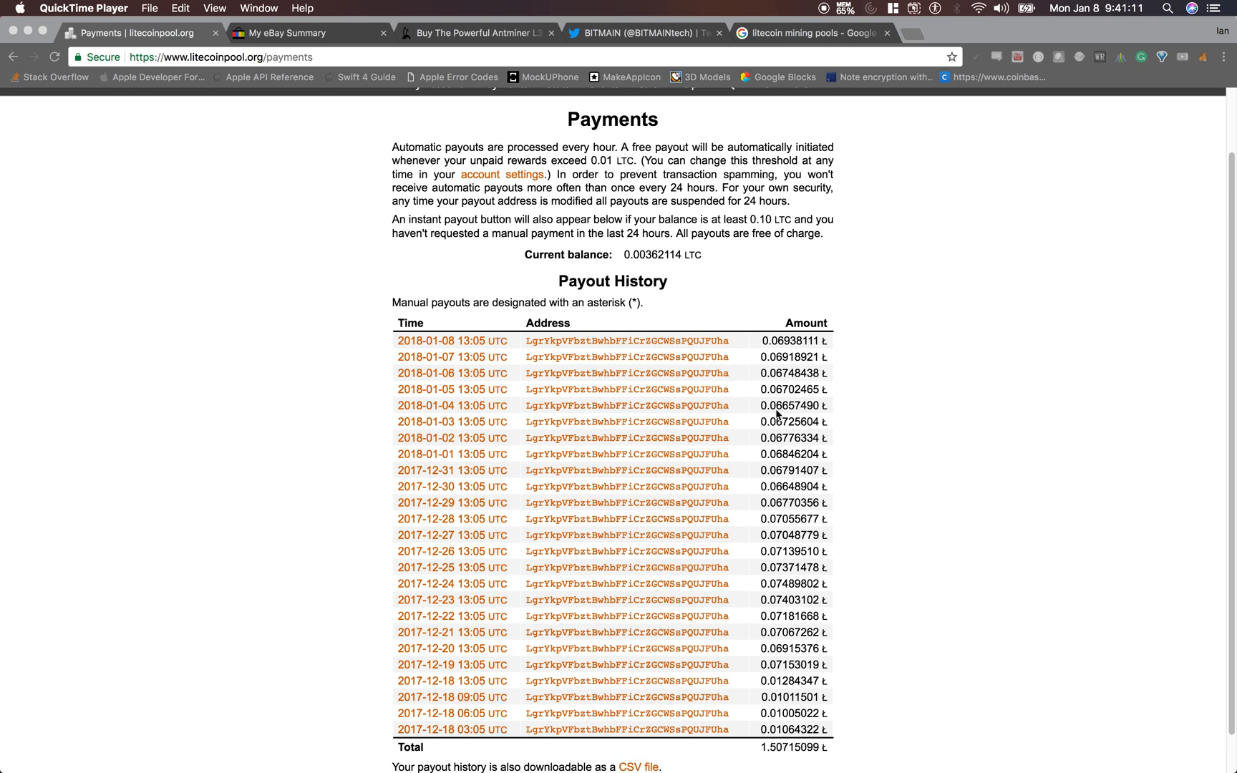
pyautogui.moveTo(752, 406)
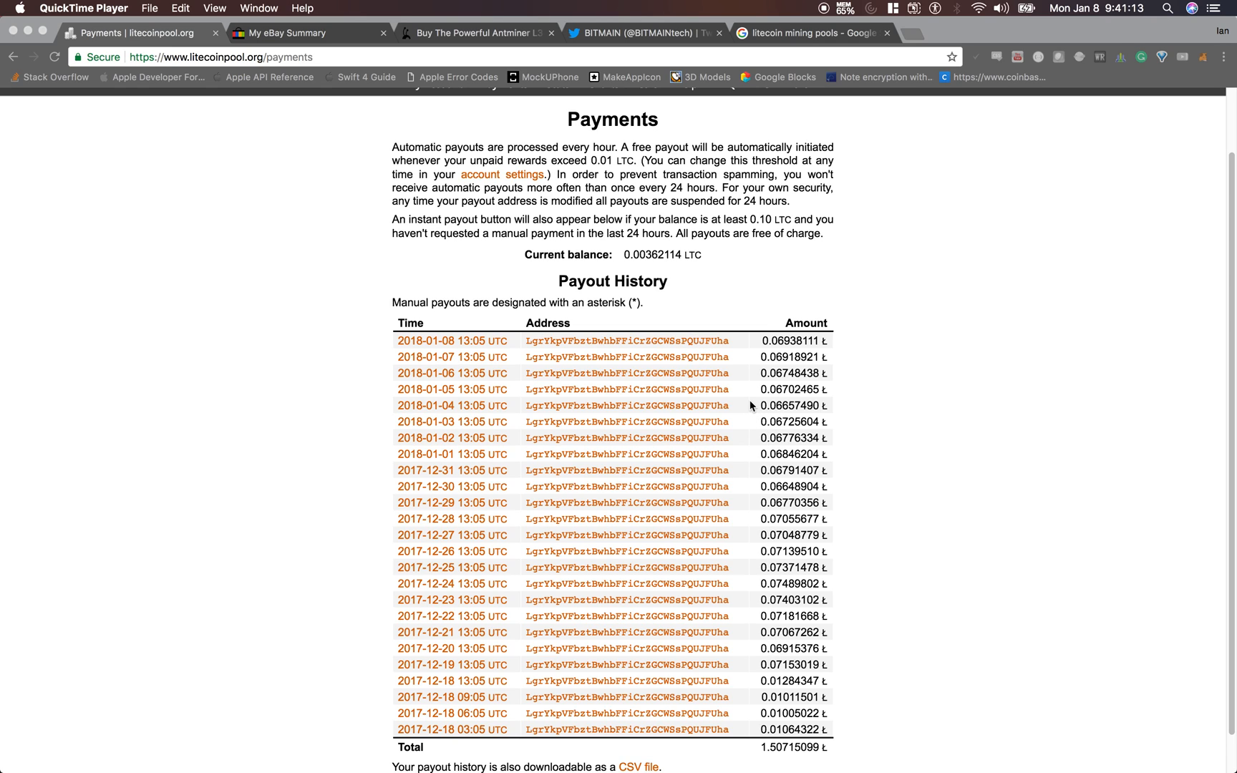
pyautogui.moveTo(797, 309)
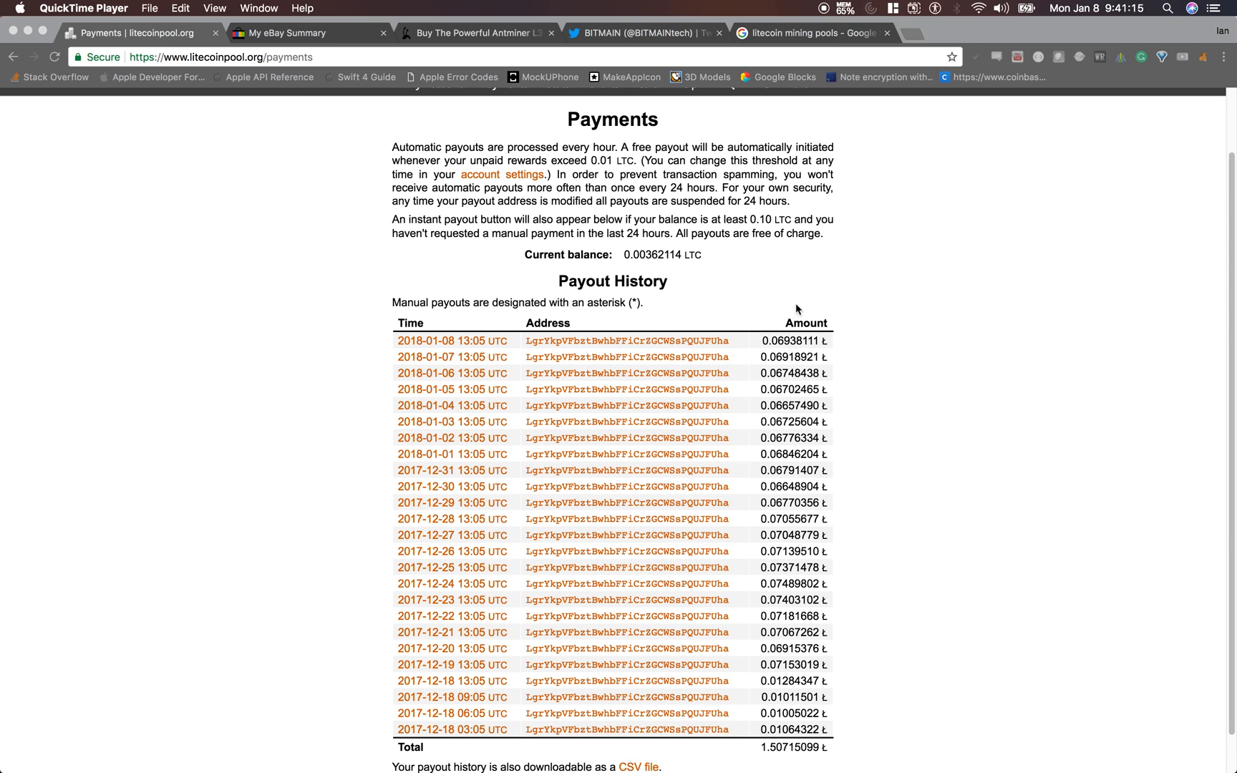
pyautogui.moveTo(812, 297)
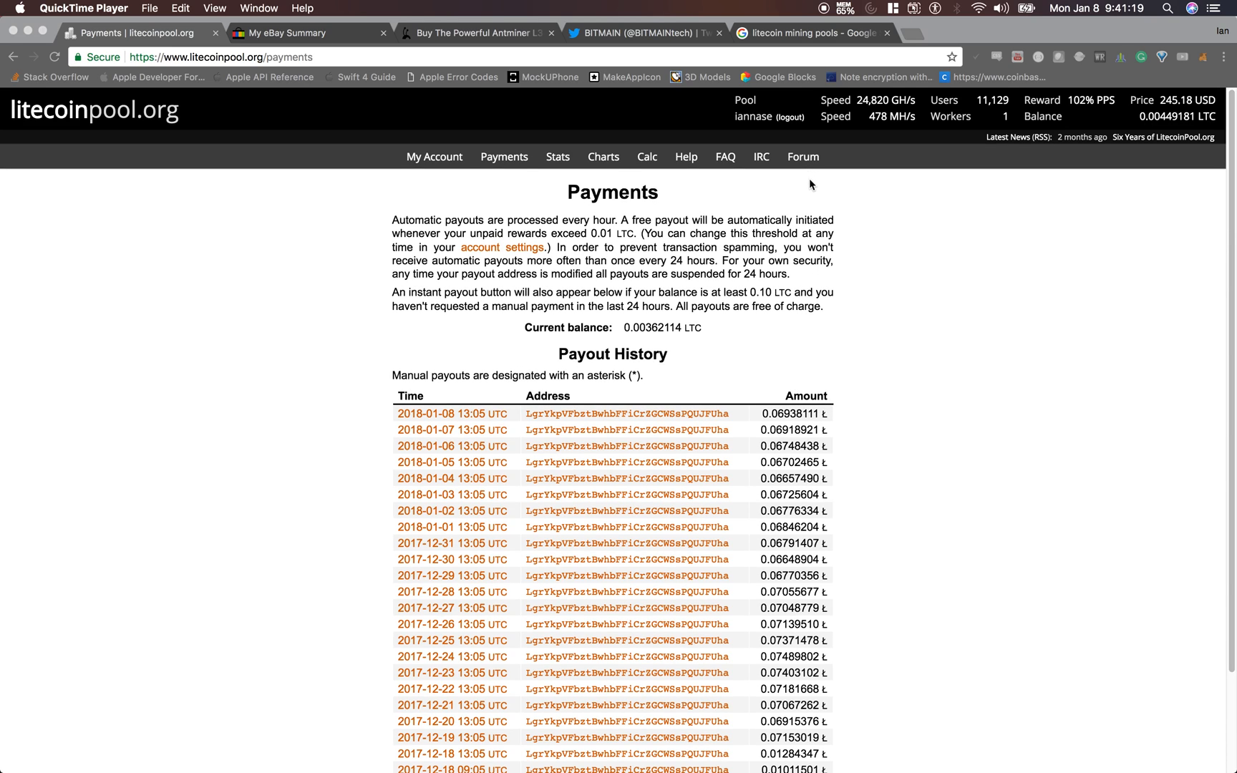
pyautogui.moveTo(882, 135)
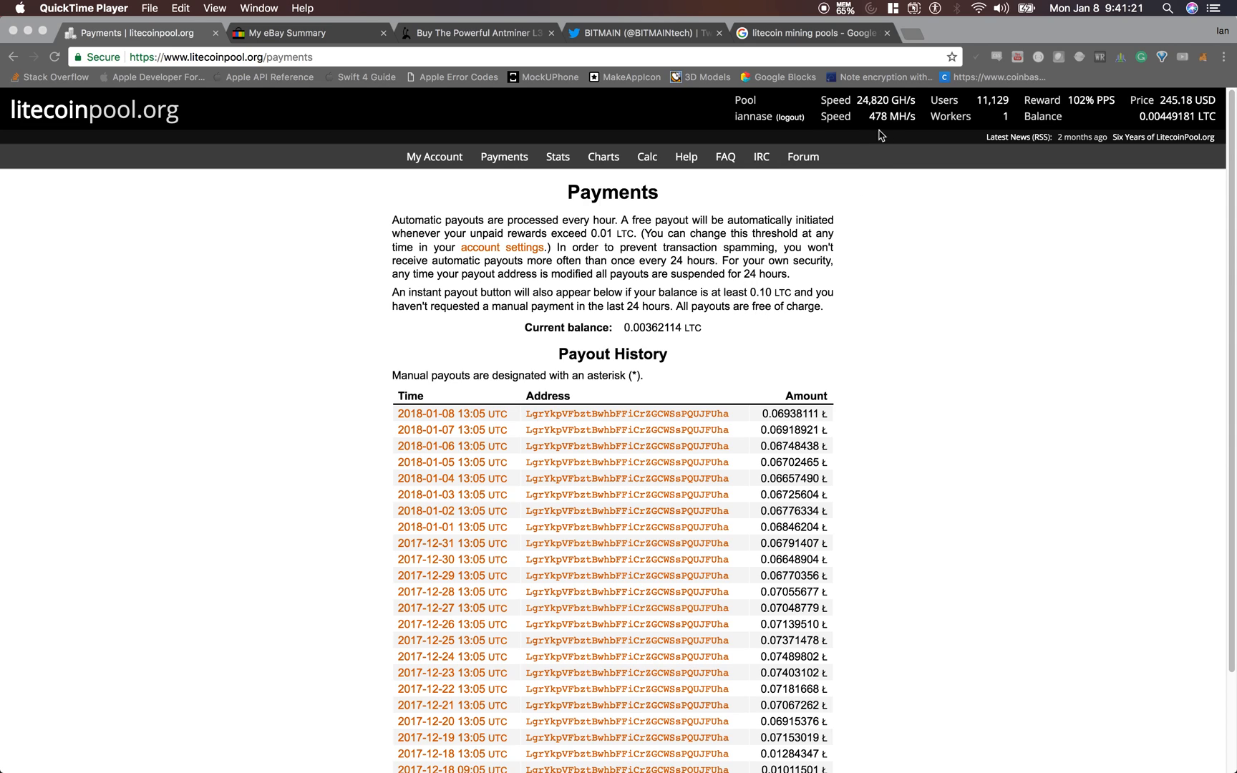
pyautogui.moveTo(890, 129)
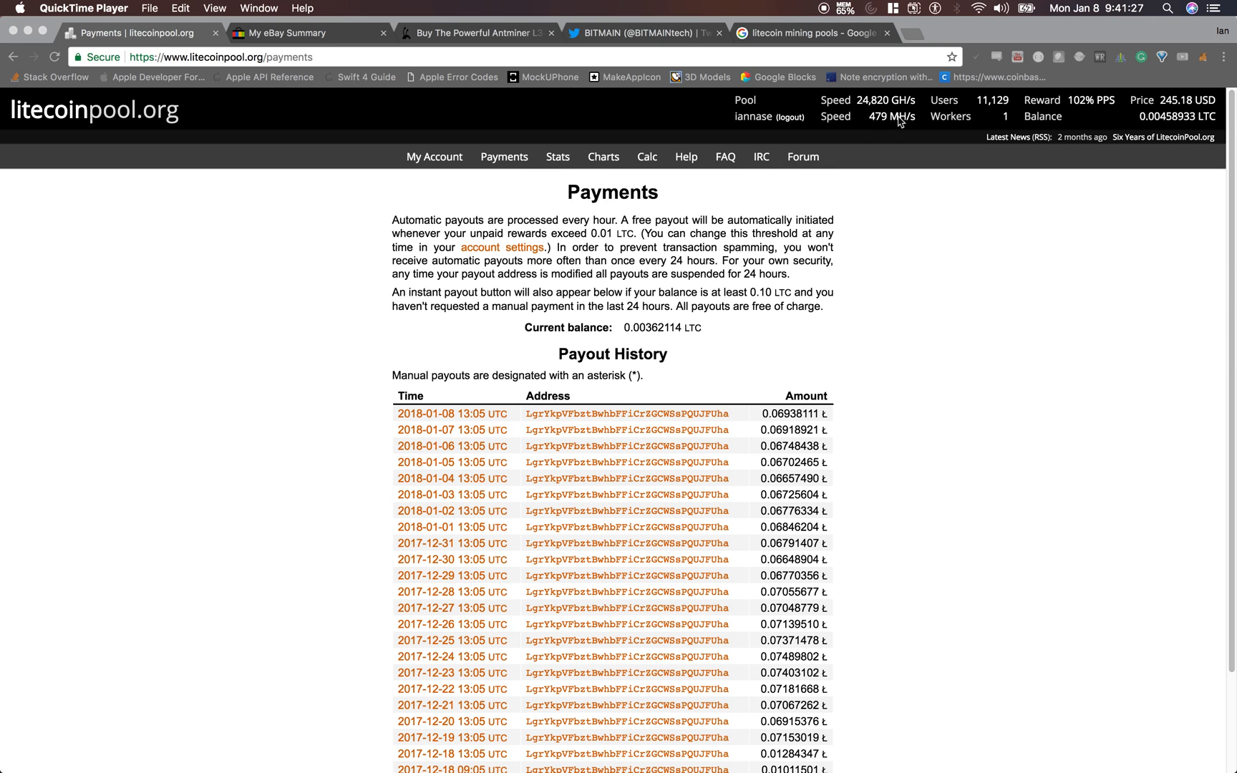
pyautogui.scroll(-3)
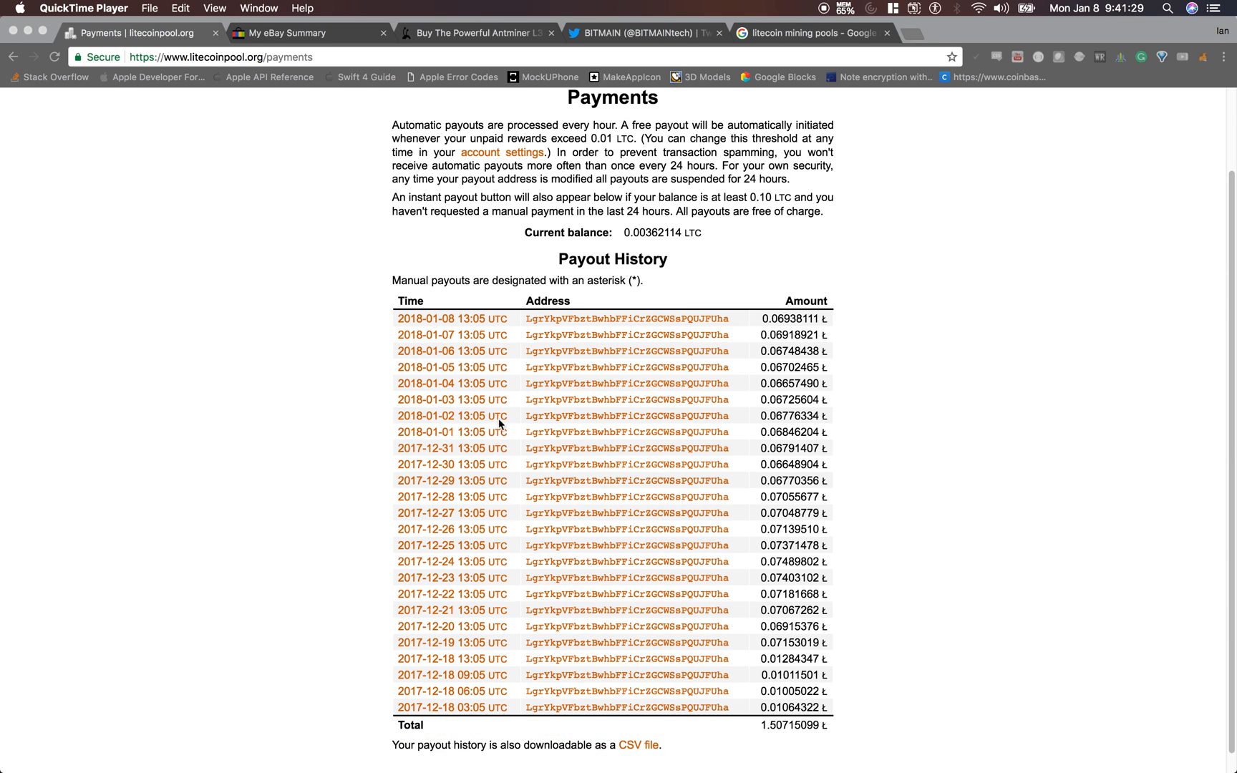
pyautogui.scroll(-3)
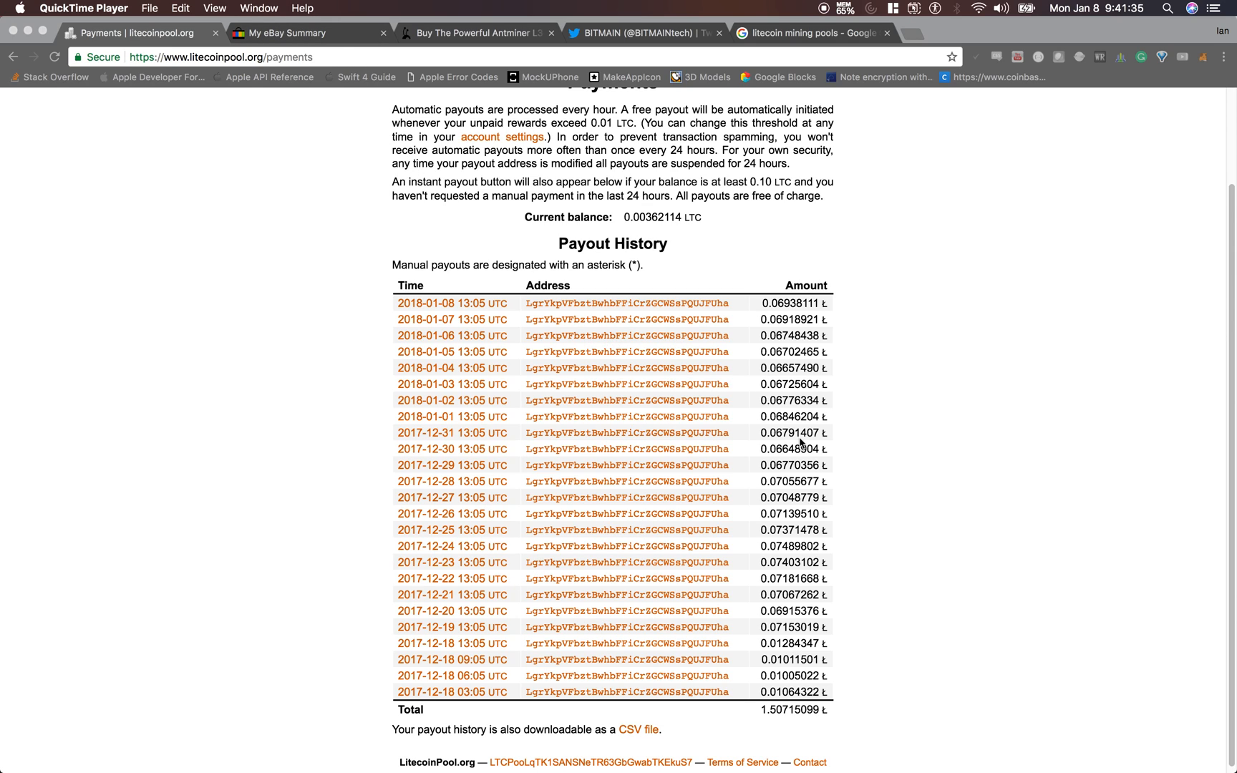
pyautogui.moveTo(1151, 368)
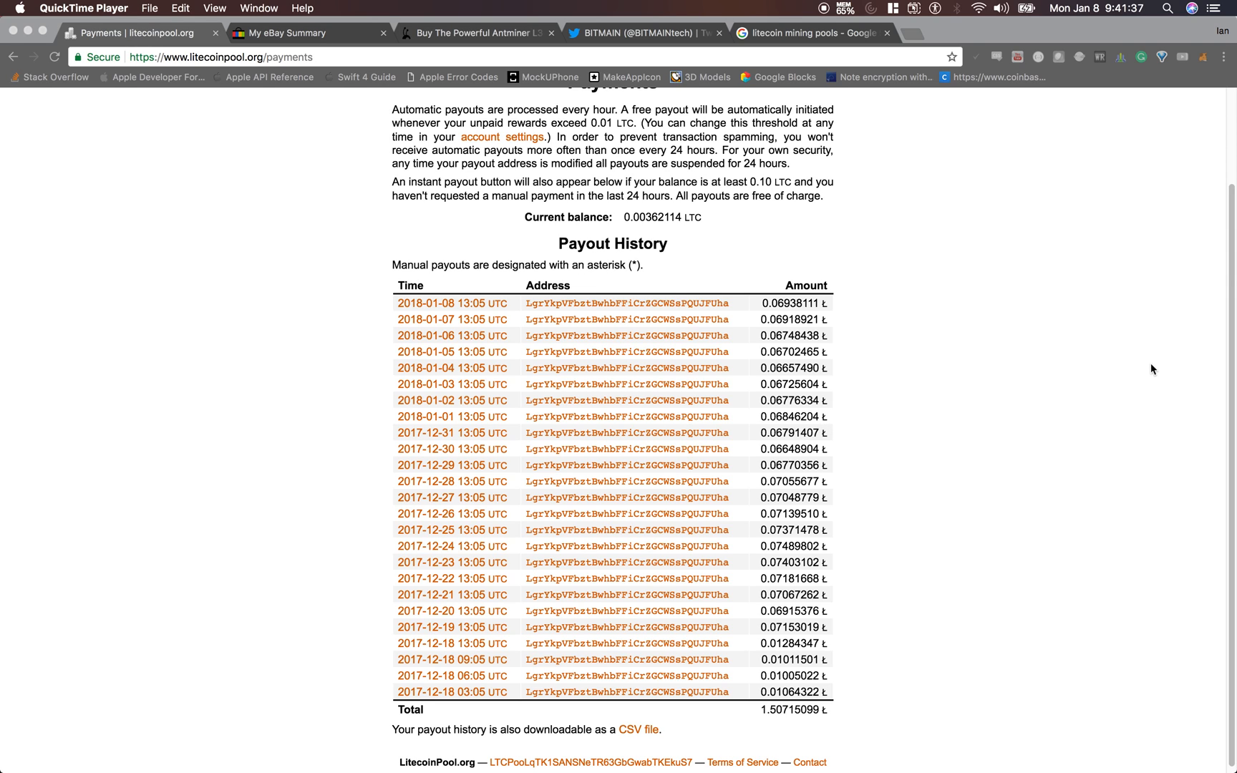
pyautogui.moveTo(428, 105)
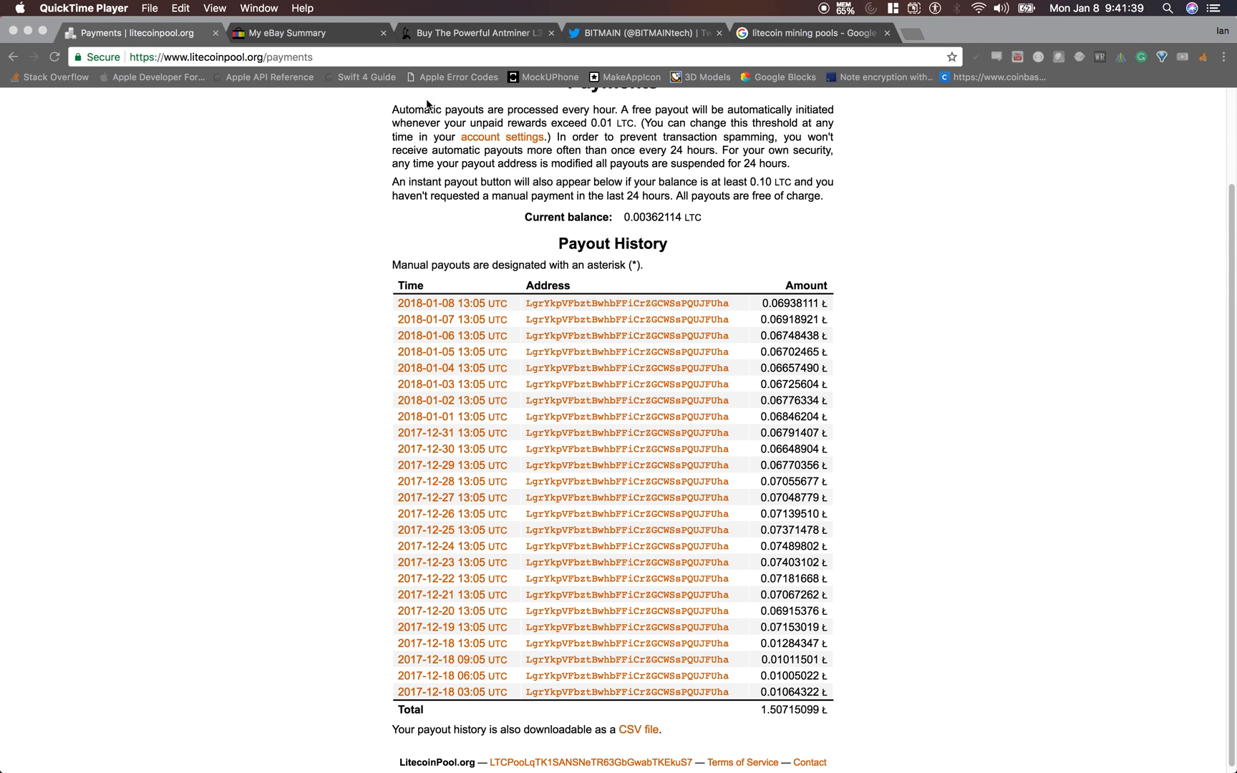
pyautogui.click(290, 33)
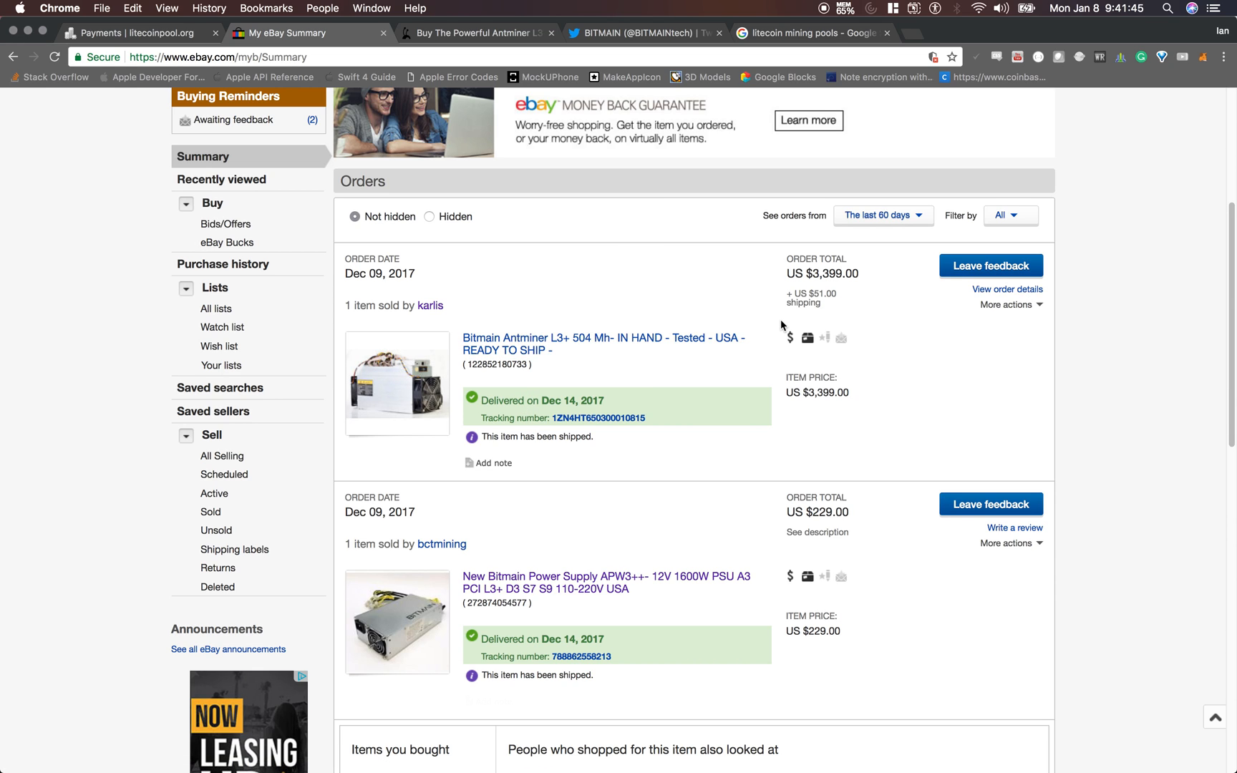
pyautogui.moveTo(674, 348)
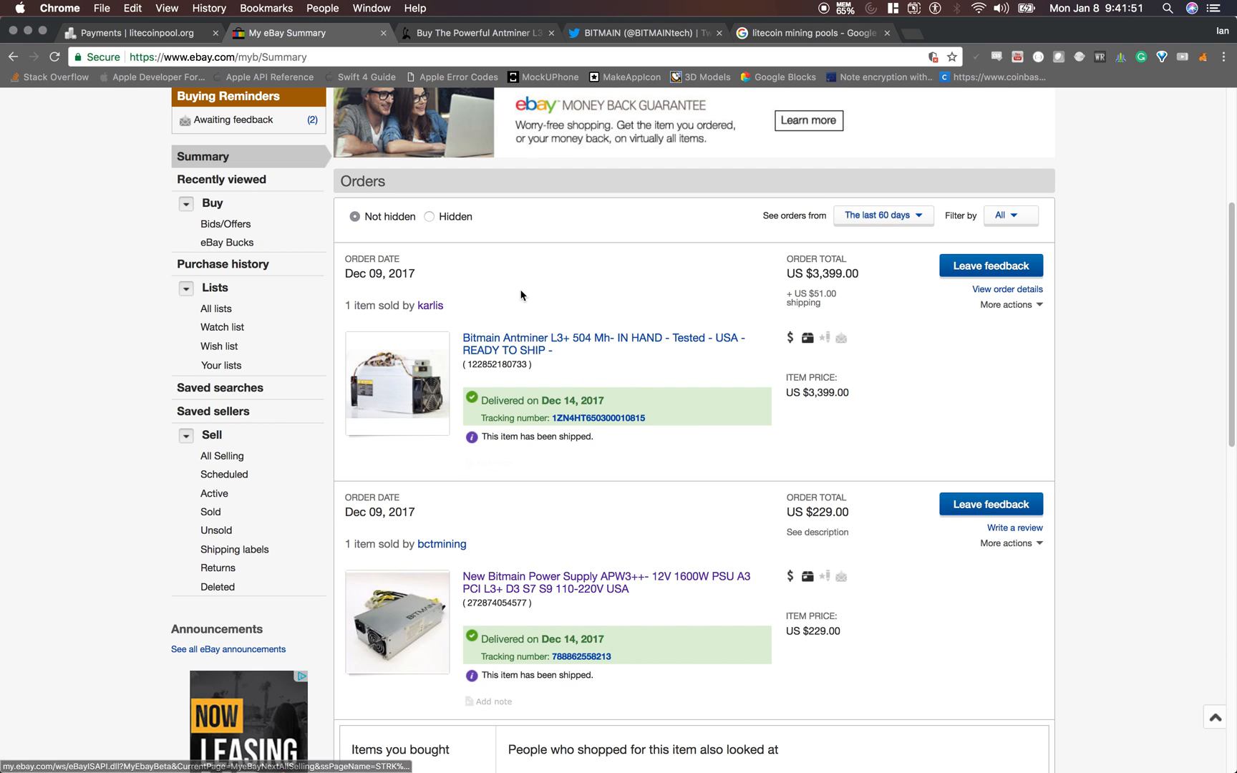
pyautogui.moveTo(720, 585)
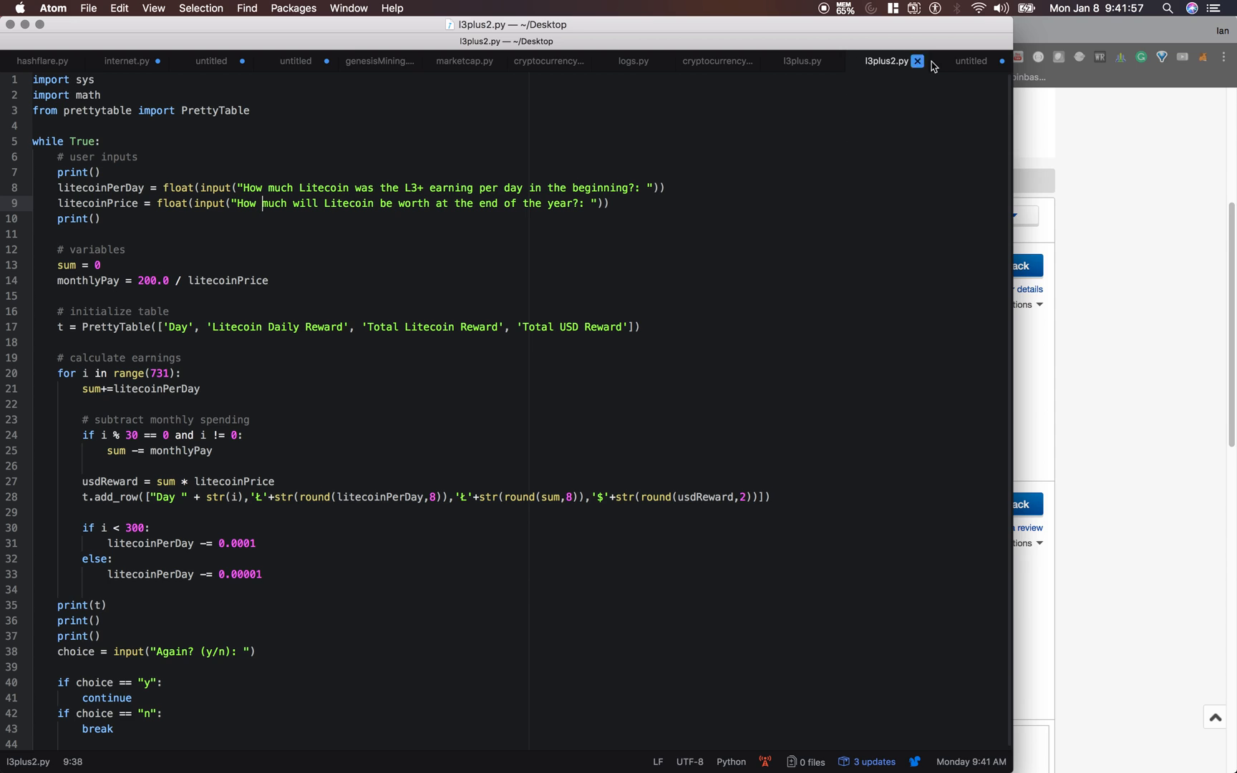
pyautogui.click(972, 61)
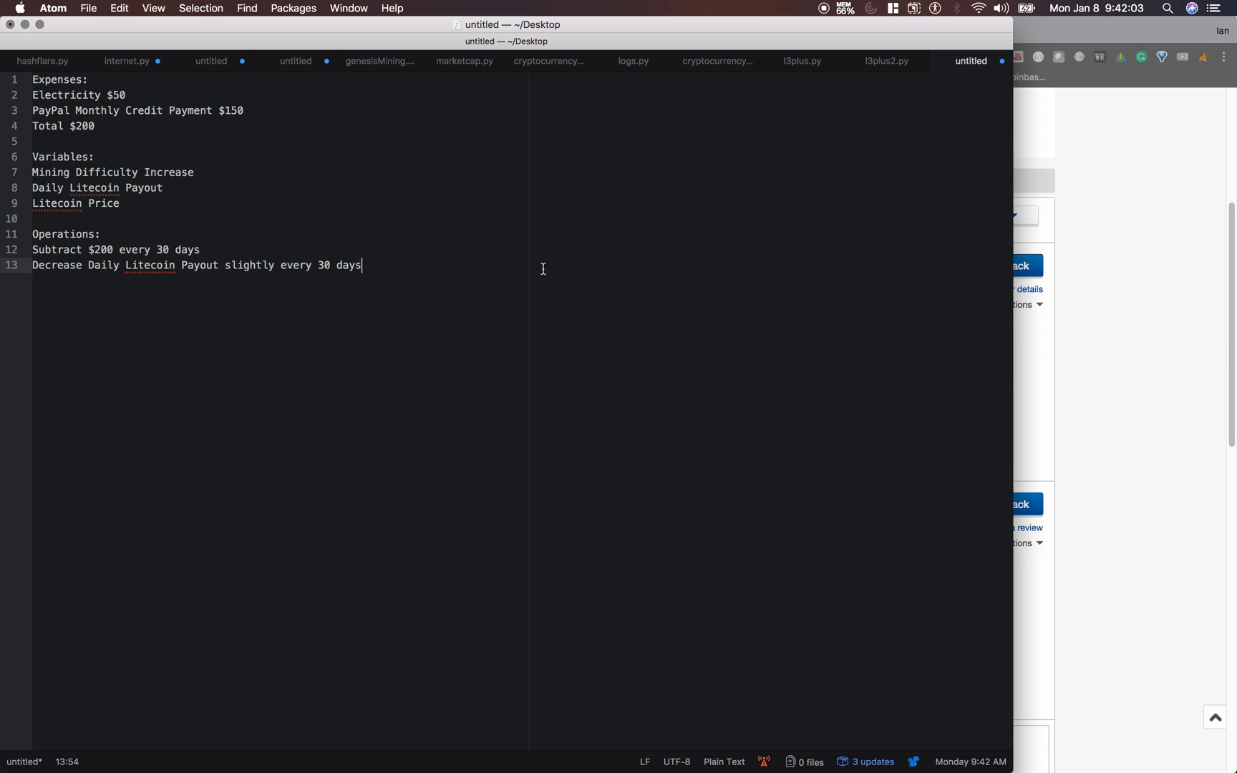
pyautogui.moveTo(457, 247)
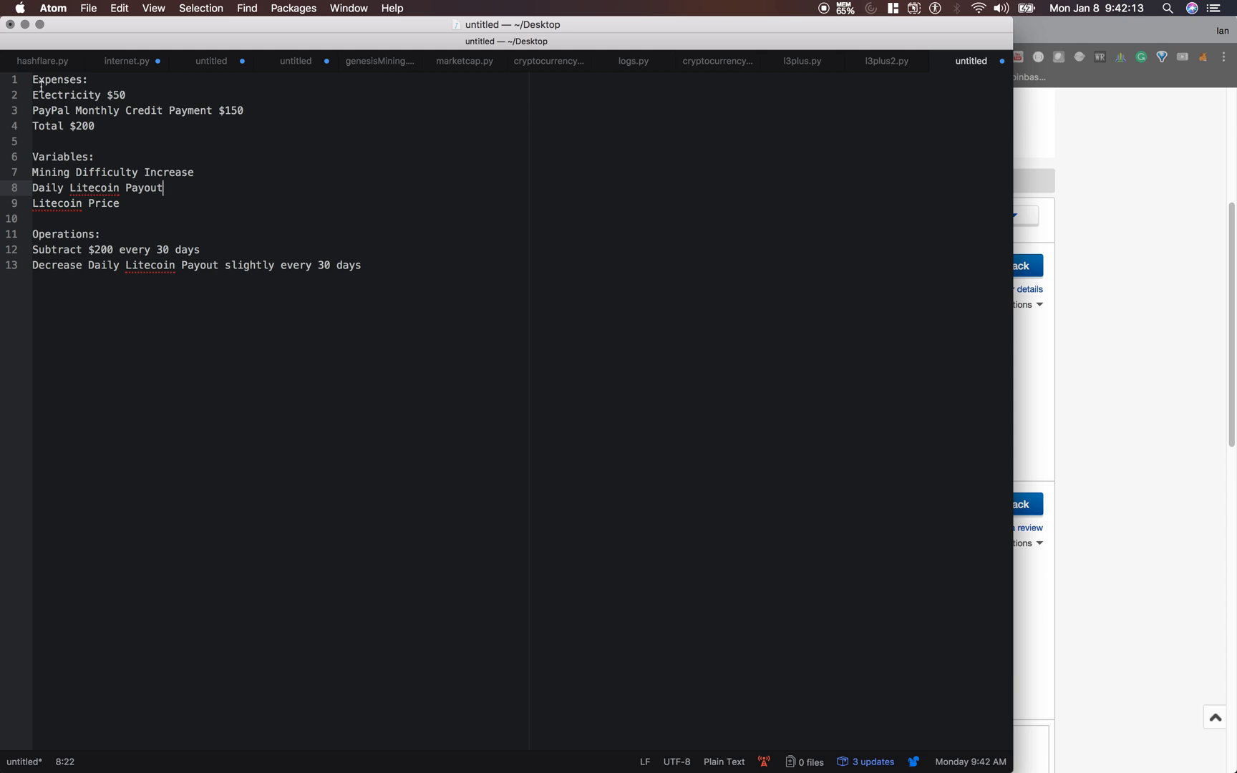
# - Edit the note's last operation to decrease the daily Litecoin payout slightly every day
pyautogui.click(105, 95)
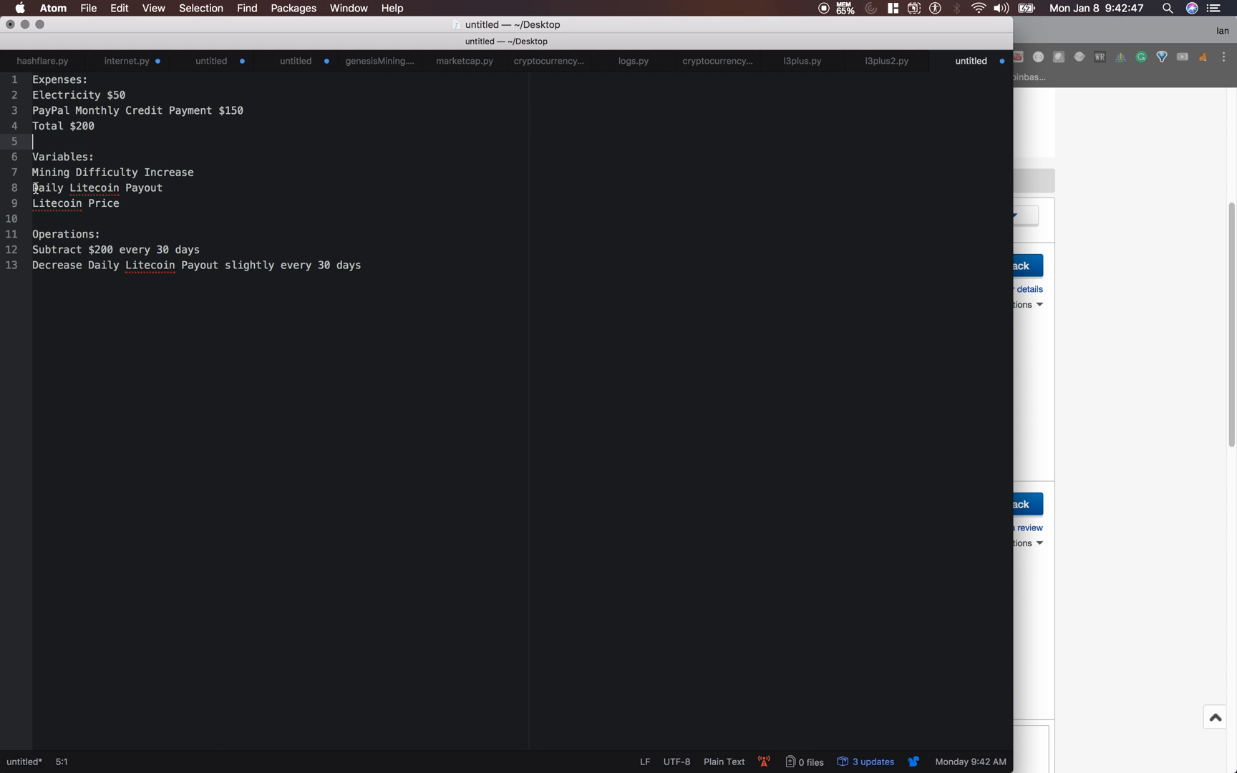
pyautogui.click(163, 187)
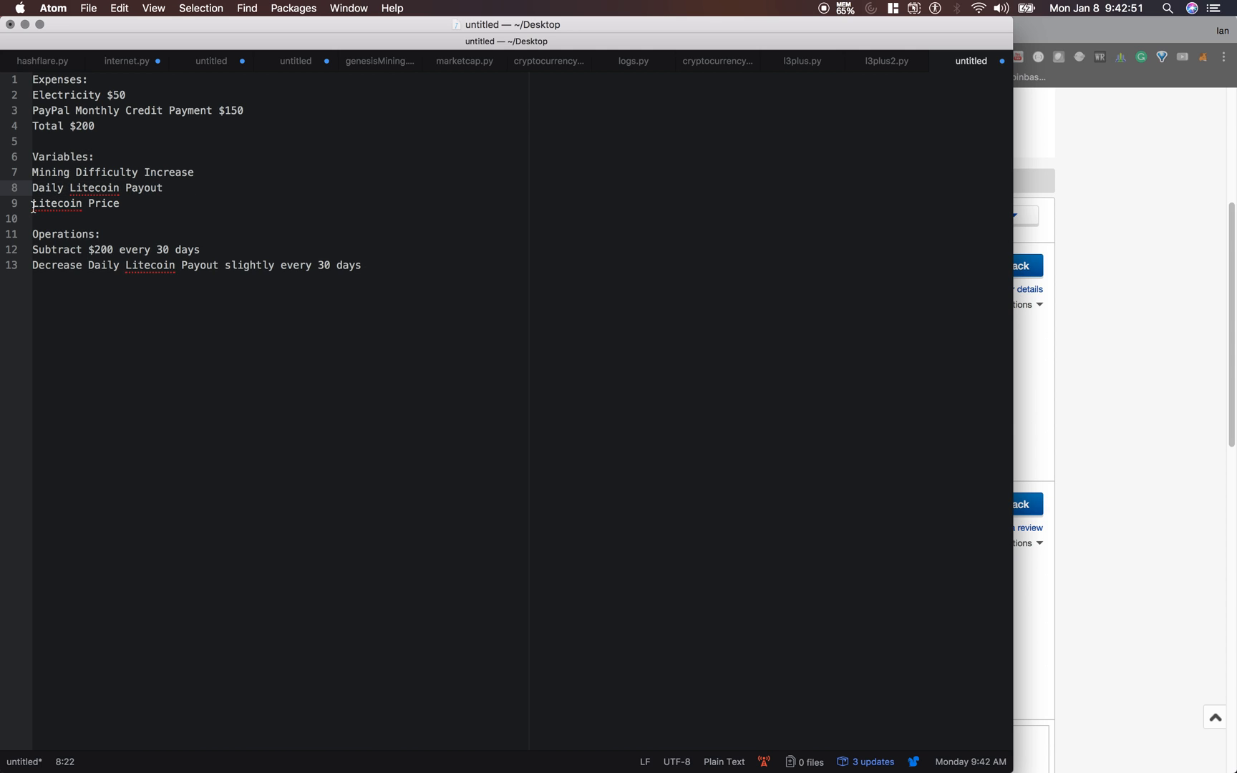
pyautogui.doubleClick(50, 203)
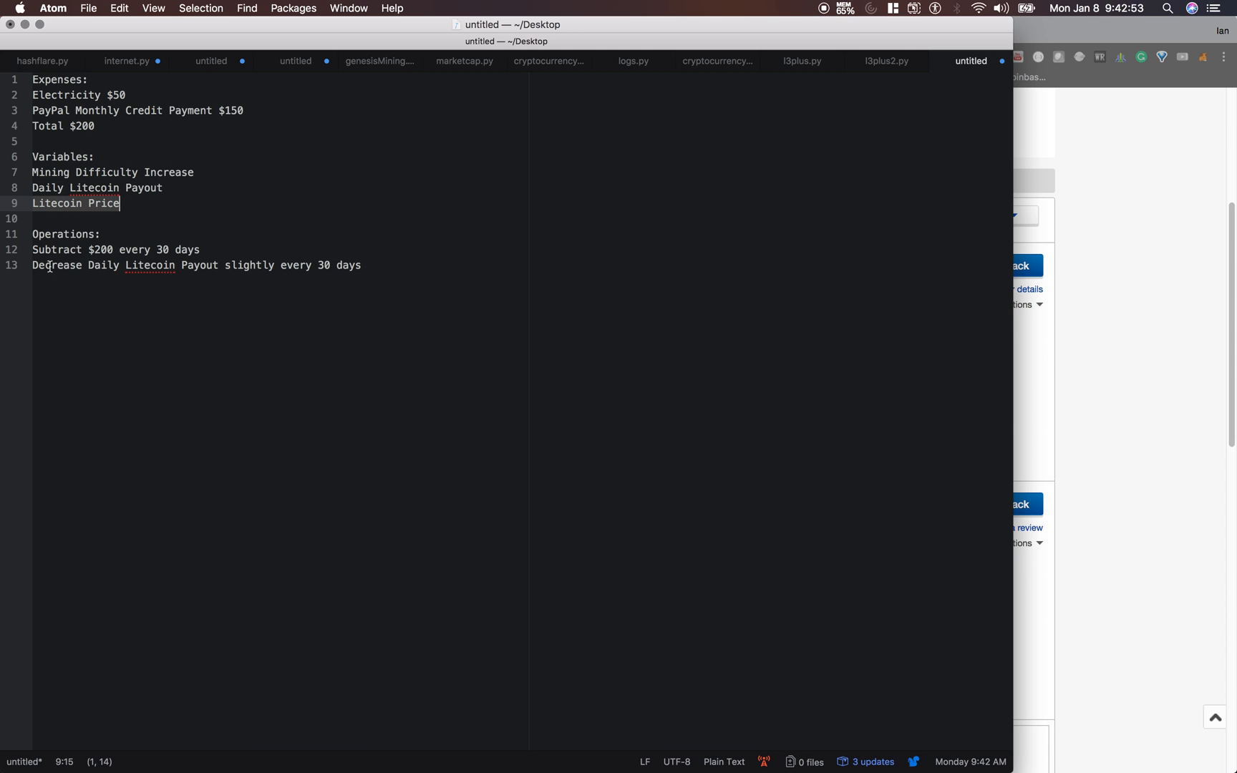
pyautogui.click(36, 233)
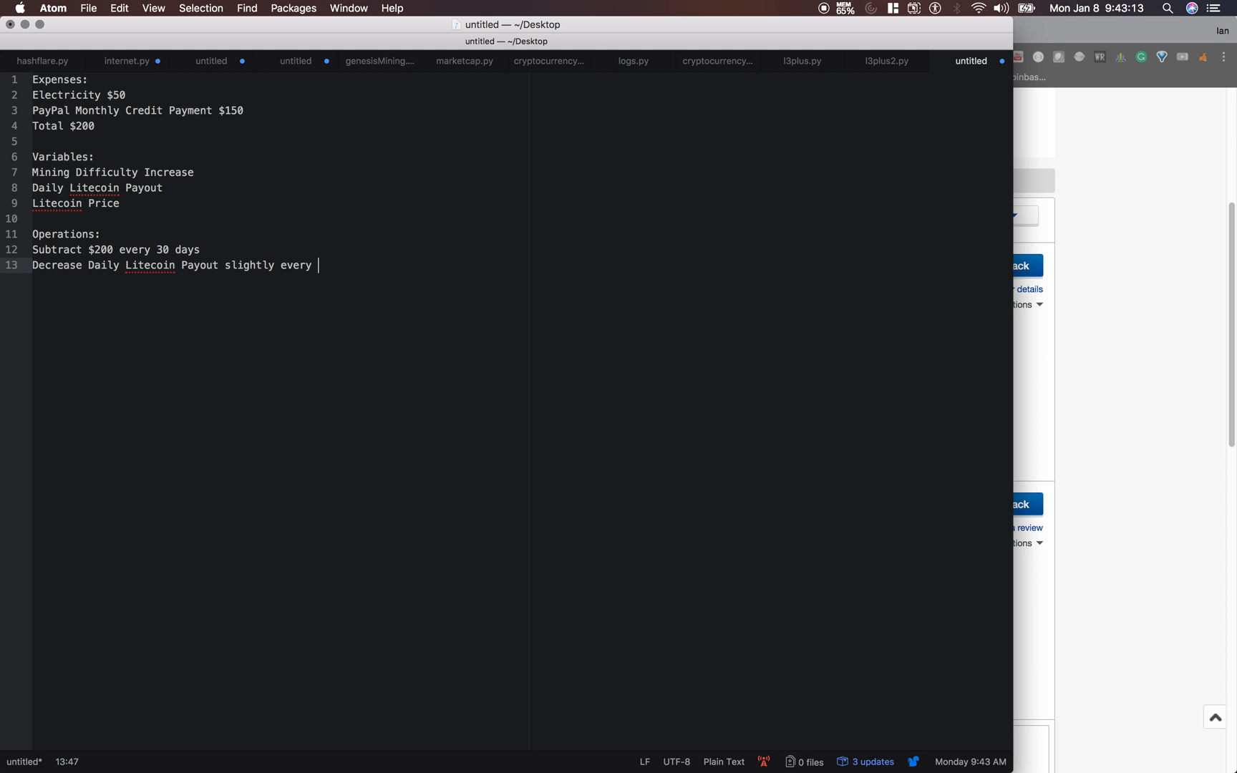
pyautogui.write('day')
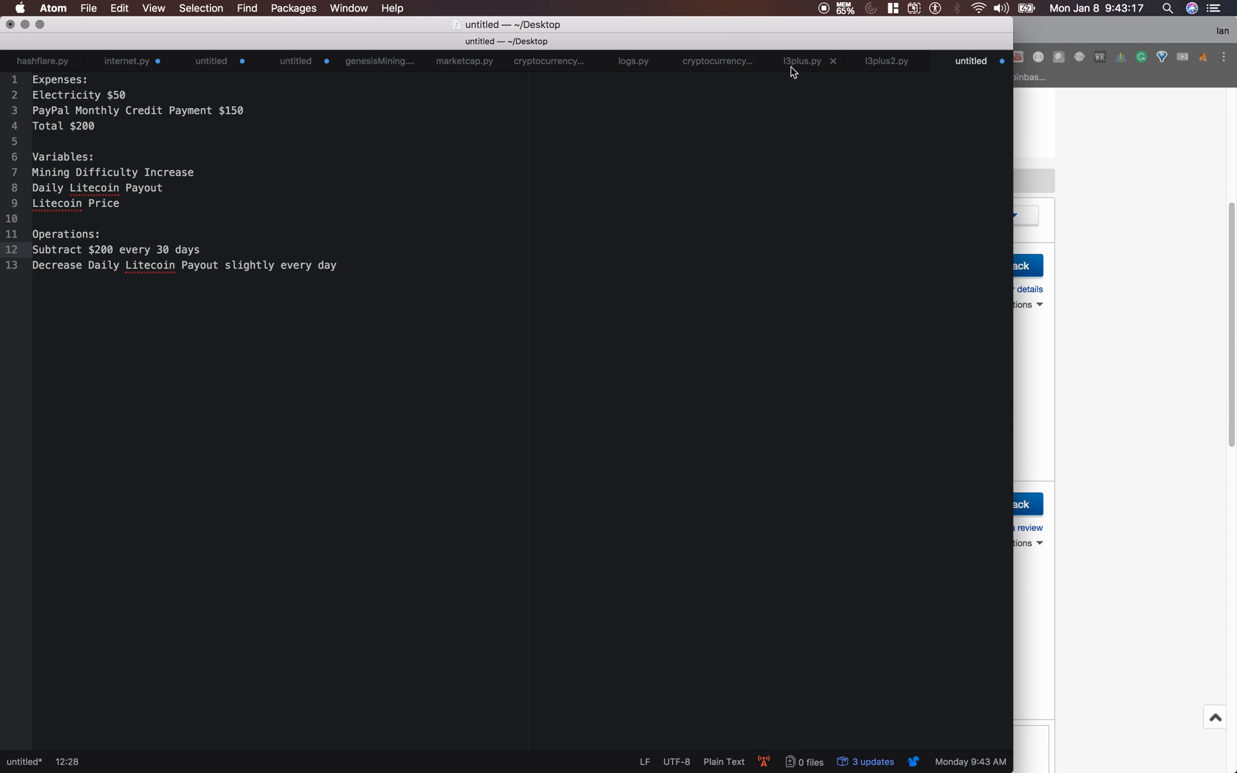
pyautogui.click(886, 60)
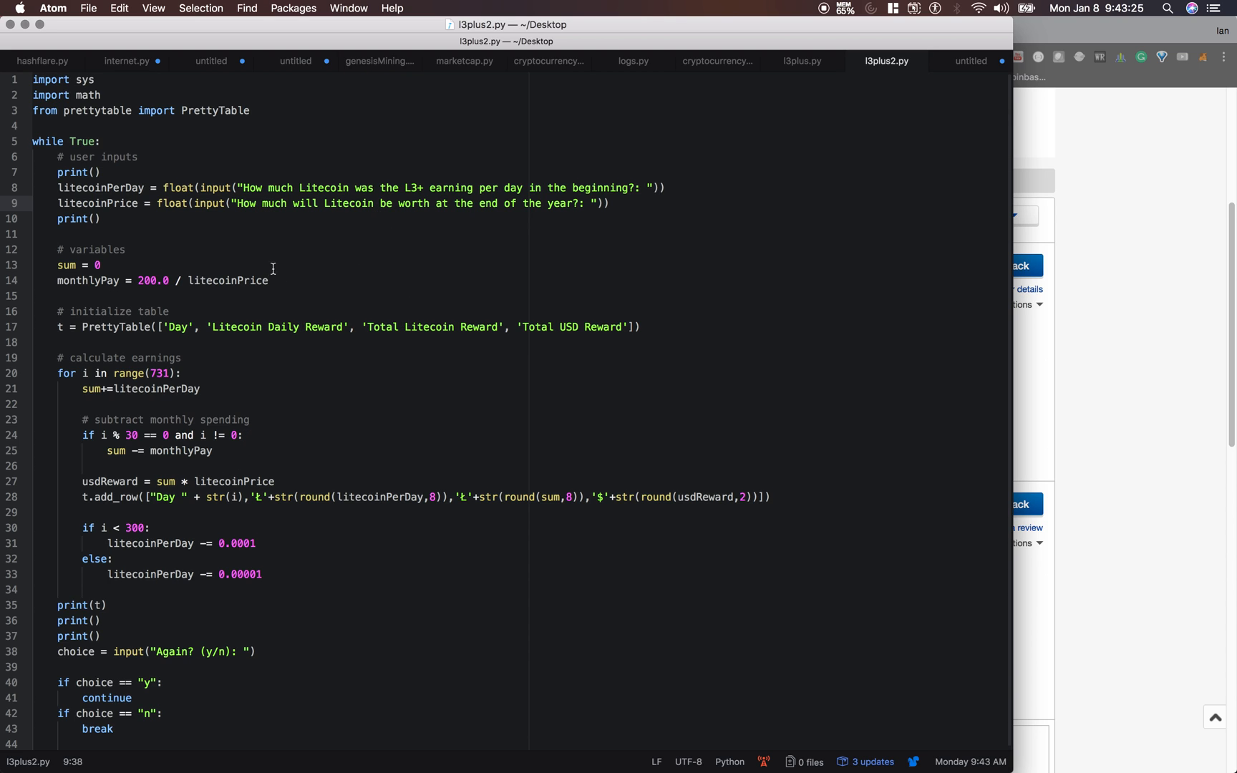
pyautogui.moveTo(481, 740)
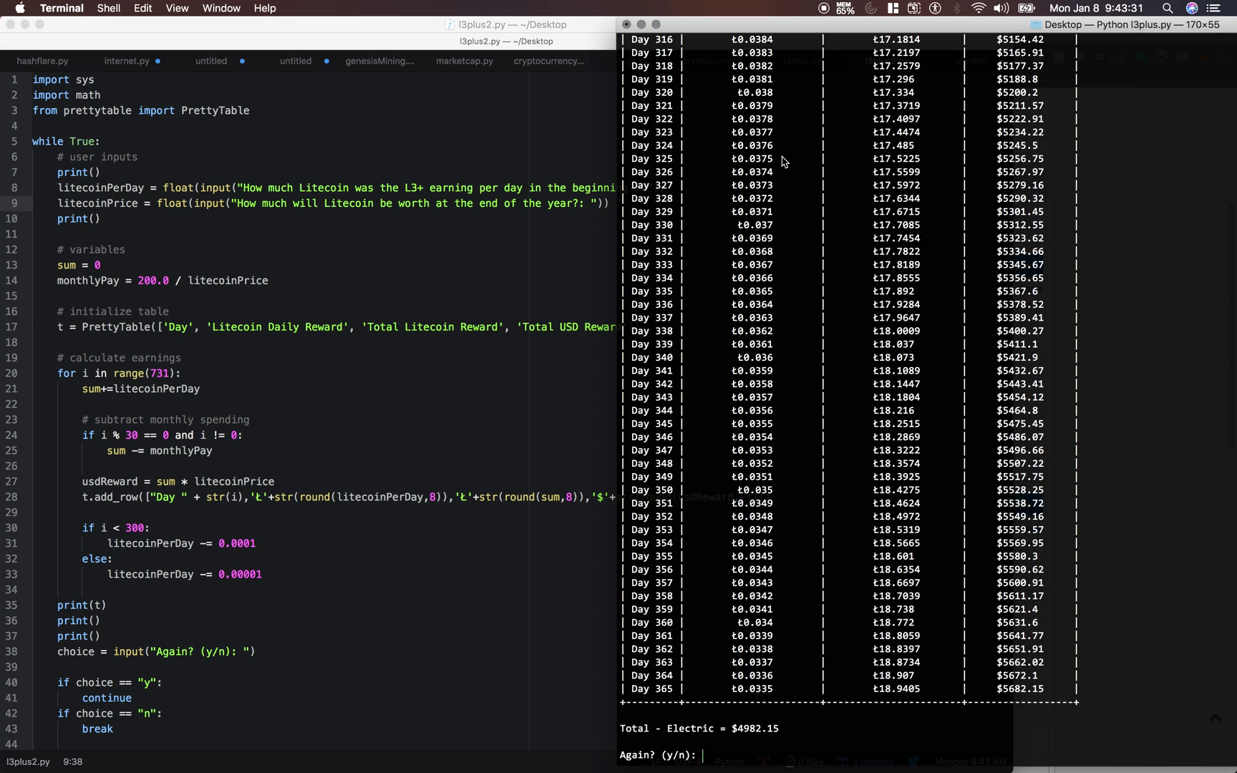
# - Quit the previous run and rerun the projection, entering 0.07 LTC per day and 300
pyautogui.write('n')
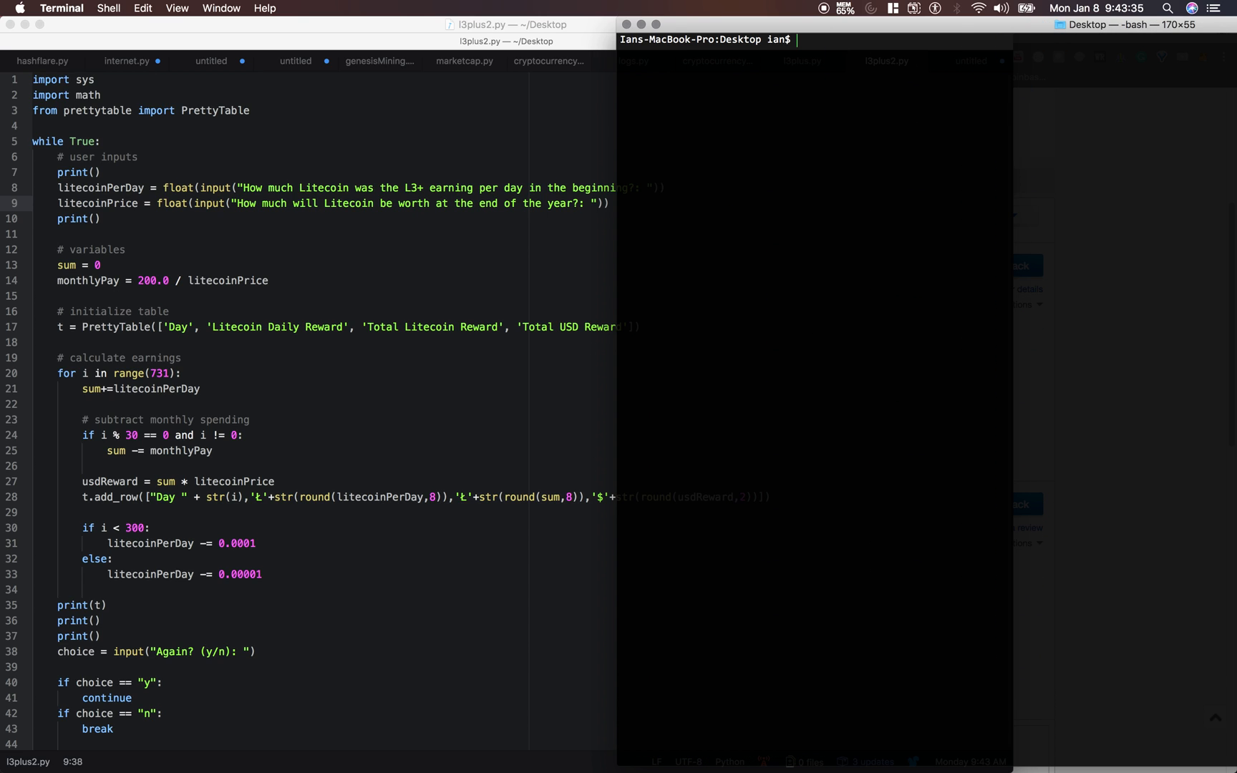
pyautogui.write('python3 l3plus.py')
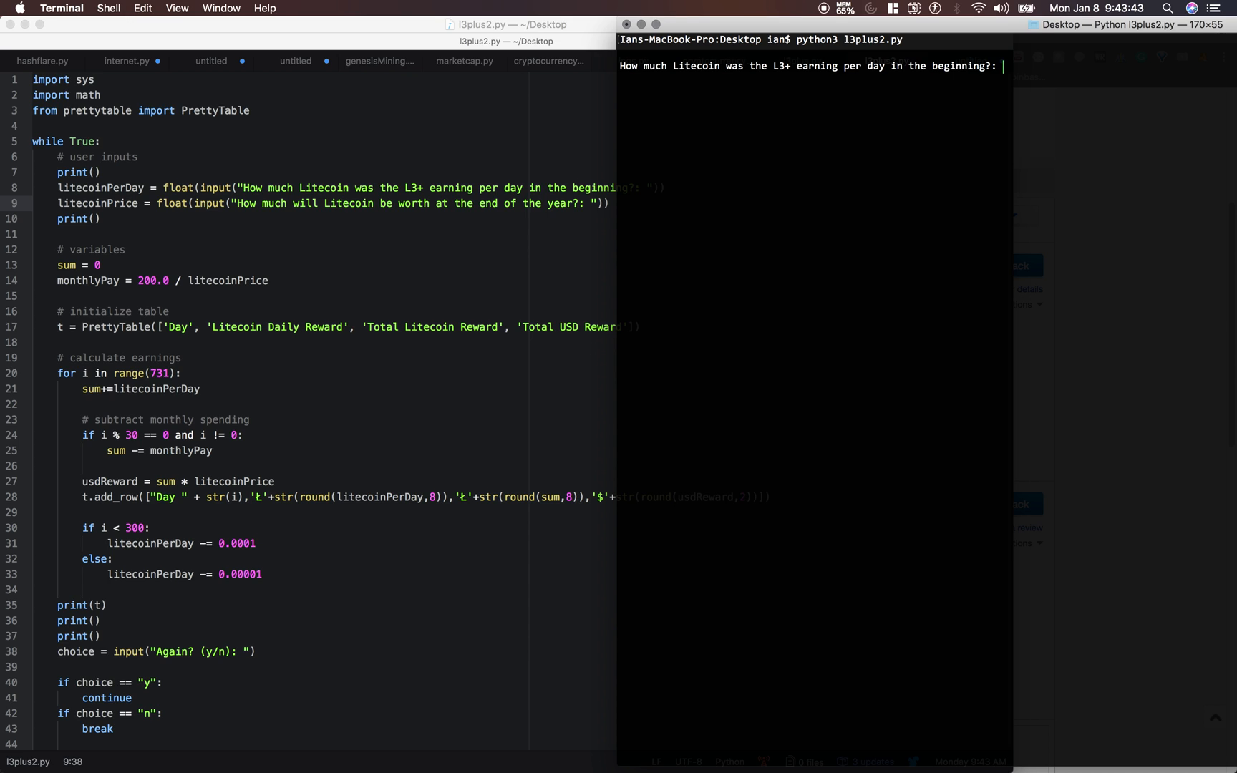
pyautogui.write('0.07')
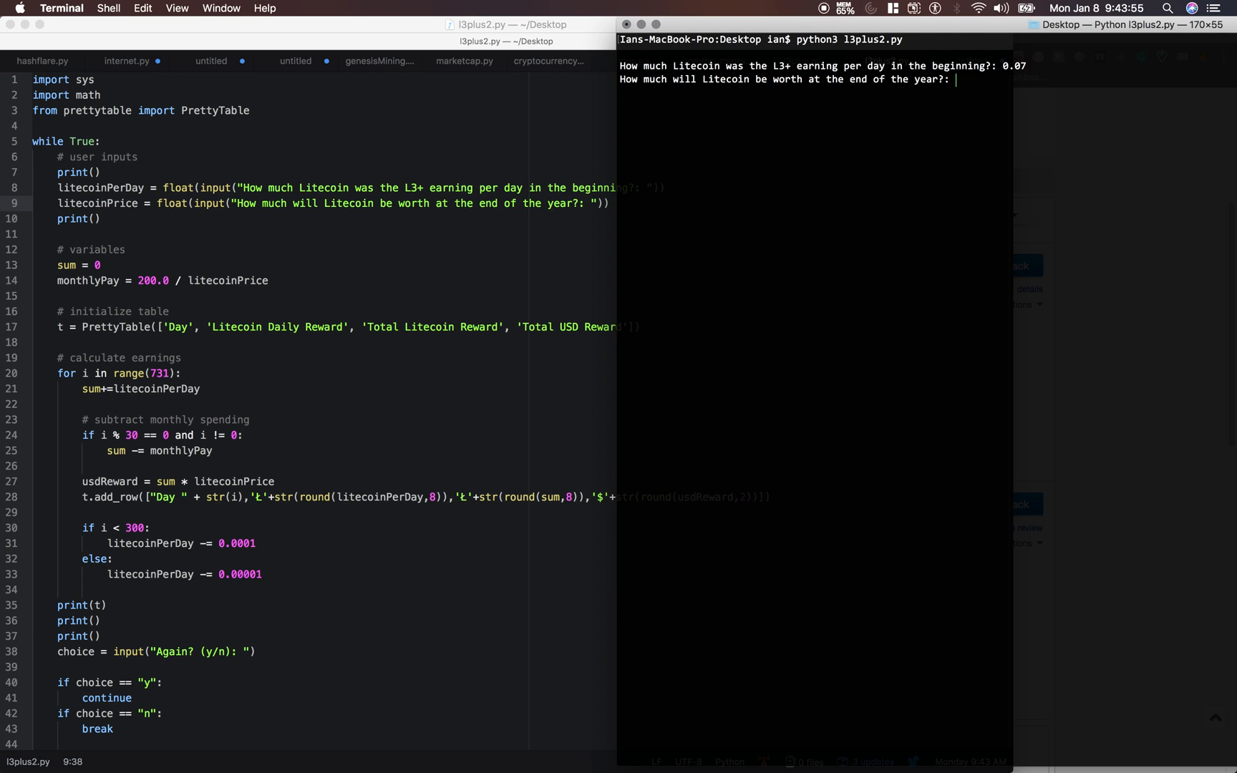
pyautogui.write('300')
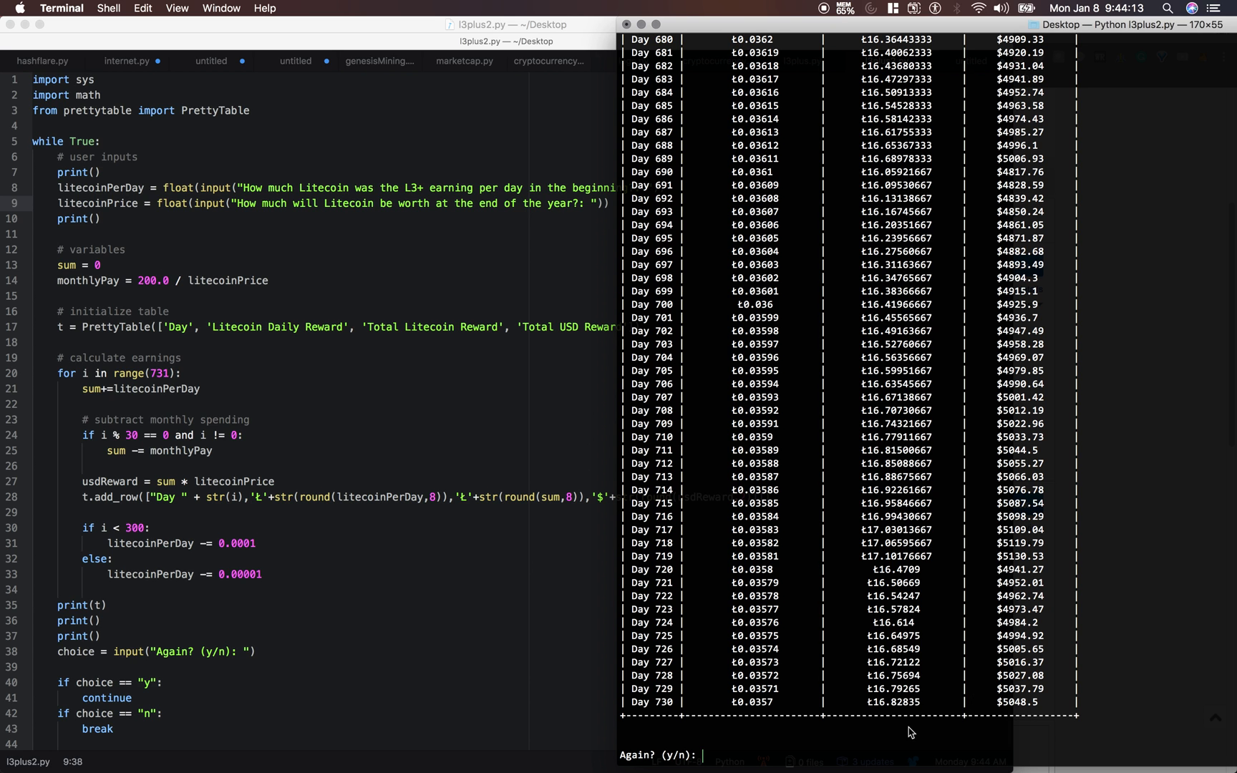
pyautogui.moveTo(831, 616)
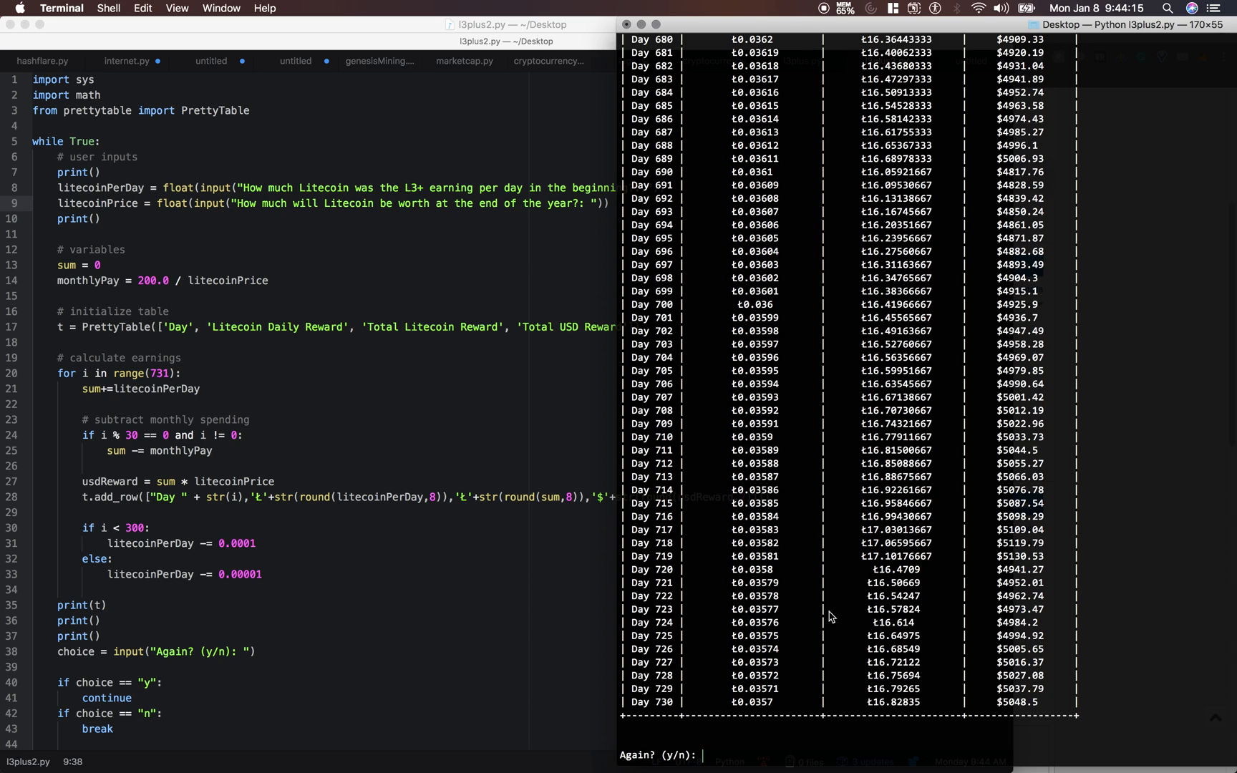
pyautogui.moveTo(921, 696)
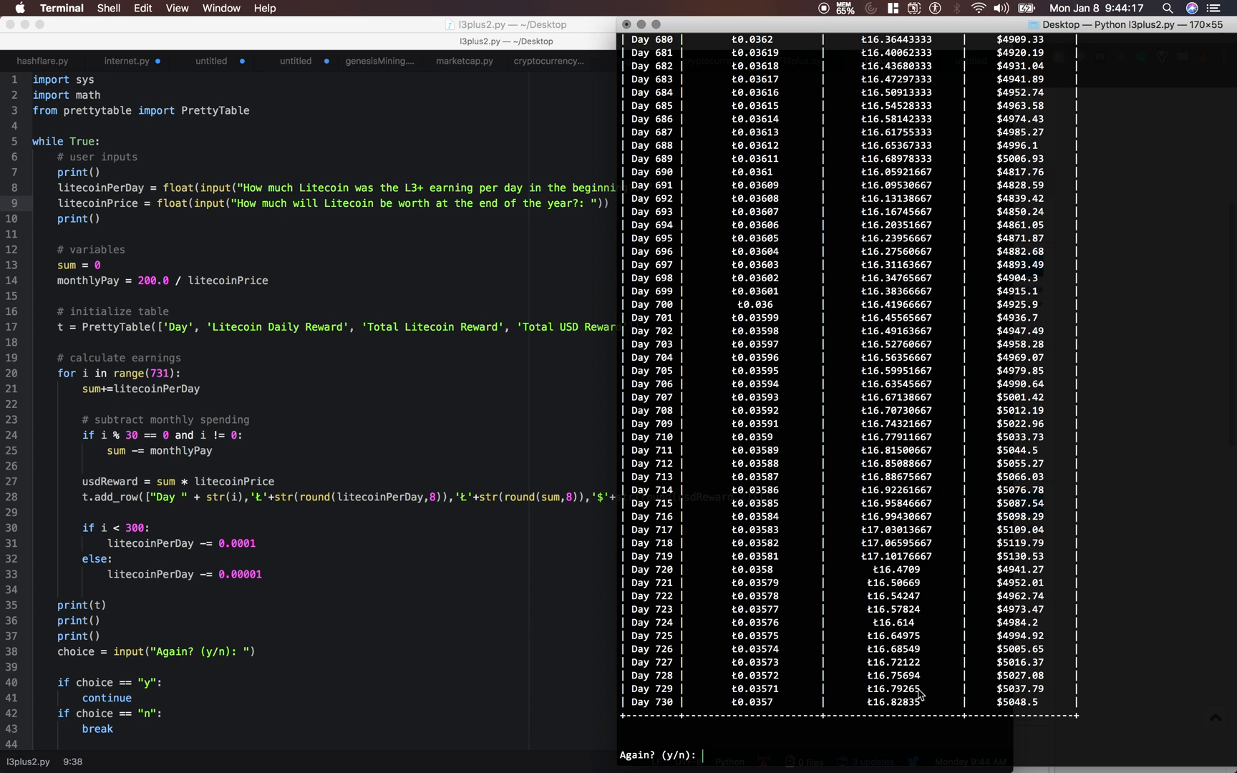
pyautogui.moveTo(909, 706)
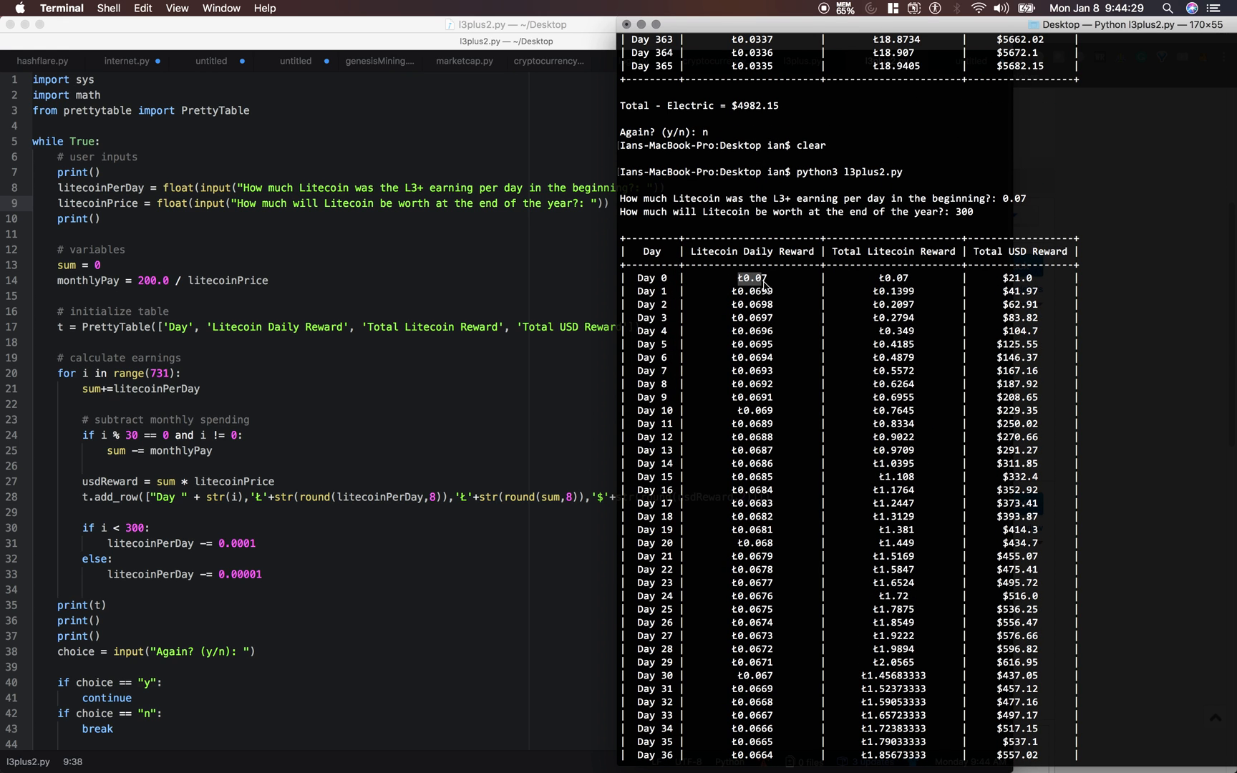
pyautogui.moveTo(874, 284)
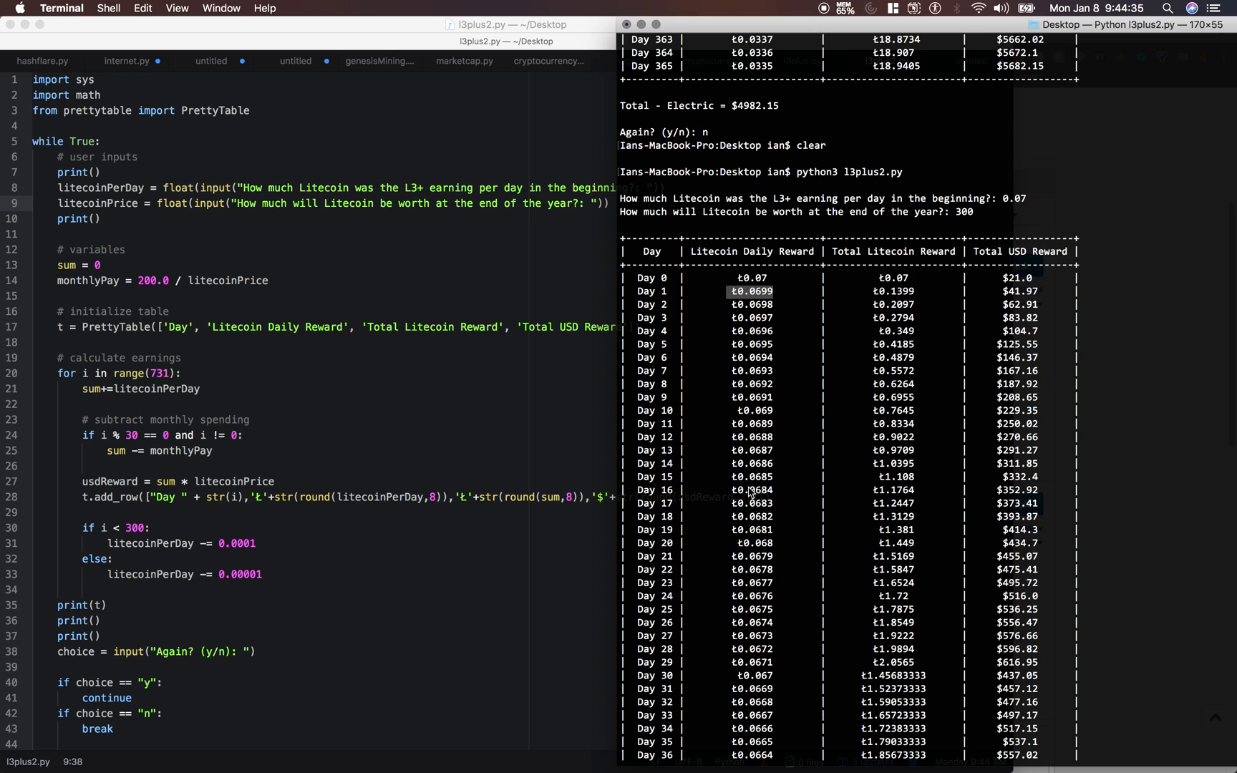
# - Highlight day 30's total Litecoin reward, then scroll the table down toward day 300
pyautogui.scroll(-3)
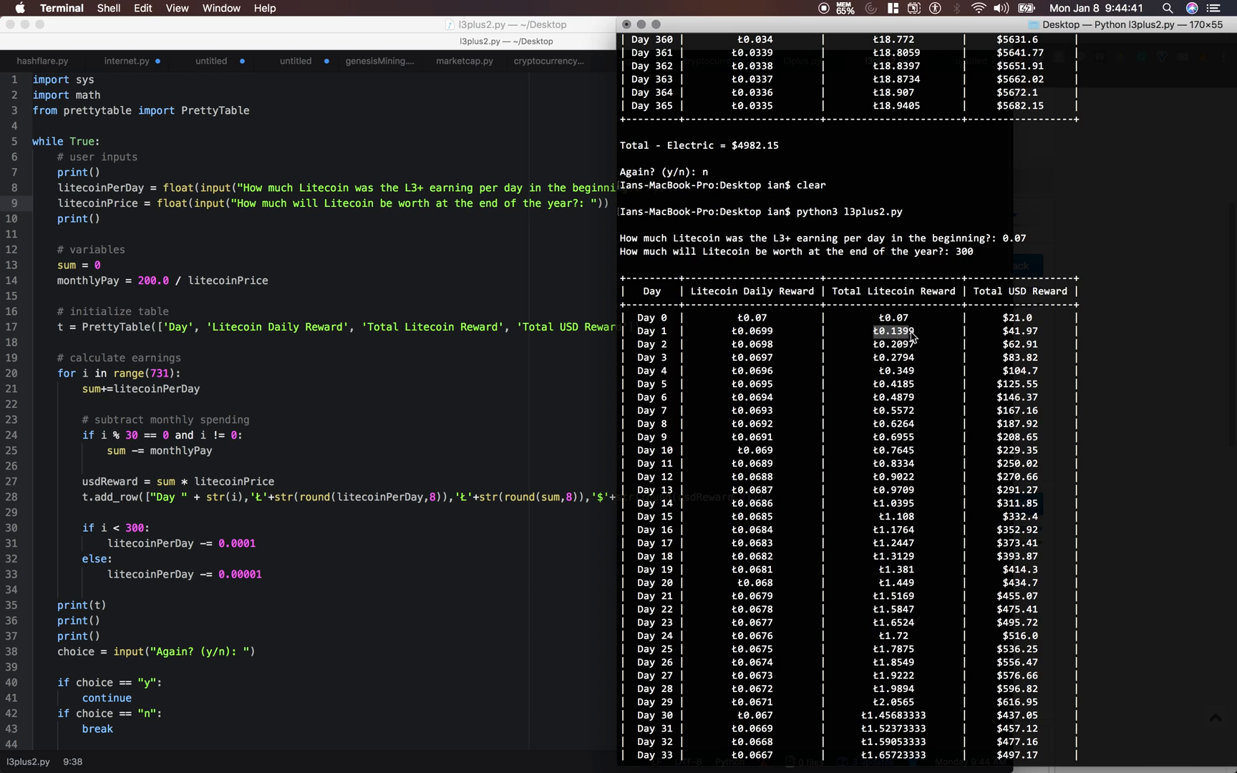
pyautogui.moveTo(751, 325)
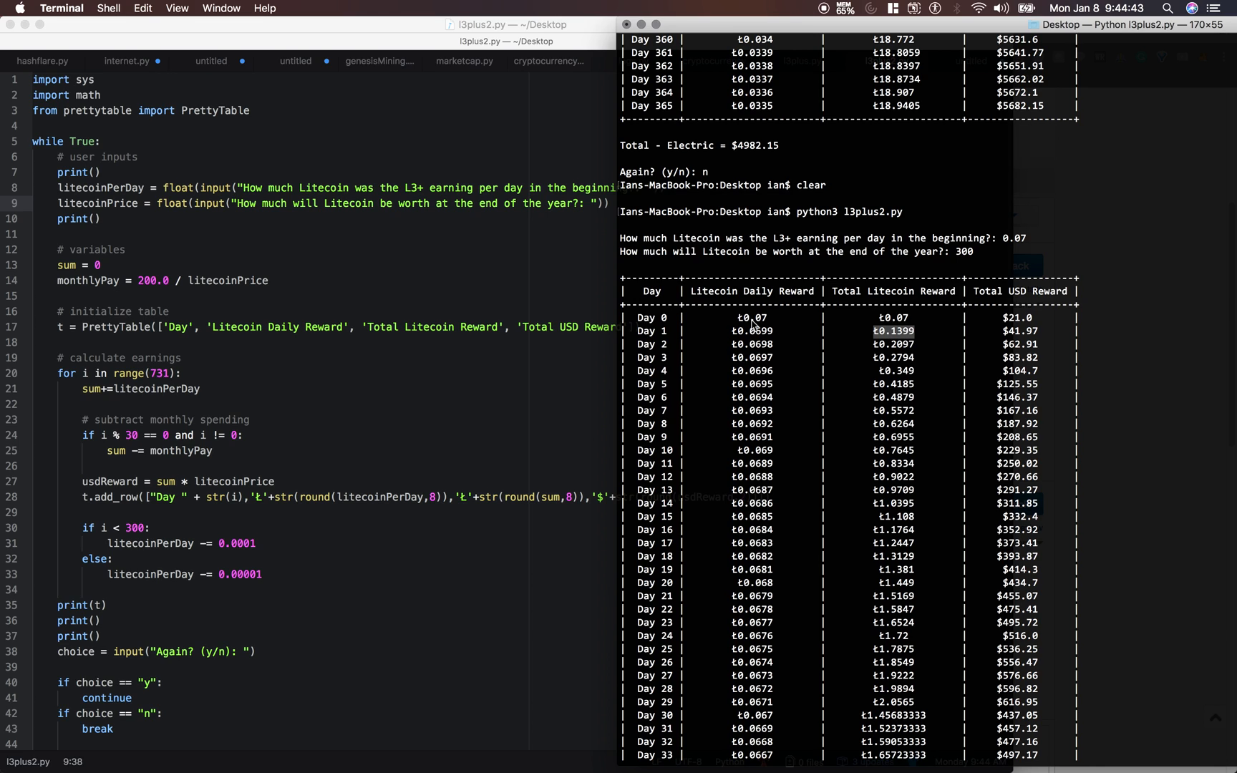
pyautogui.moveTo(864, 355)
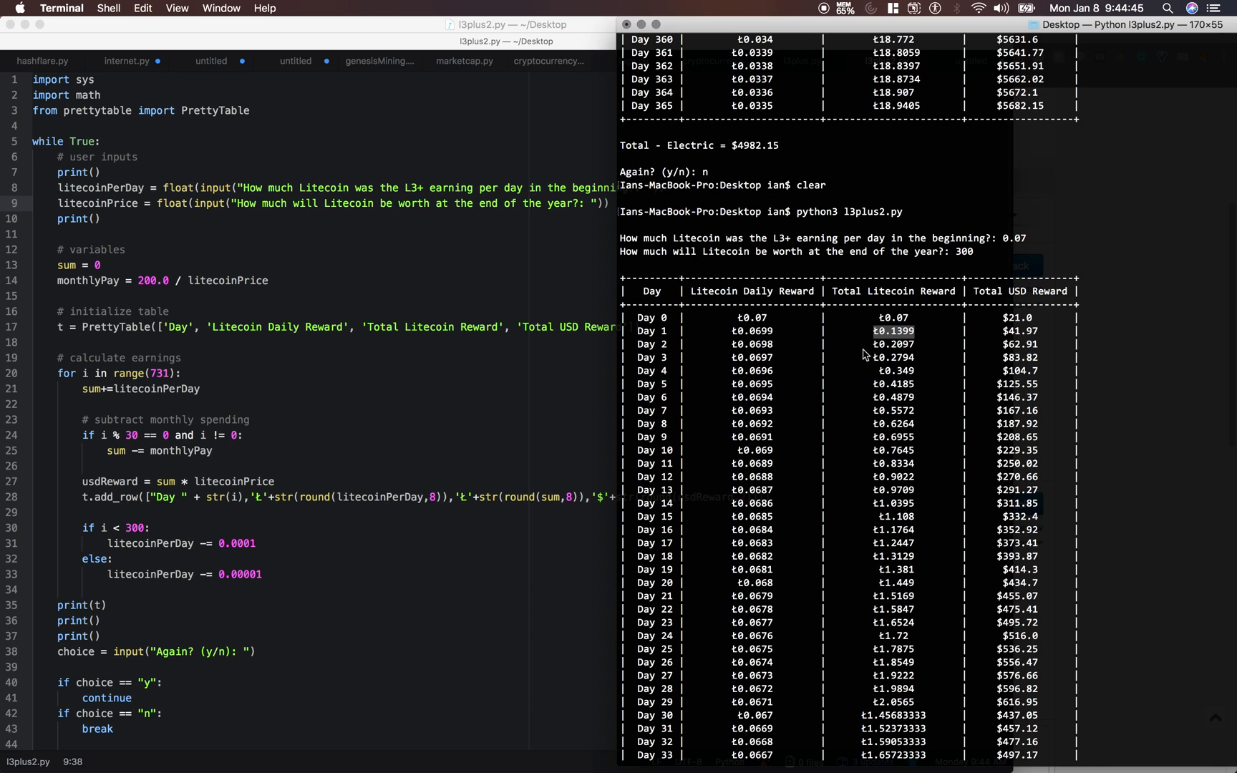
pyautogui.moveTo(563, 632)
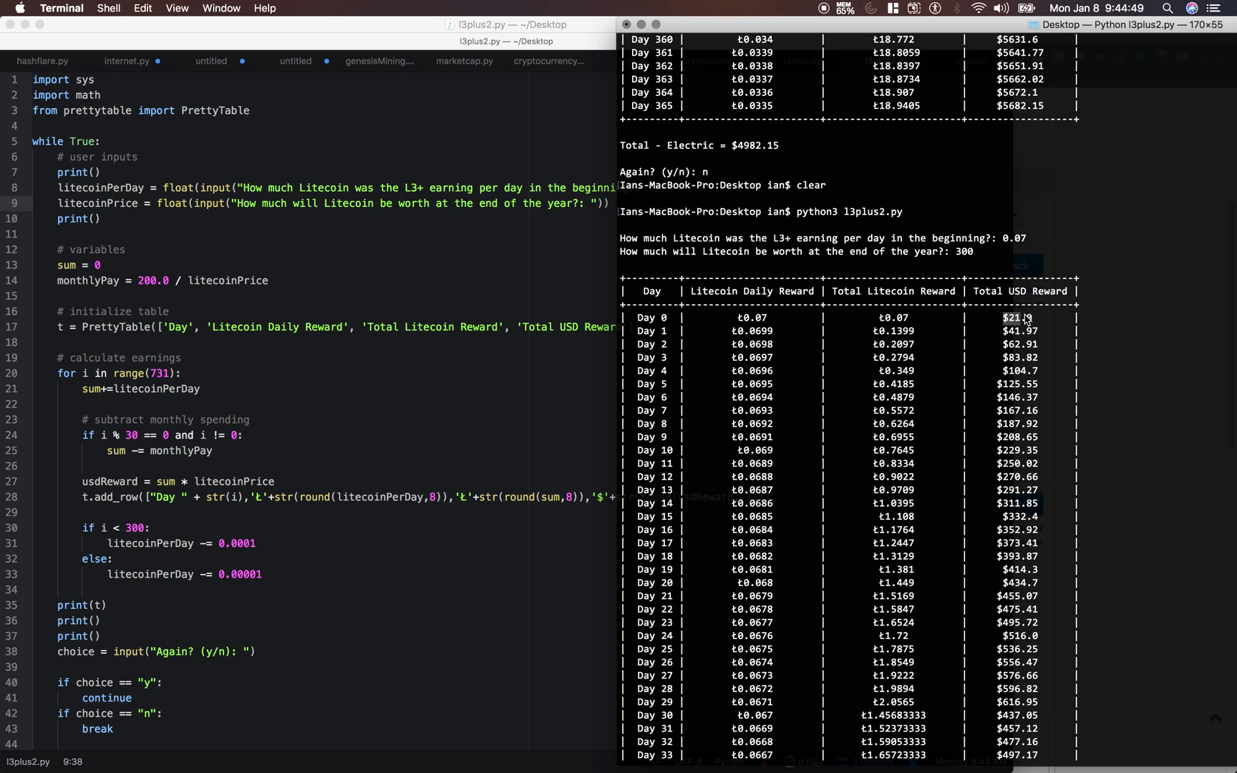
pyautogui.moveTo(1043, 343)
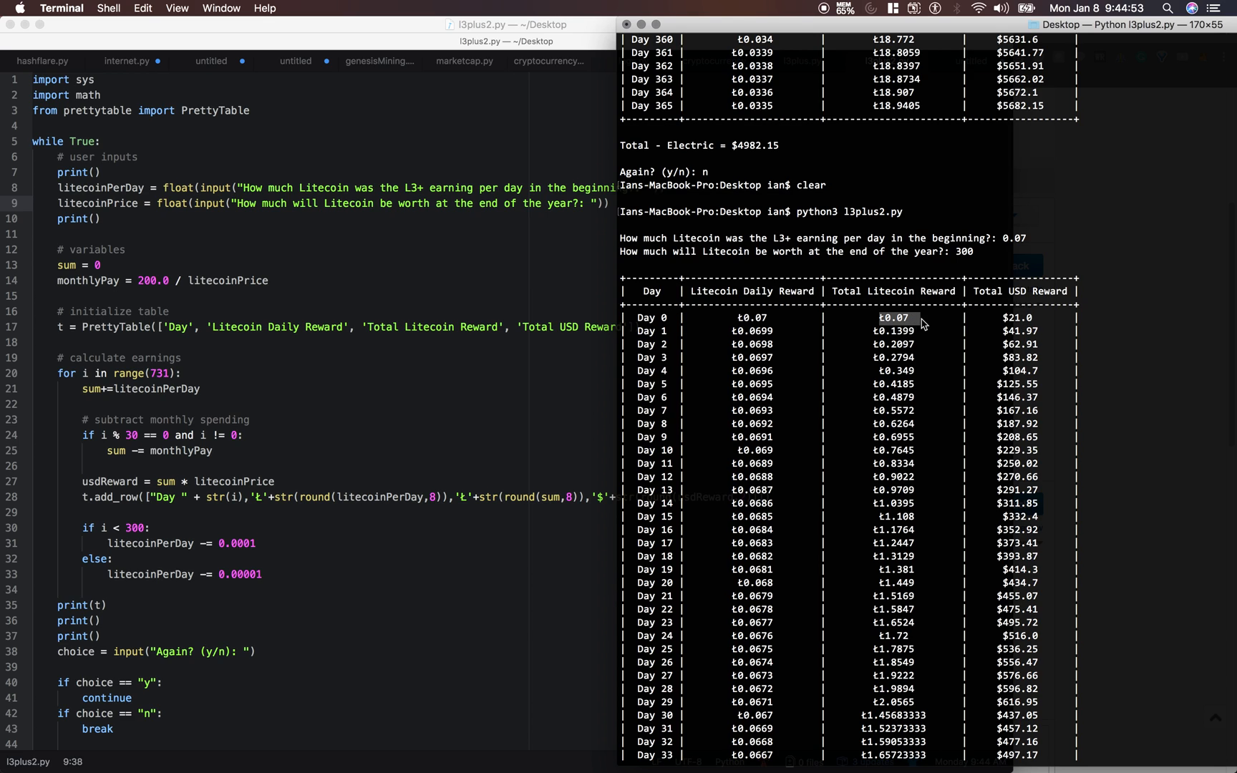
pyautogui.moveTo(841, 361)
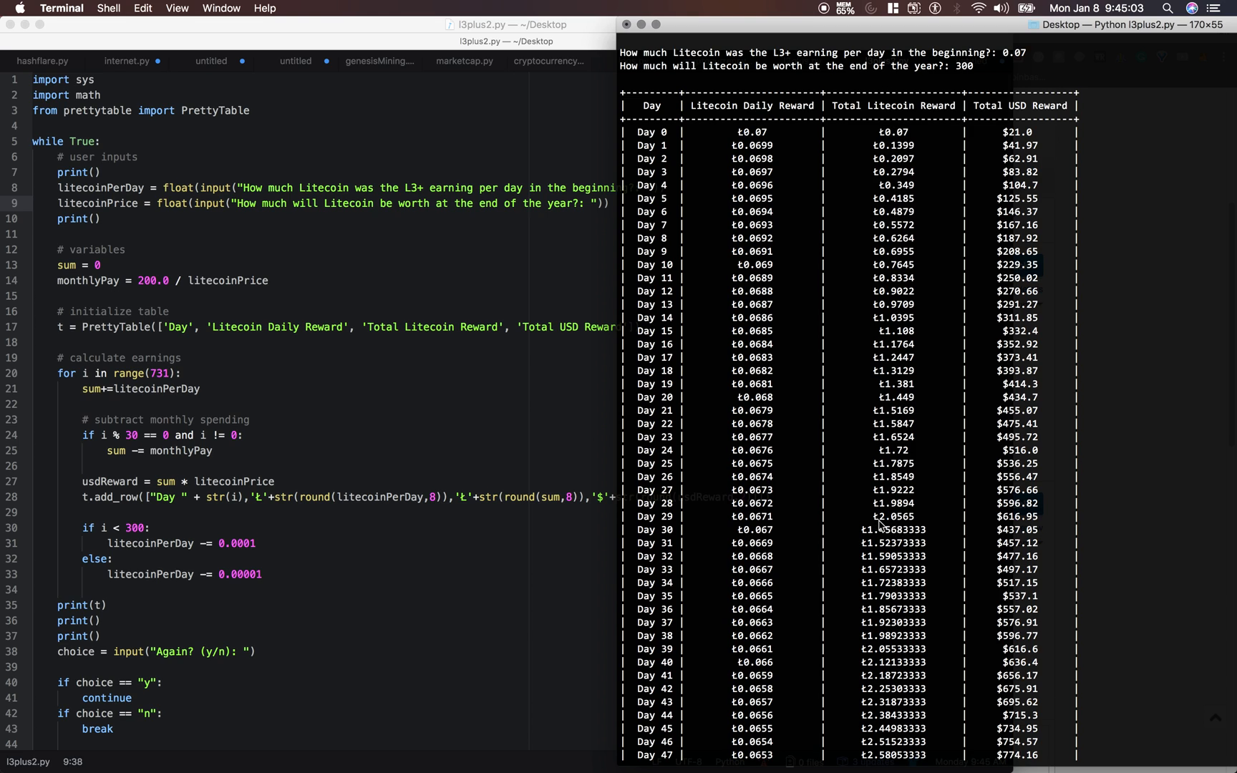
pyautogui.doubleClick(892, 530)
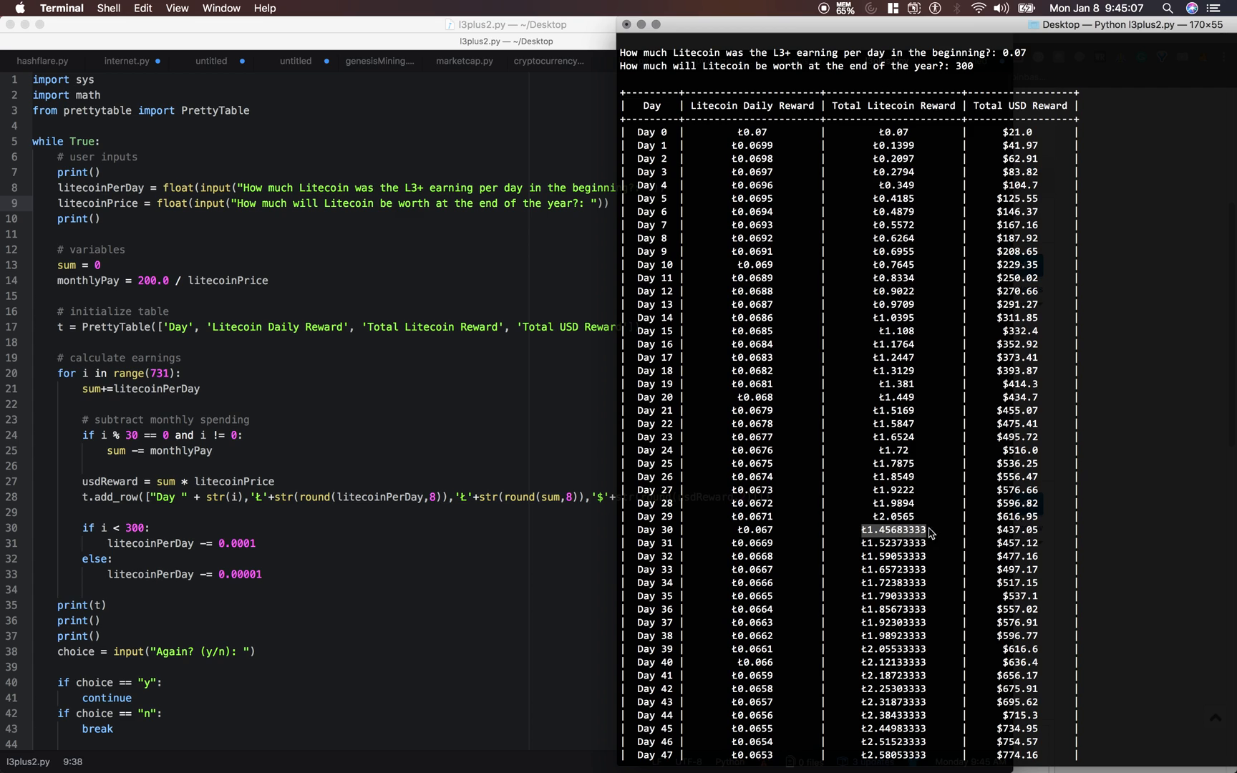
pyautogui.moveTo(1039, 525)
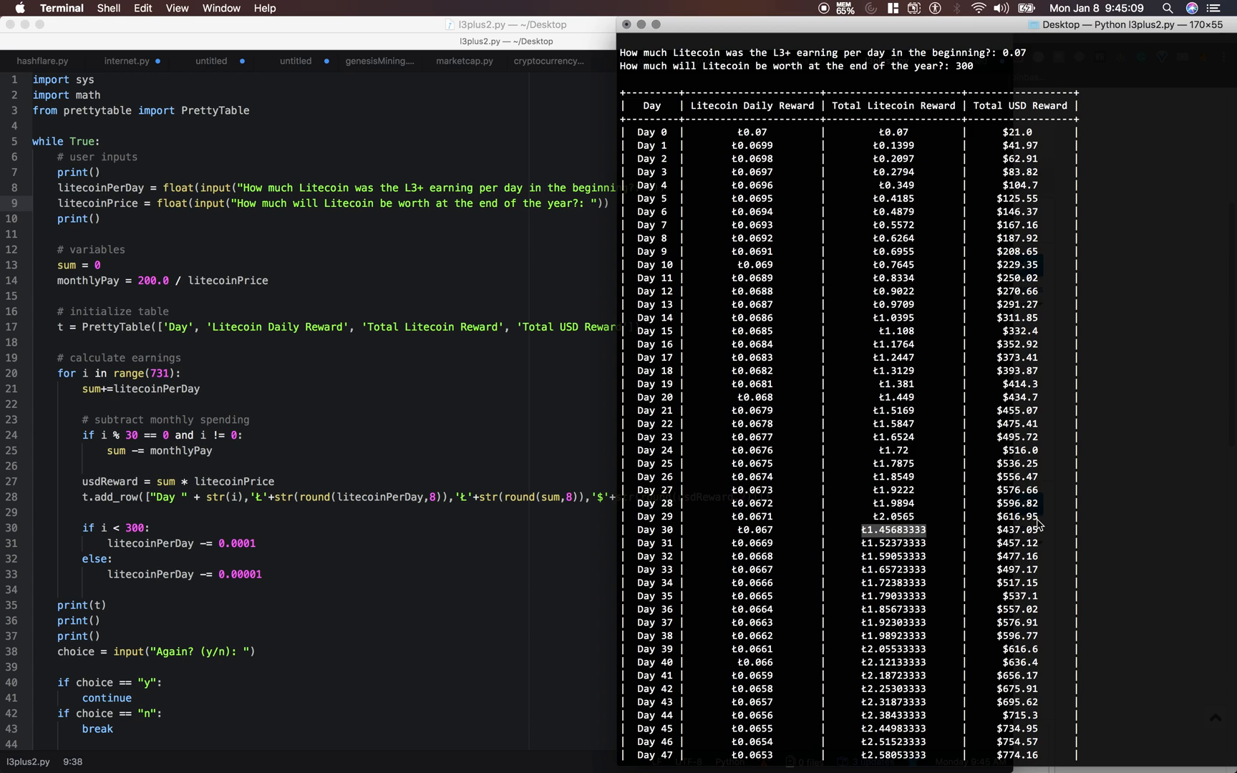
pyautogui.moveTo(843, 573)
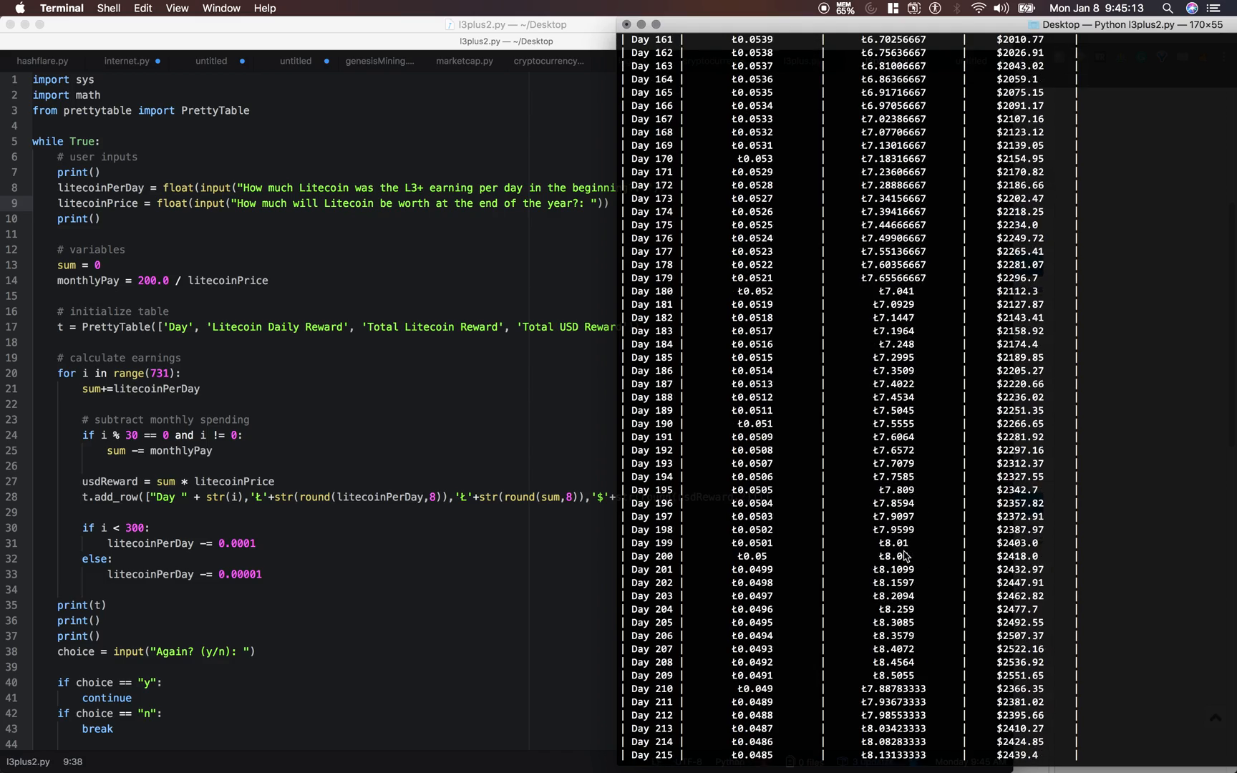
pyautogui.scroll(-3)
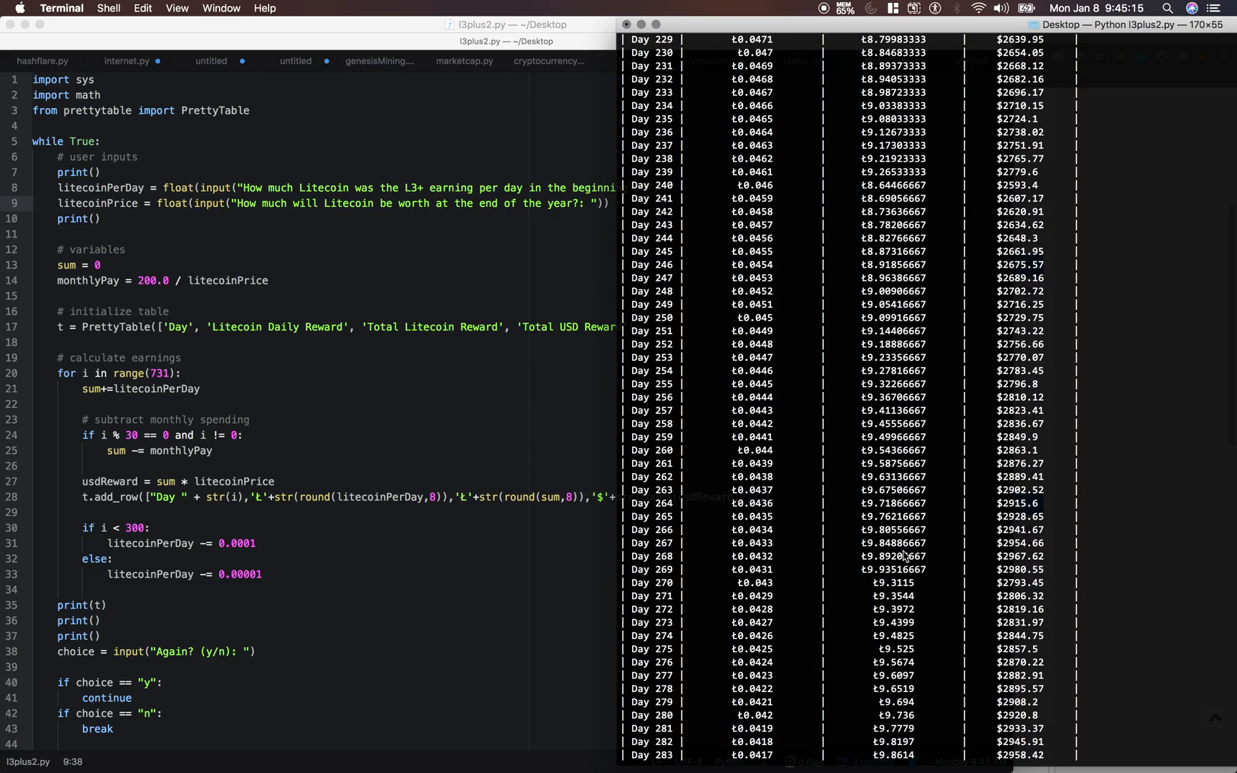
pyautogui.scroll(-3)
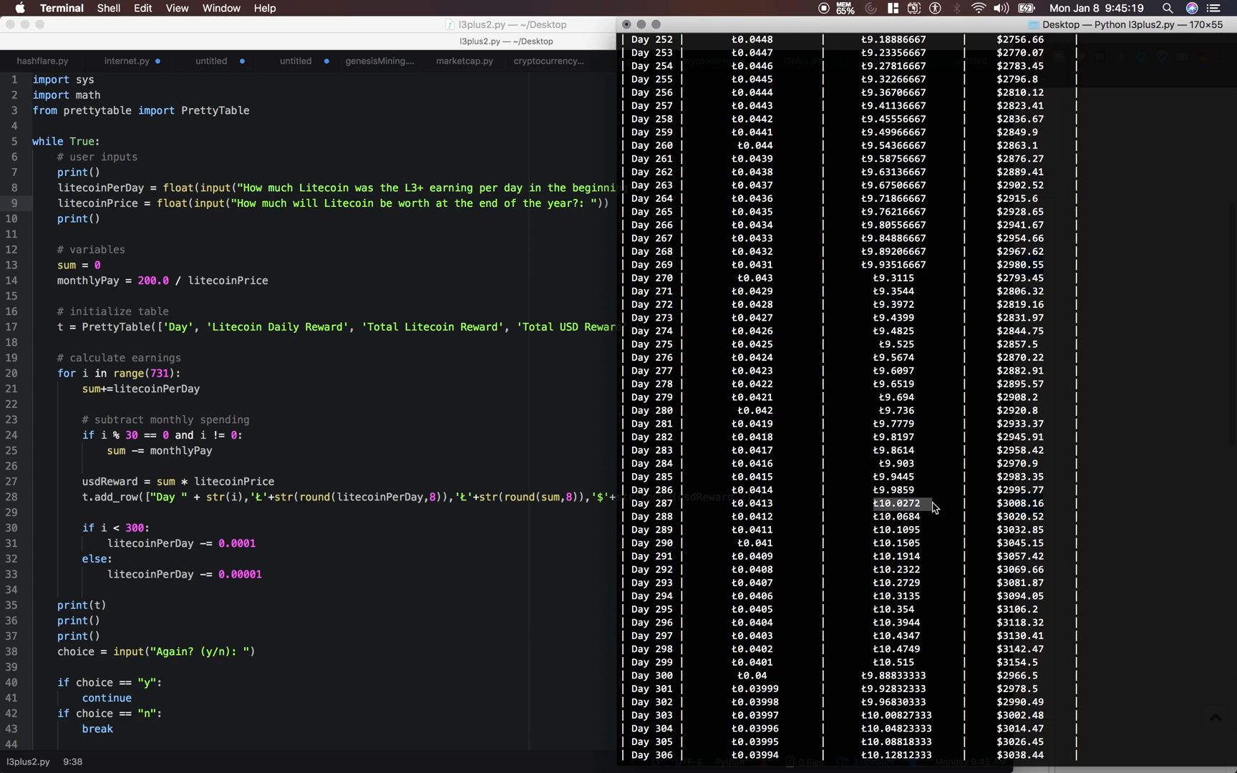
pyautogui.moveTo(919, 511)
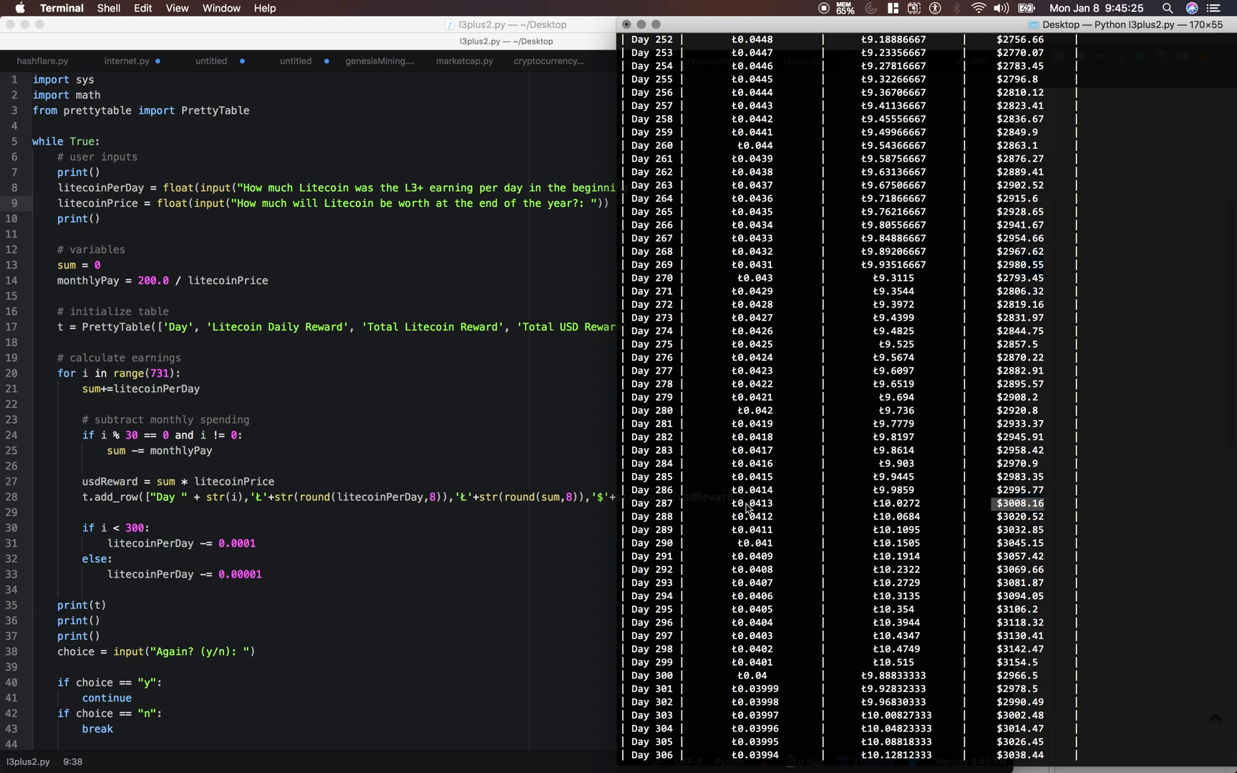
pyautogui.scroll(-3)
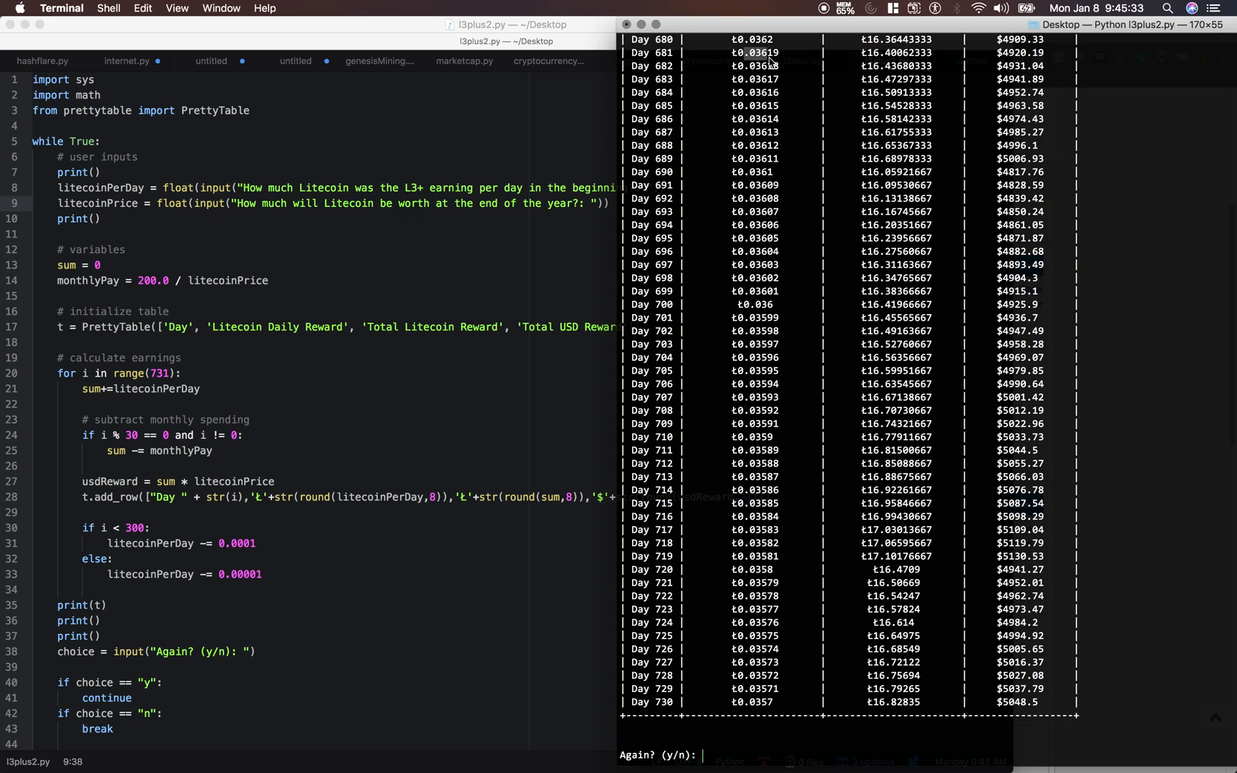
pyautogui.moveTo(796, 159)
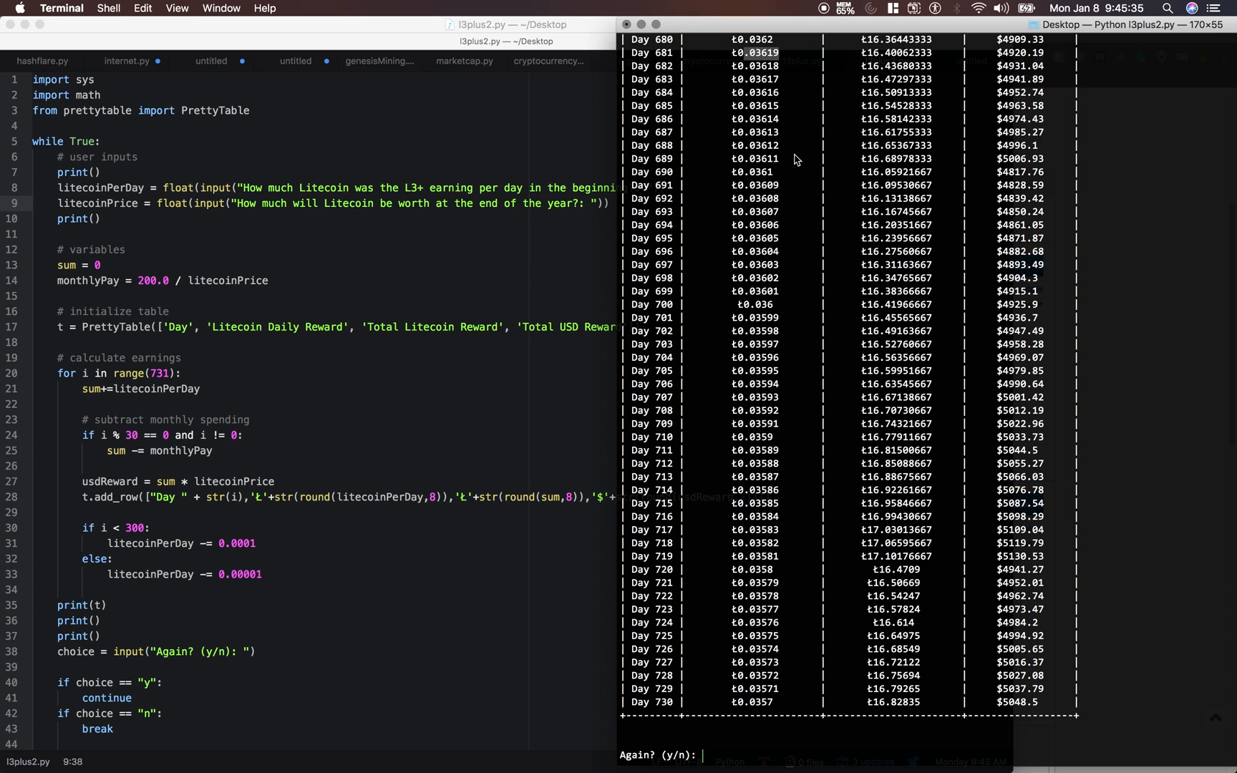
pyautogui.moveTo(657, 168)
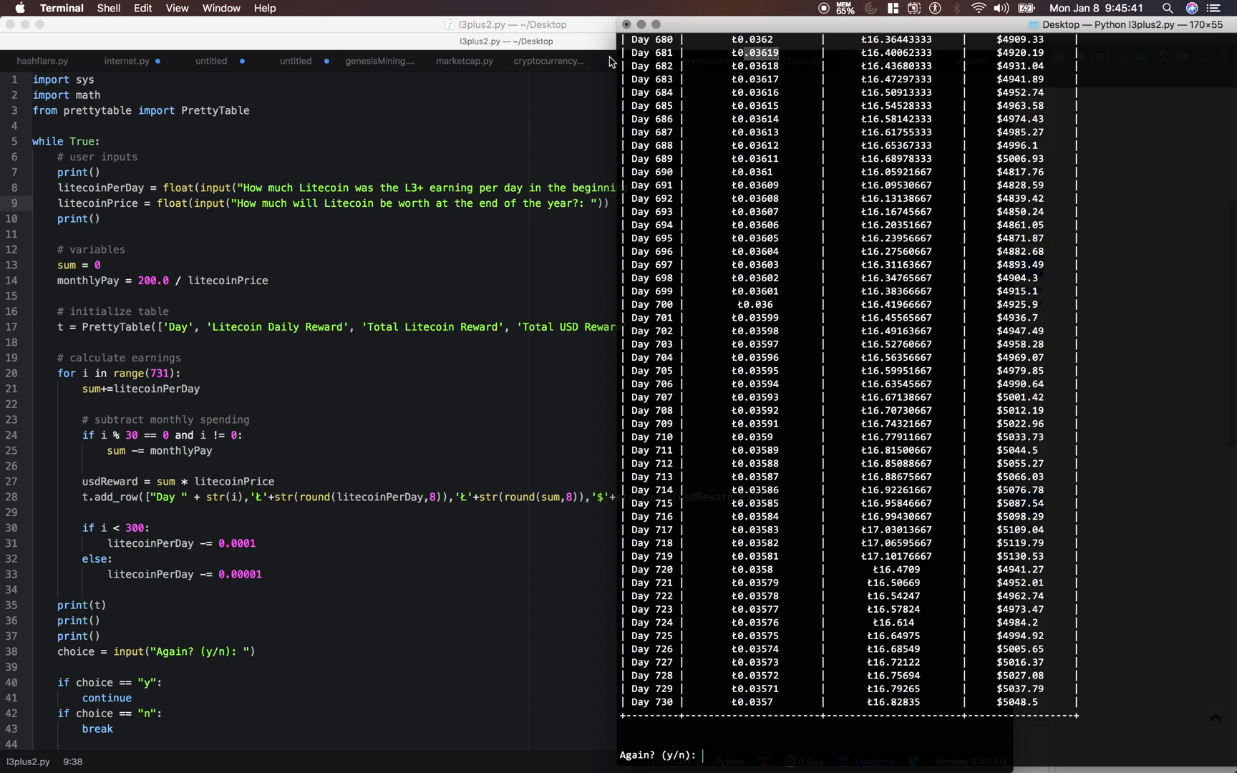
pyautogui.moveTo(857, 242)
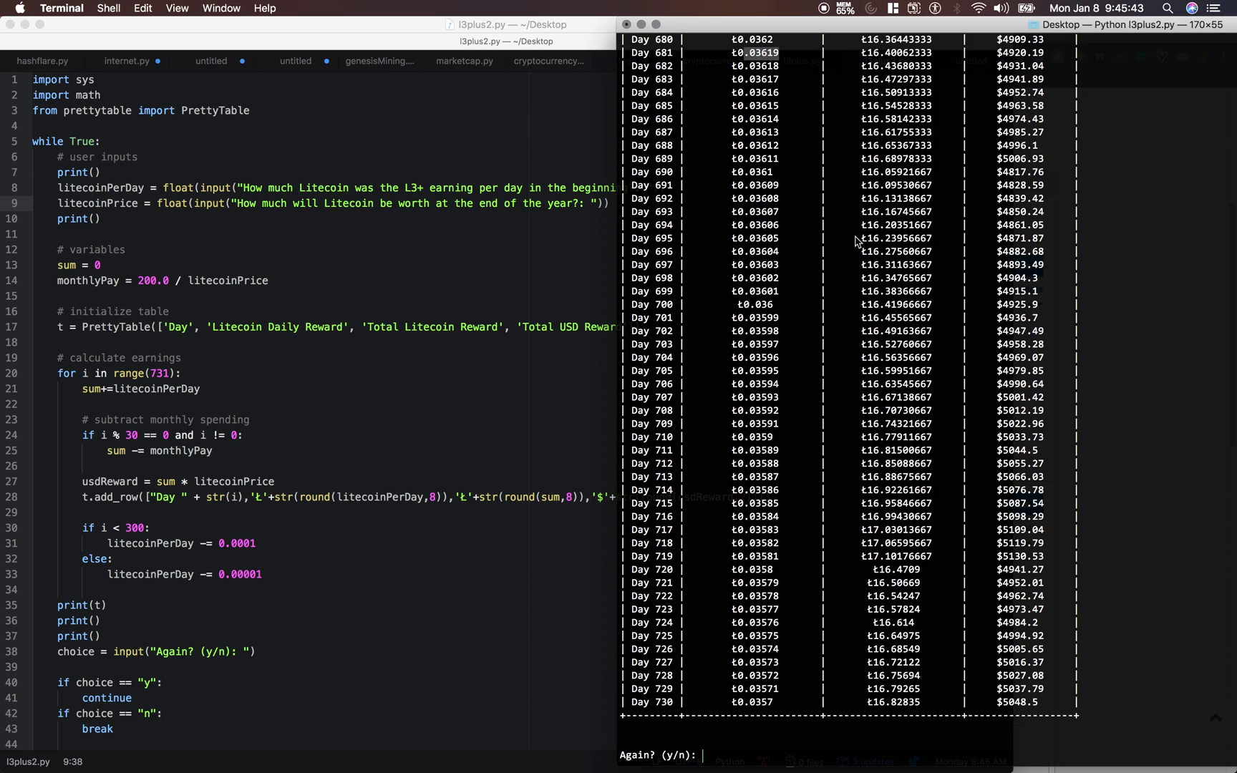
pyautogui.moveTo(979, 578)
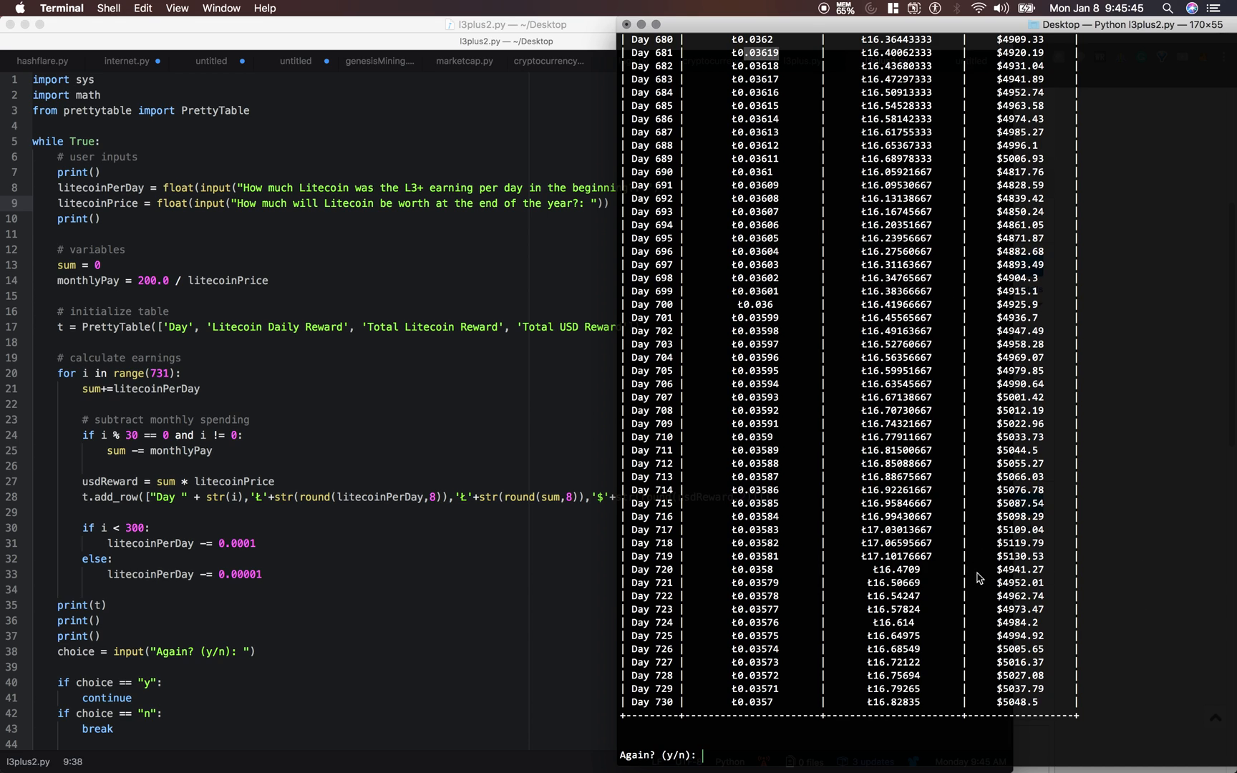
pyautogui.moveTo(694, 732)
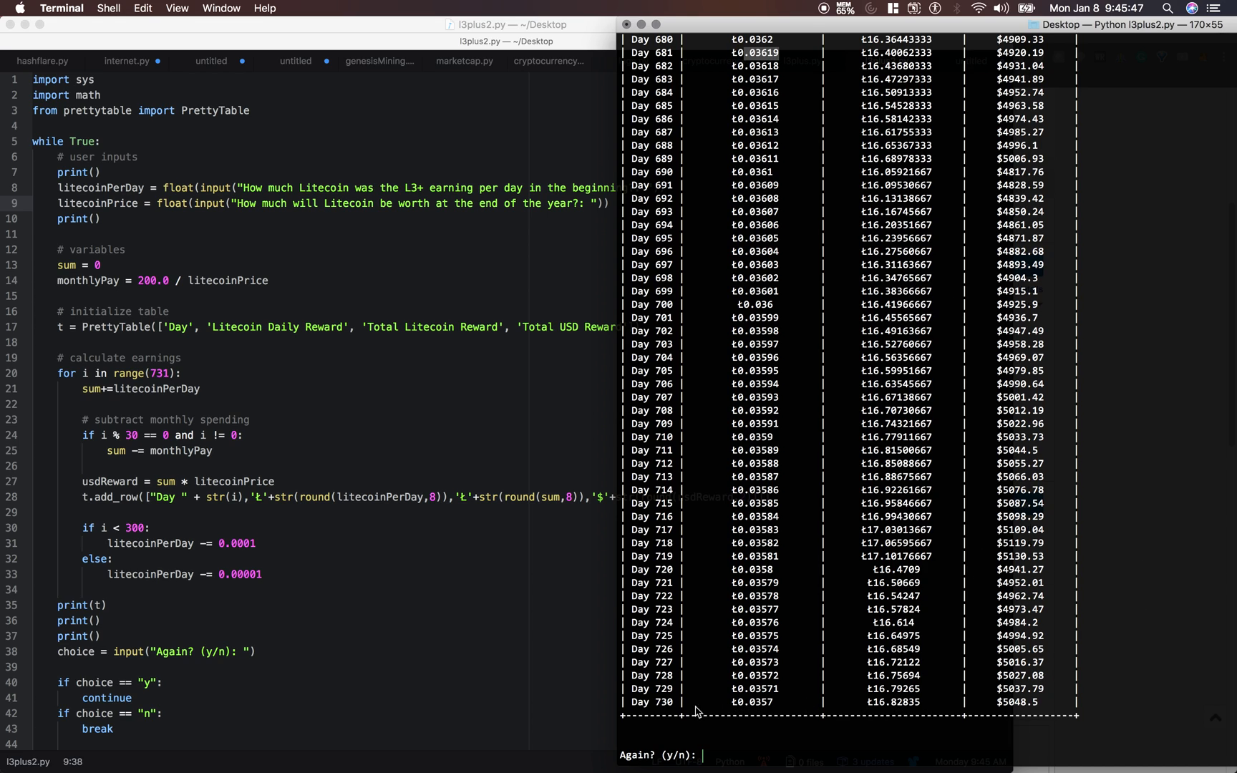
pyautogui.moveTo(823, 573)
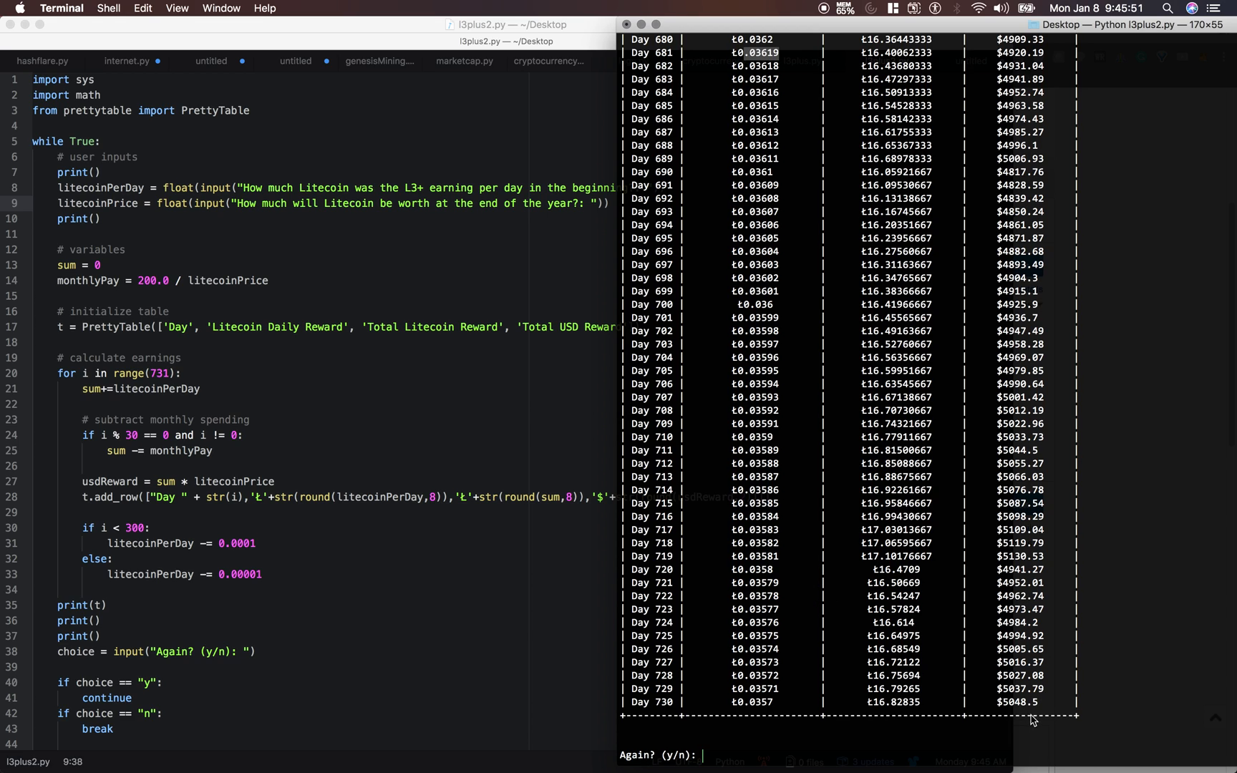
pyautogui.moveTo(877, 714)
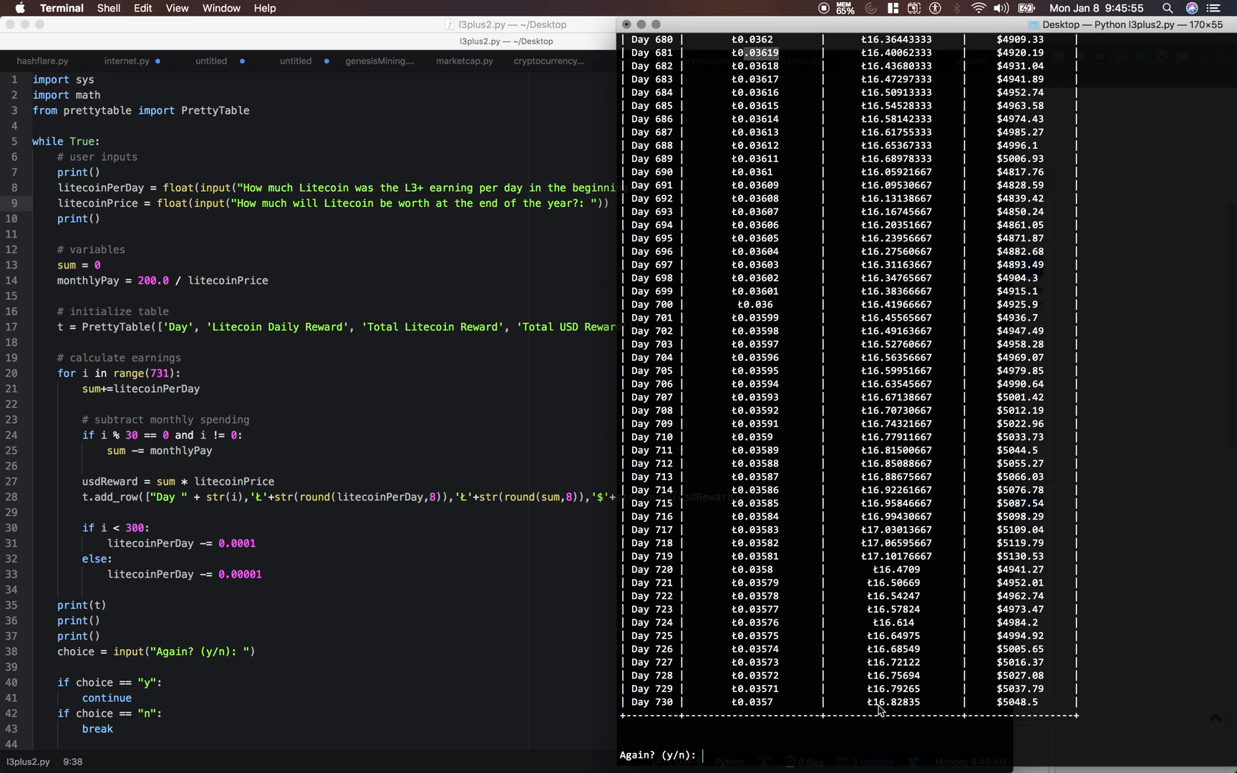
pyautogui.moveTo(902, 552)
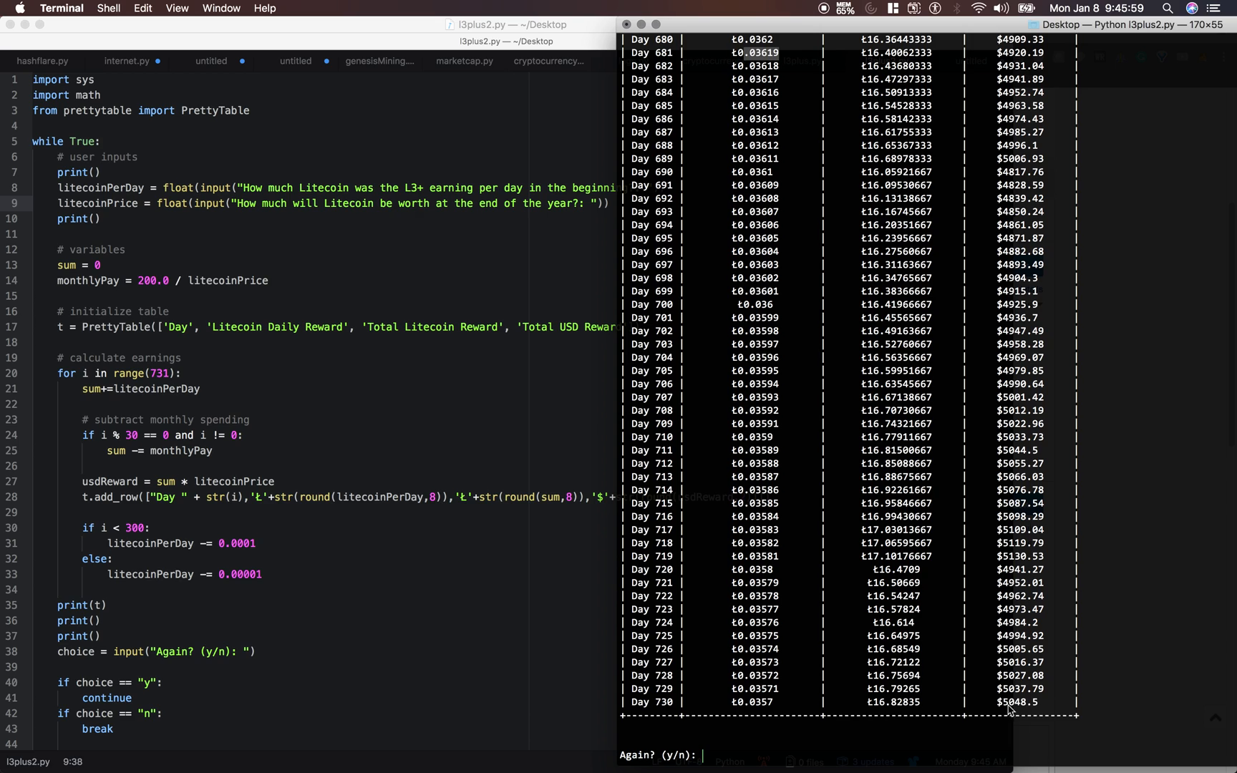
pyautogui.moveTo(994, 664)
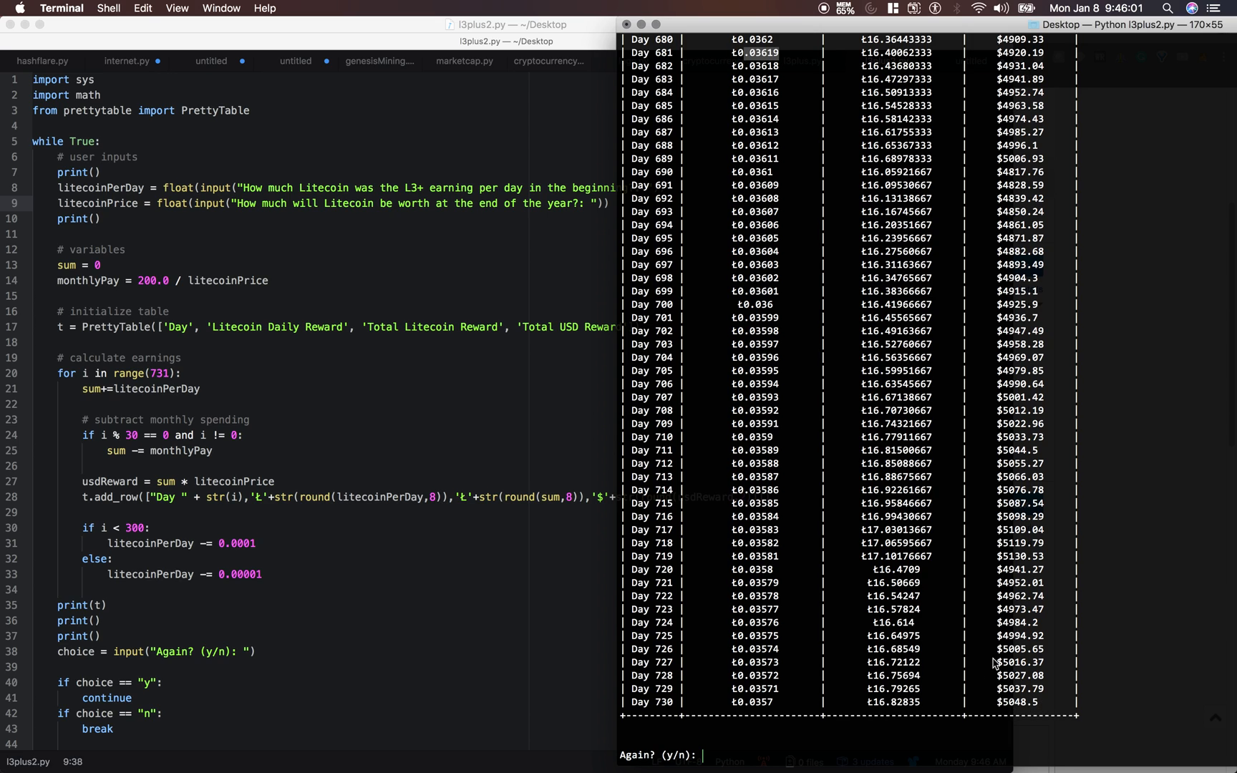
pyautogui.moveTo(949, 646)
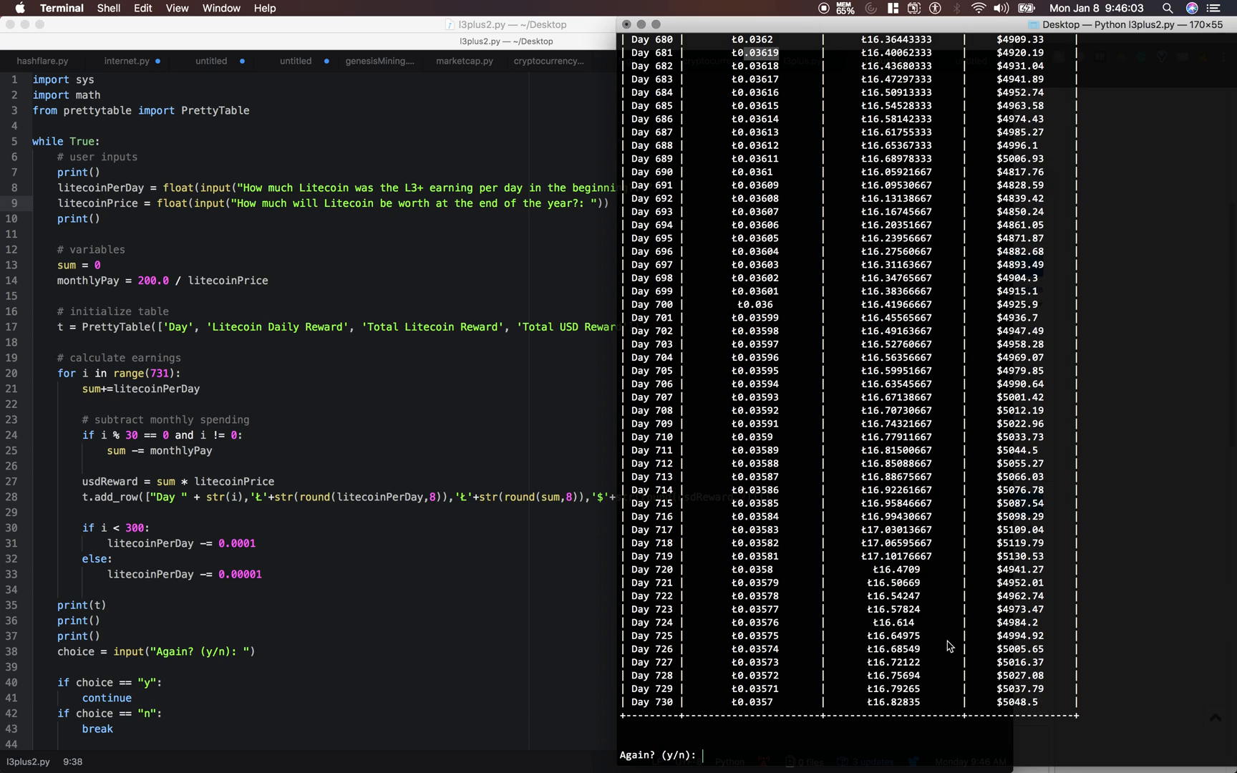
pyautogui.moveTo(1121, 640)
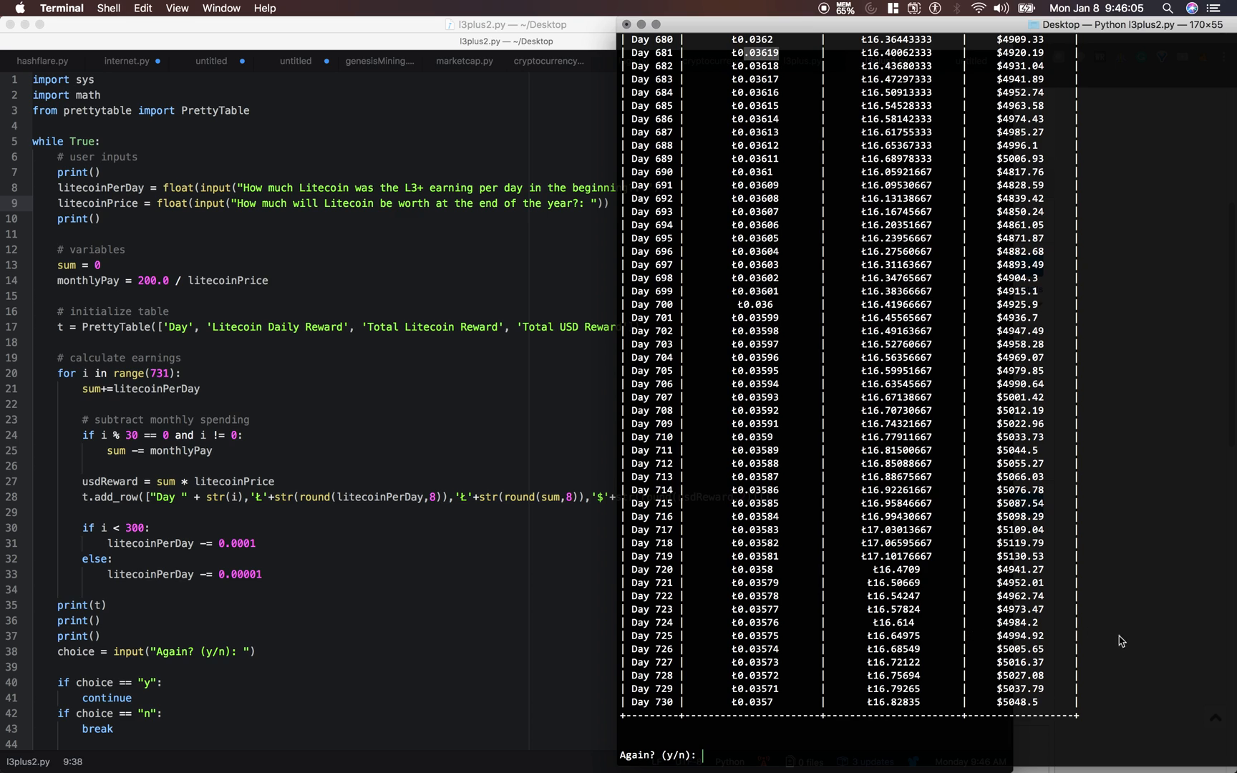
pyautogui.moveTo(1007, 658)
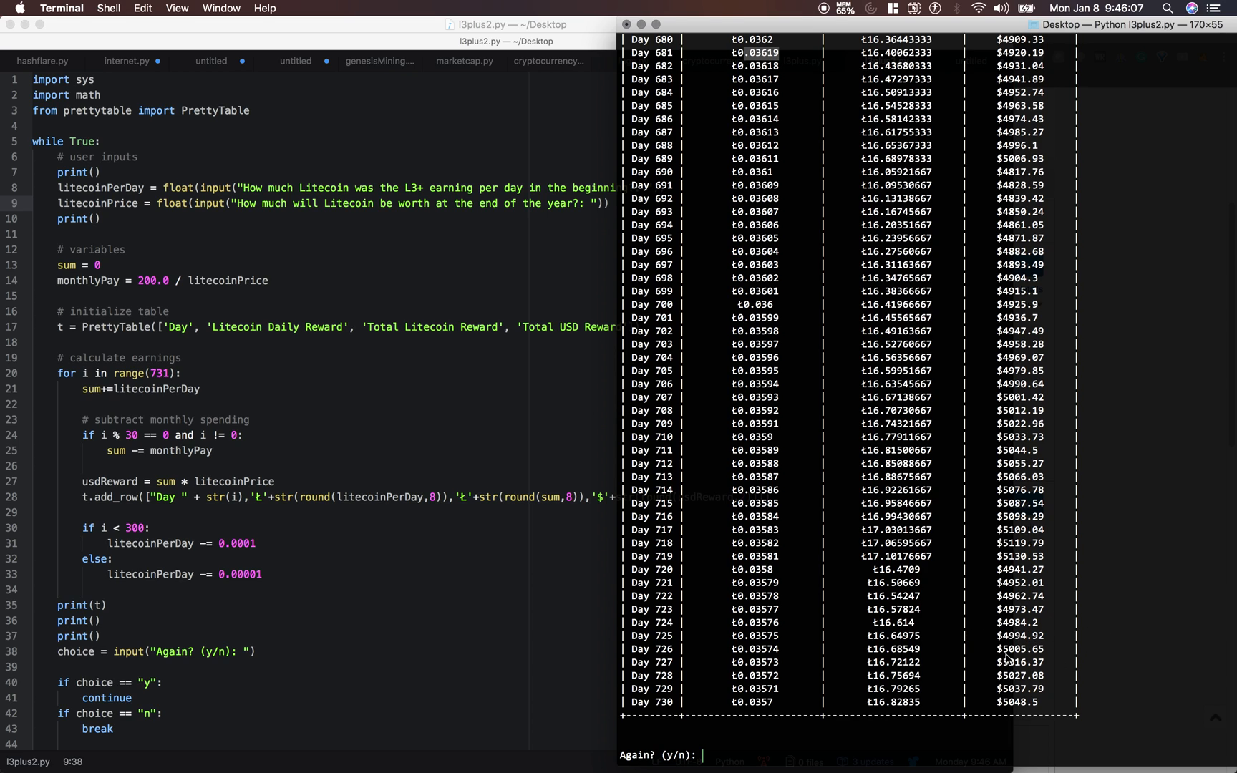
pyautogui.moveTo(1012, 660)
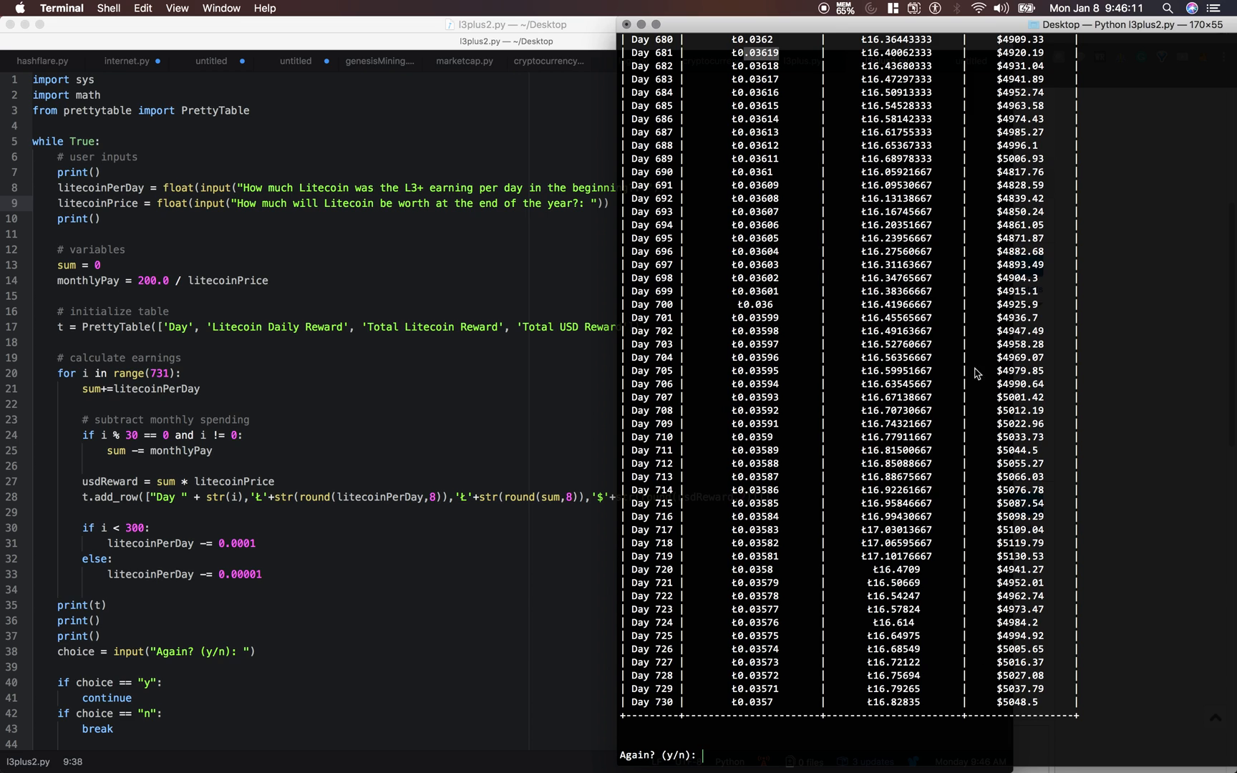
pyautogui.moveTo(919, 654)
pyautogui.write('n')
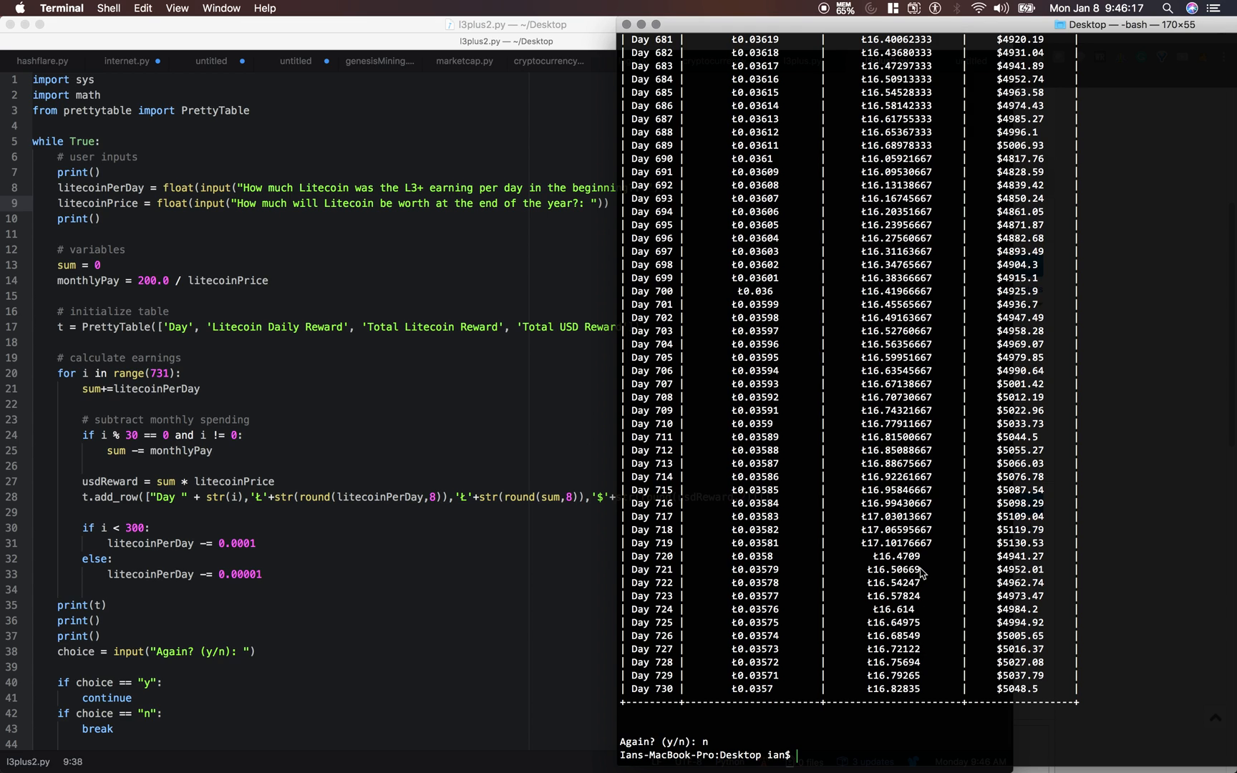
# - Rerun the projection script with a starting reward of 0.07 Litecoin per day
pyautogui.write('python3 l3plus2.py')
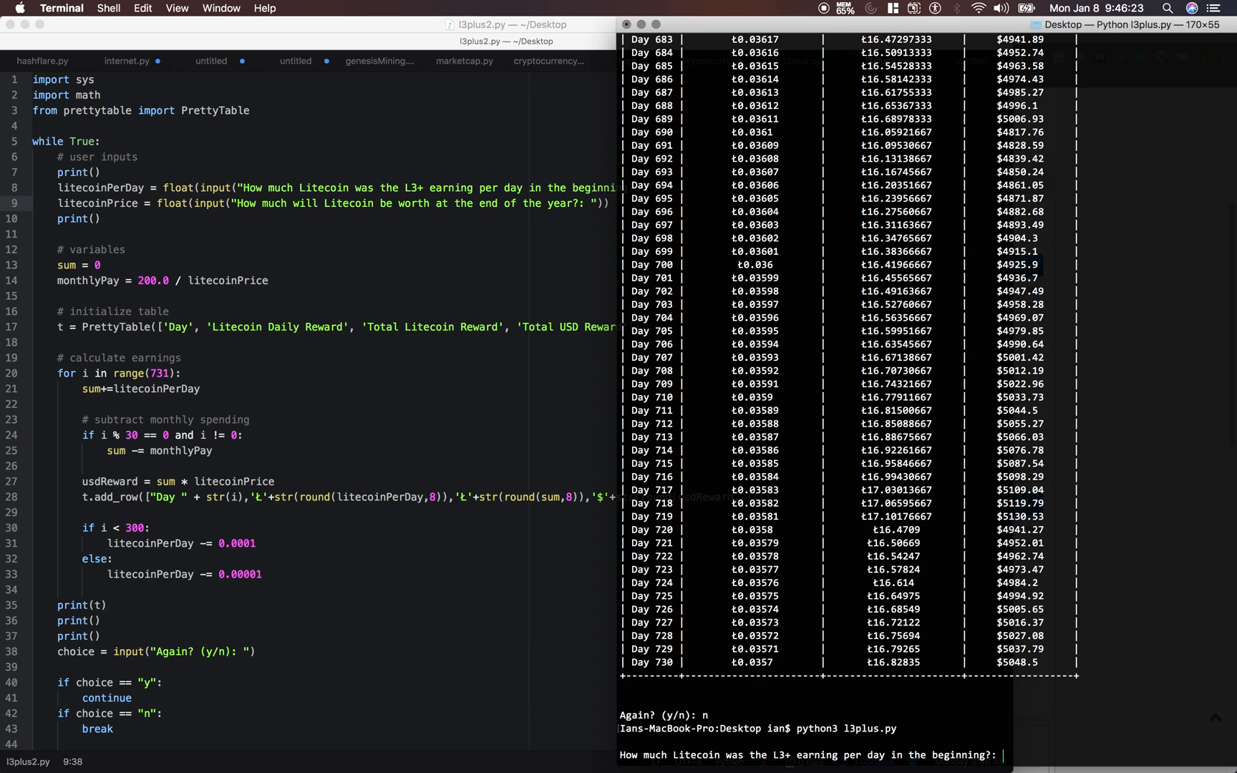
pyautogui.moveTo(733, 307)
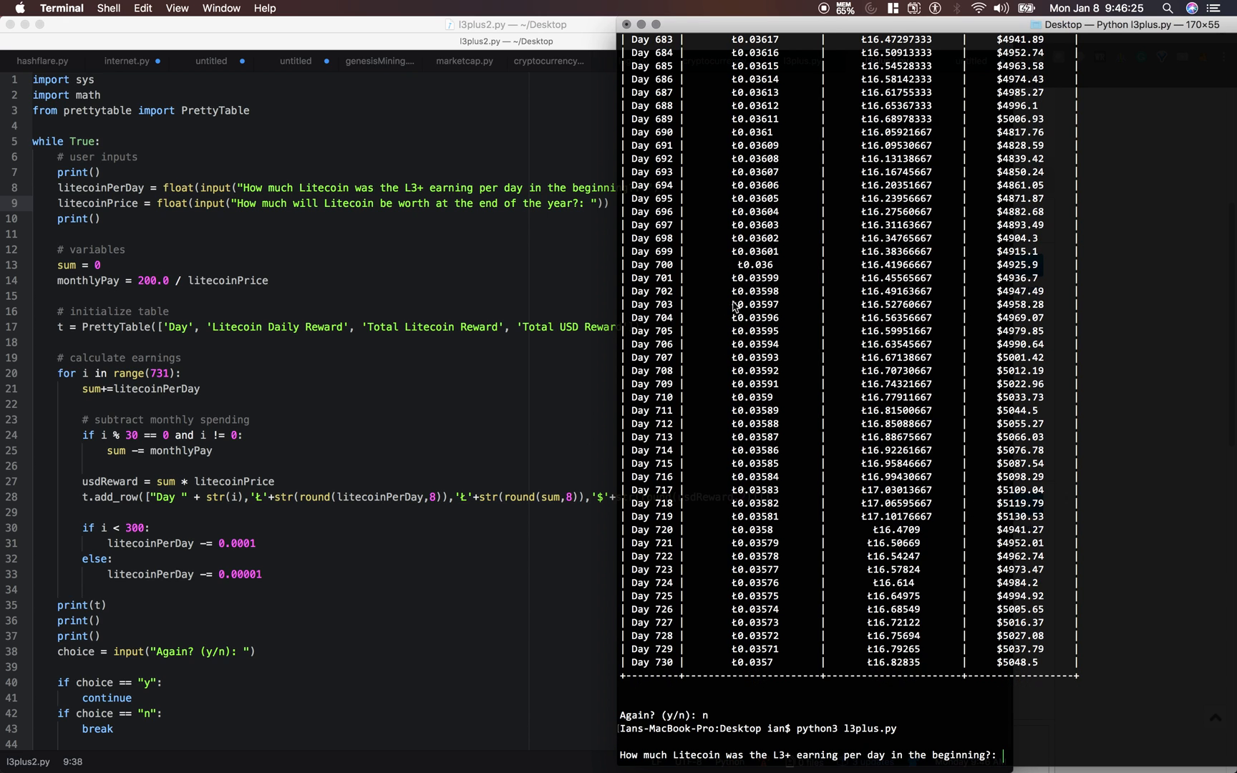
pyautogui.moveTo(1071, 517)
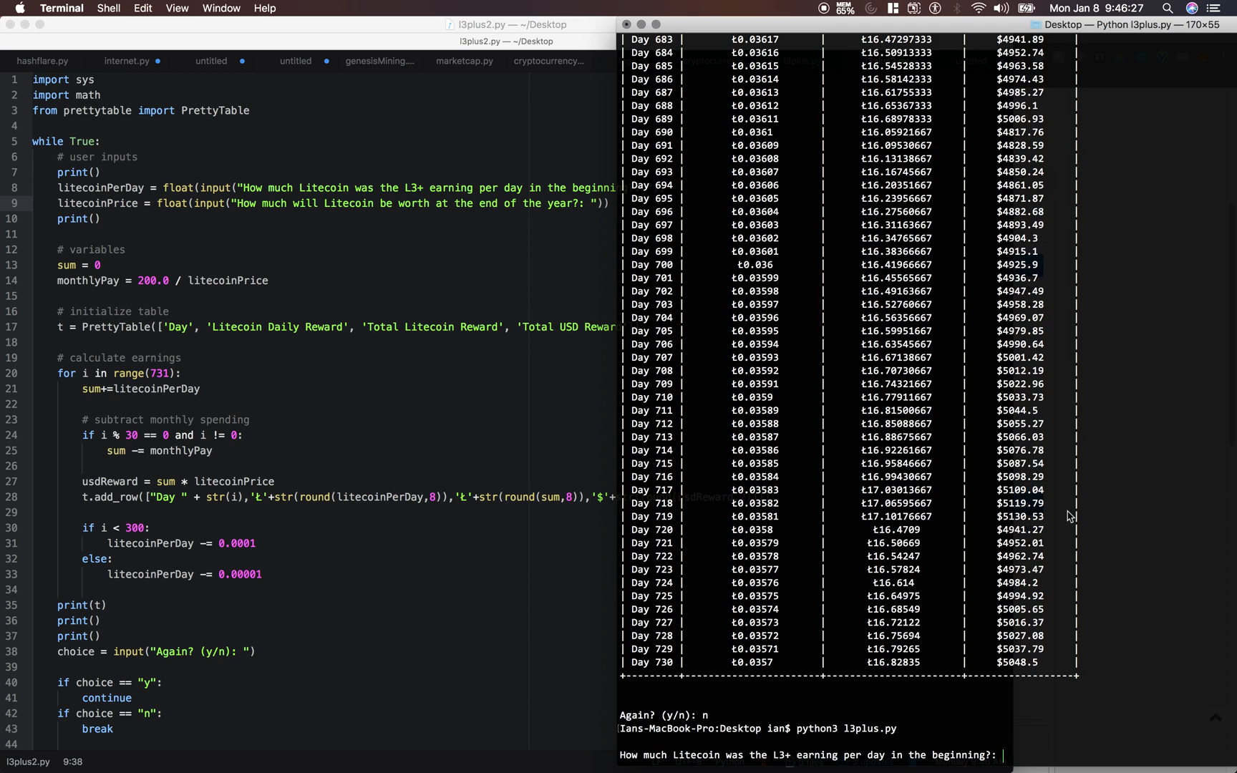
pyautogui.moveTo(1068, 616)
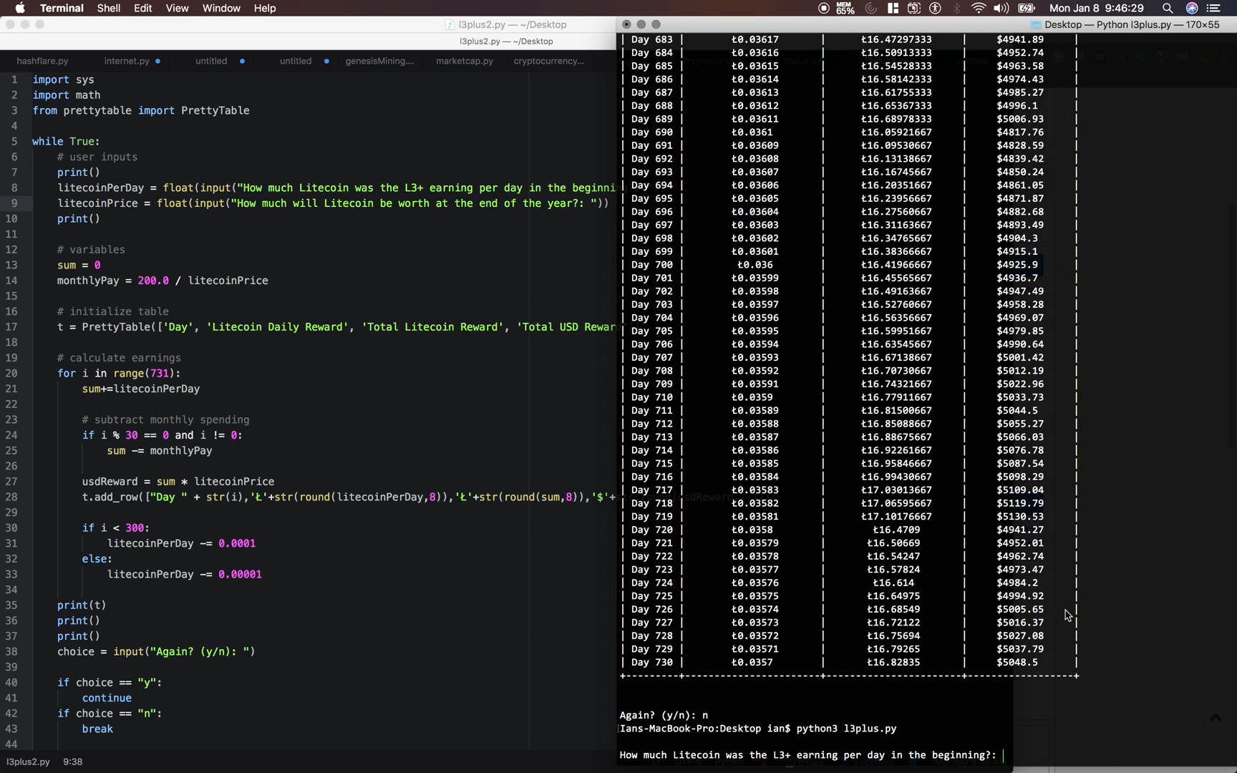
pyautogui.moveTo(1116, 673)
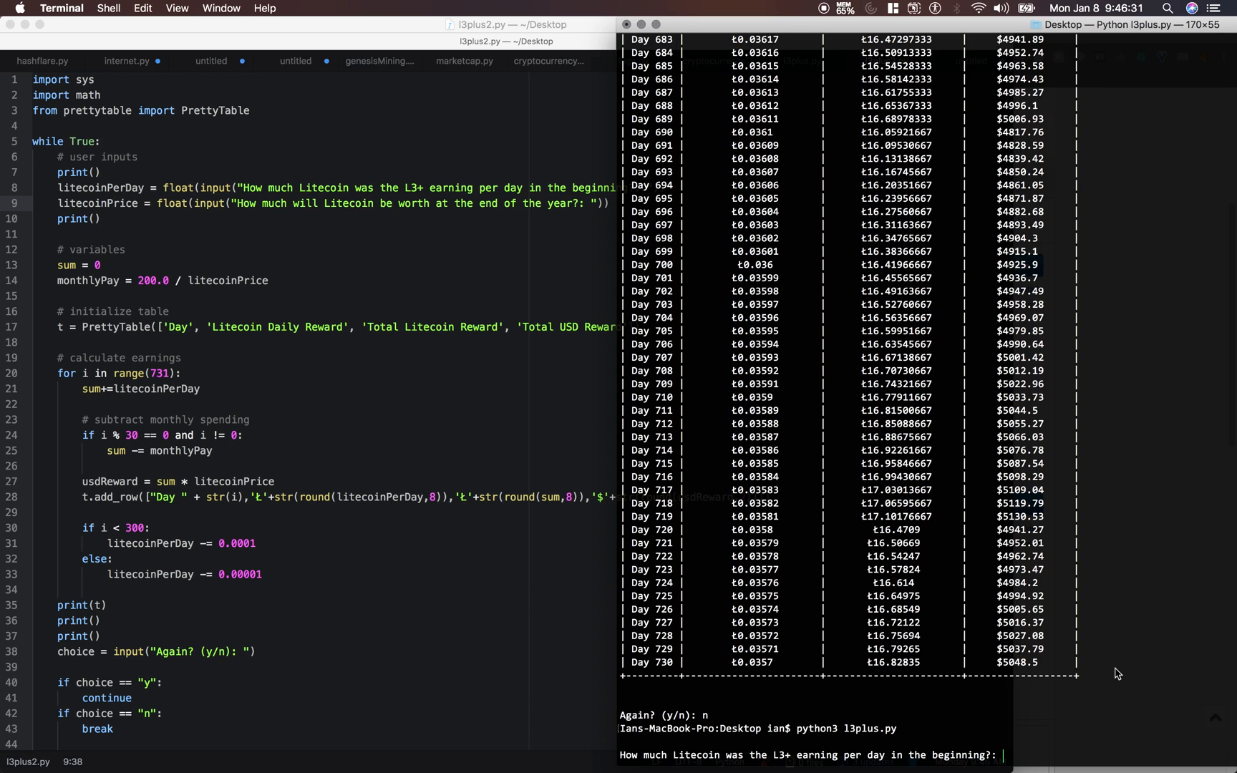
pyautogui.write('0.07')
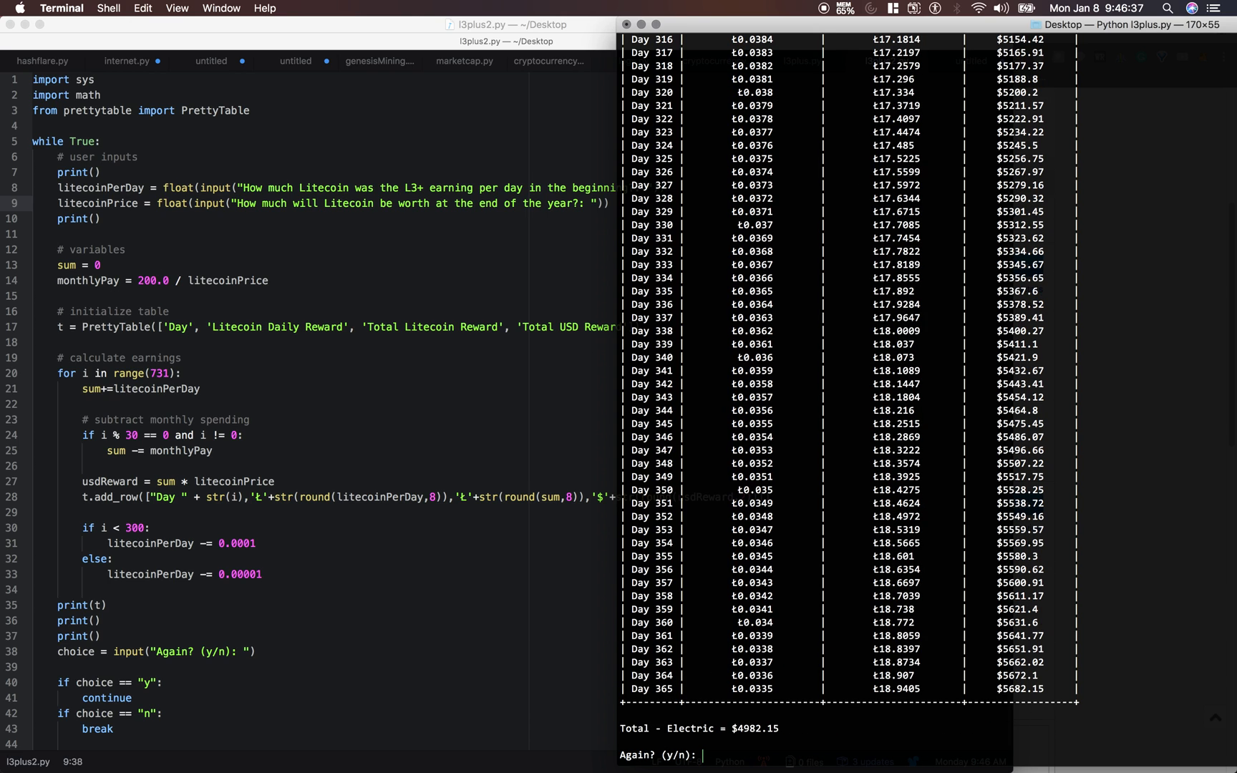
pyautogui.moveTo(593, 68)
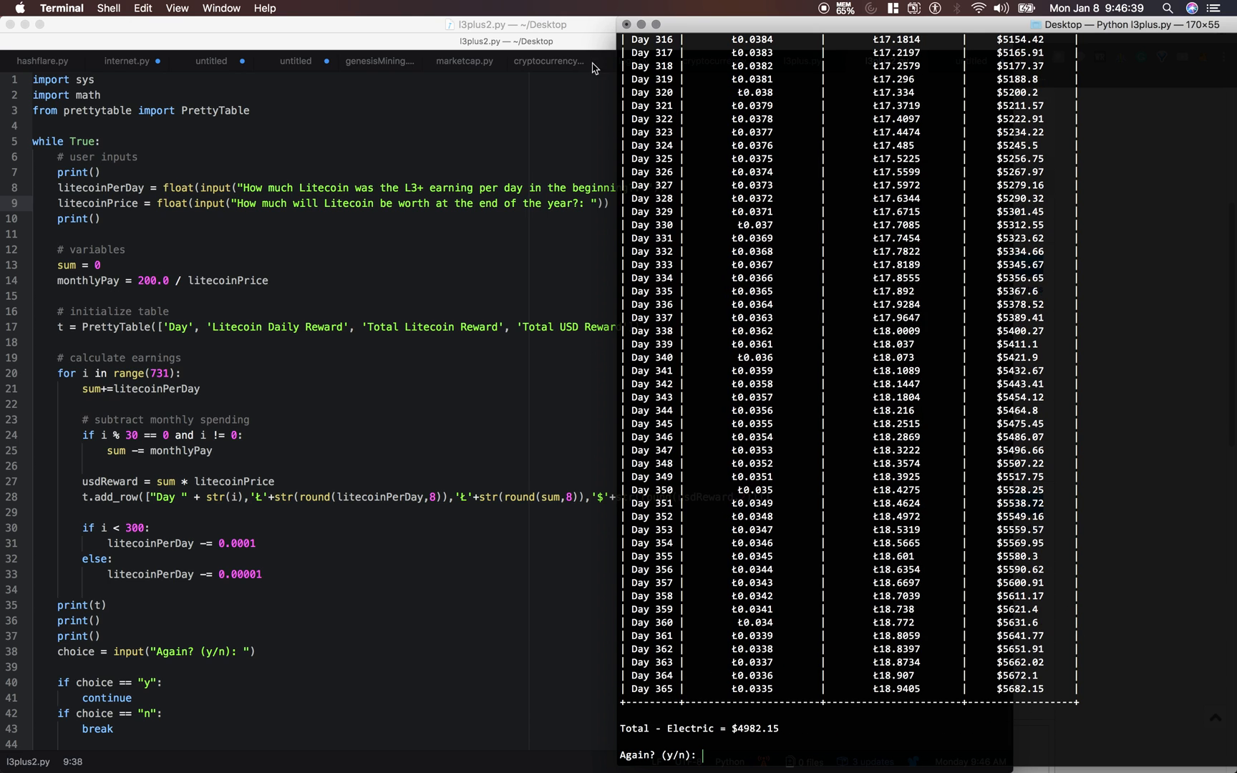
pyautogui.moveTo(662, 556)
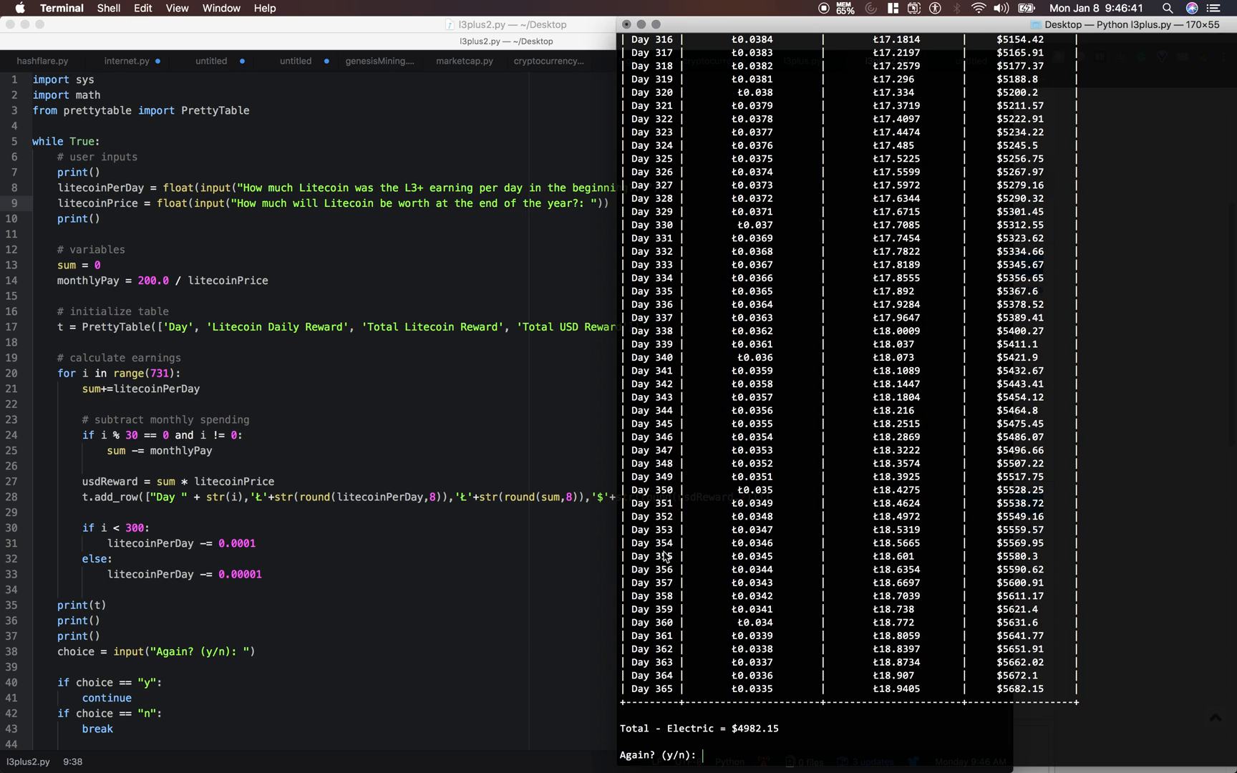
pyautogui.moveTo(805, 734)
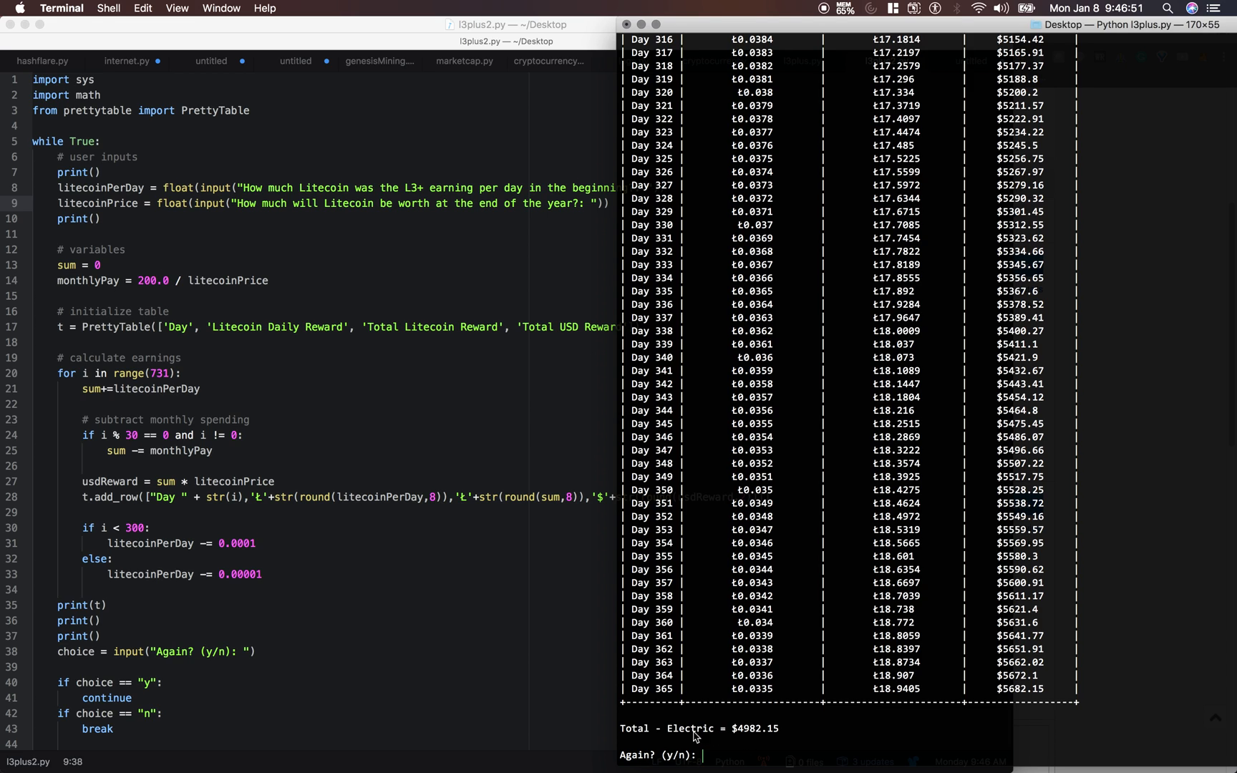
pyautogui.moveTo(746, 738)
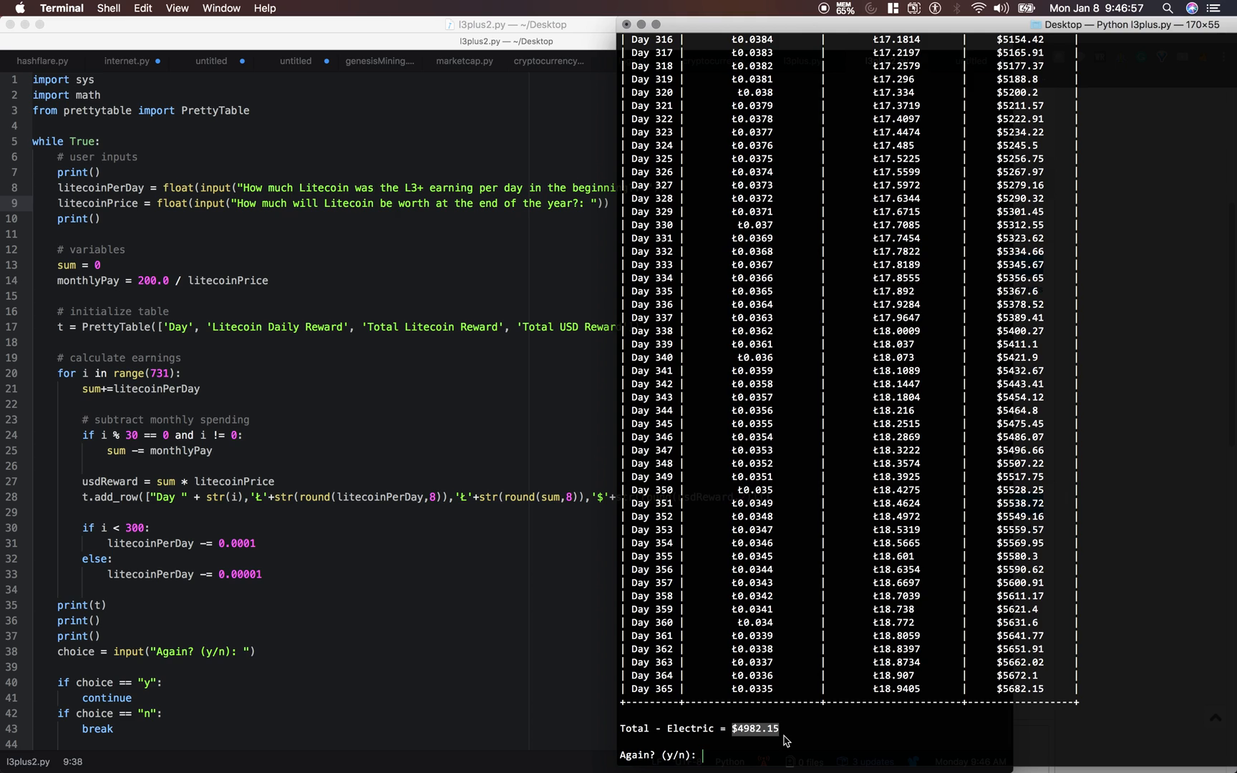
pyautogui.moveTo(793, 713)
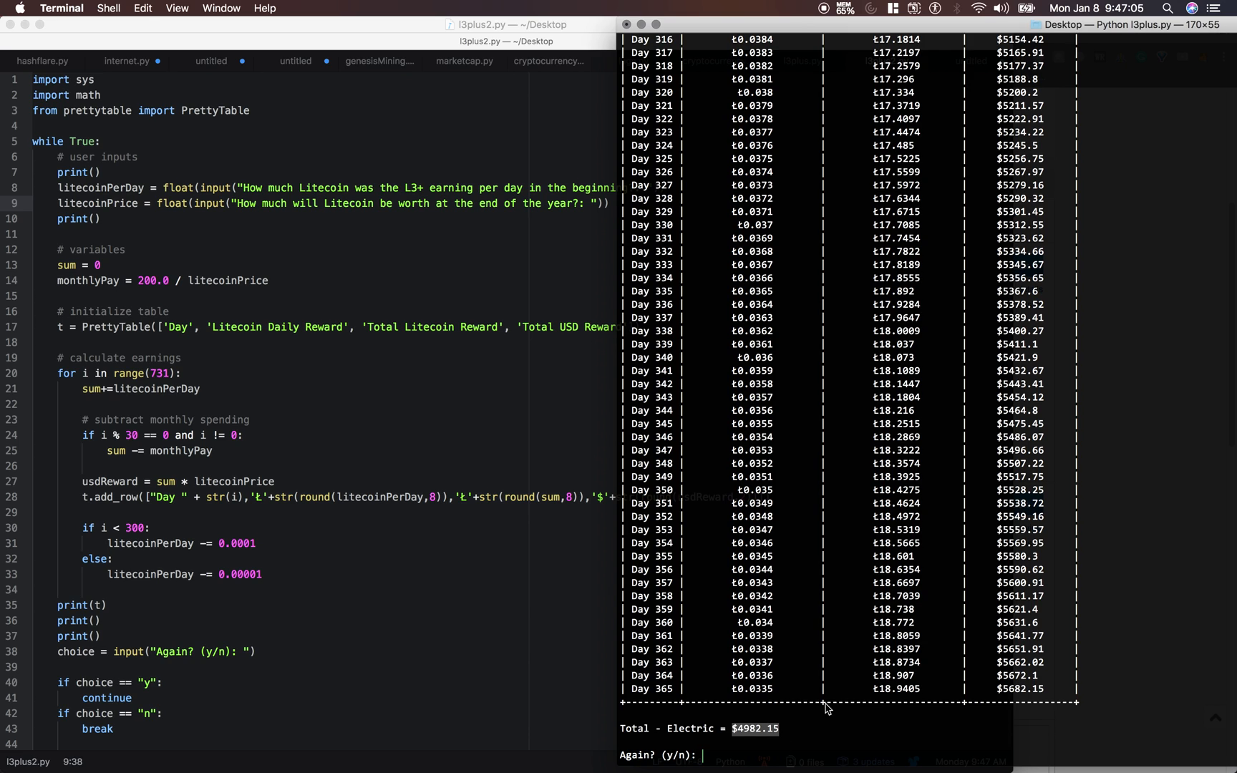
pyautogui.moveTo(869, 740)
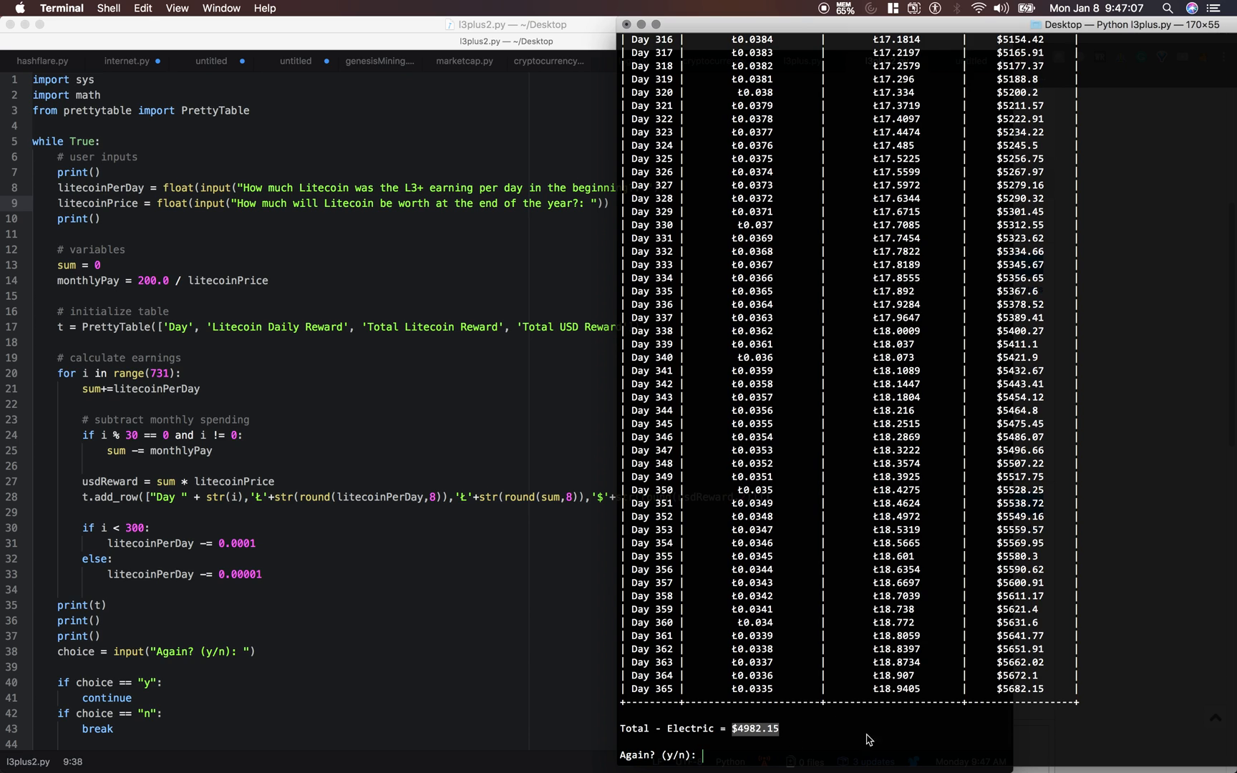
pyautogui.moveTo(751, 744)
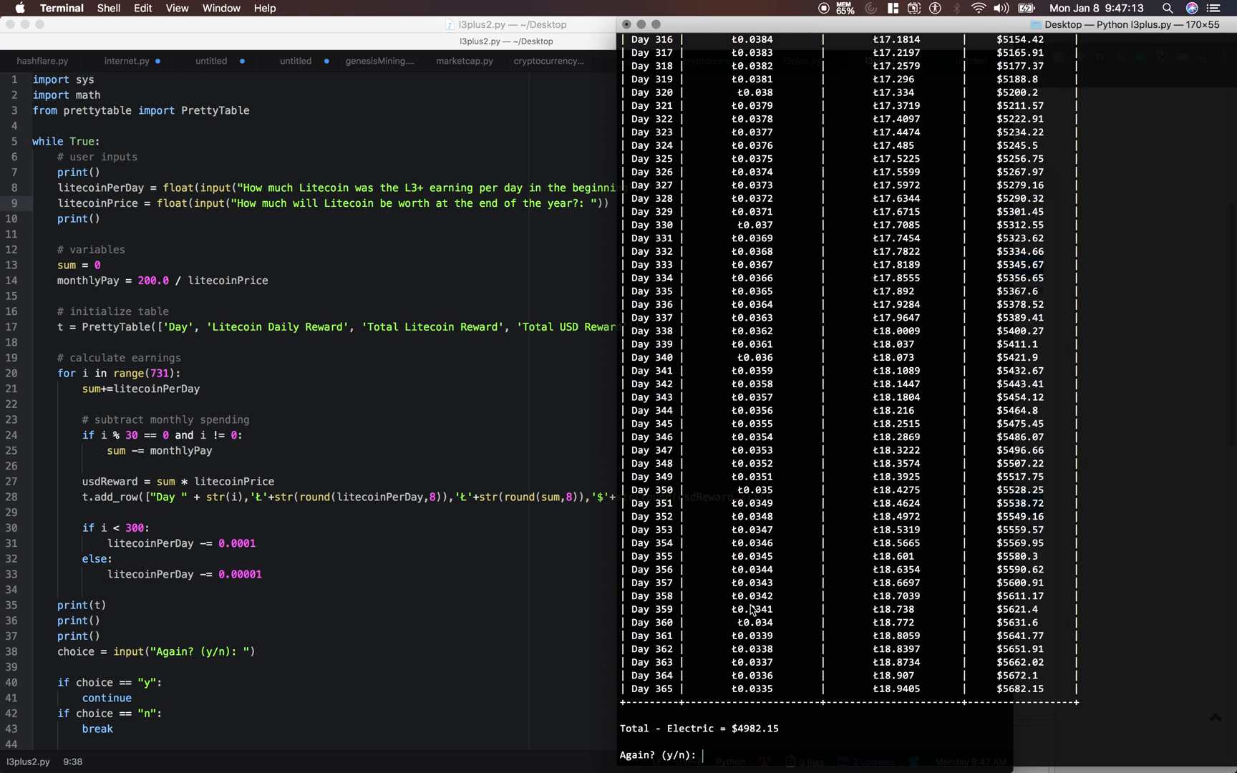
pyautogui.moveTo(525, 759)
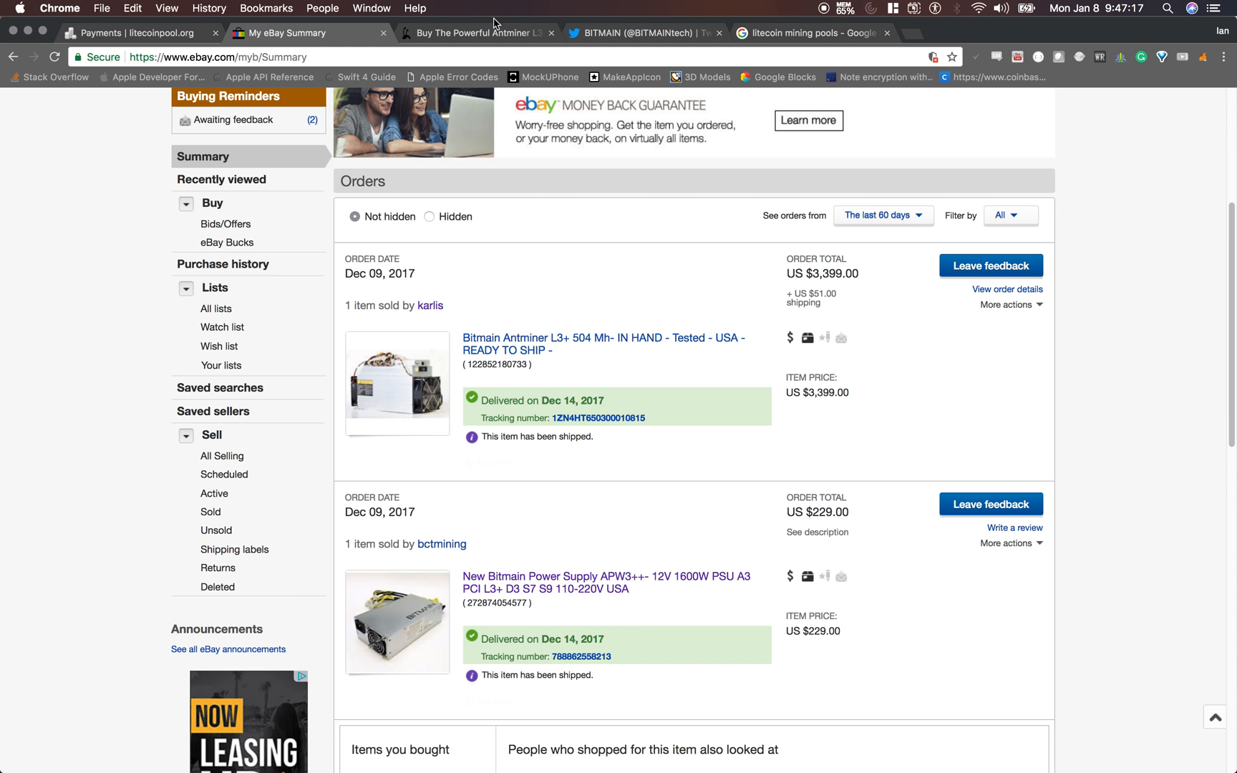
# - Move through the Antminer L3+ shop page to Bitmain's Twitter profile in Chrome
pyautogui.click(477, 33)
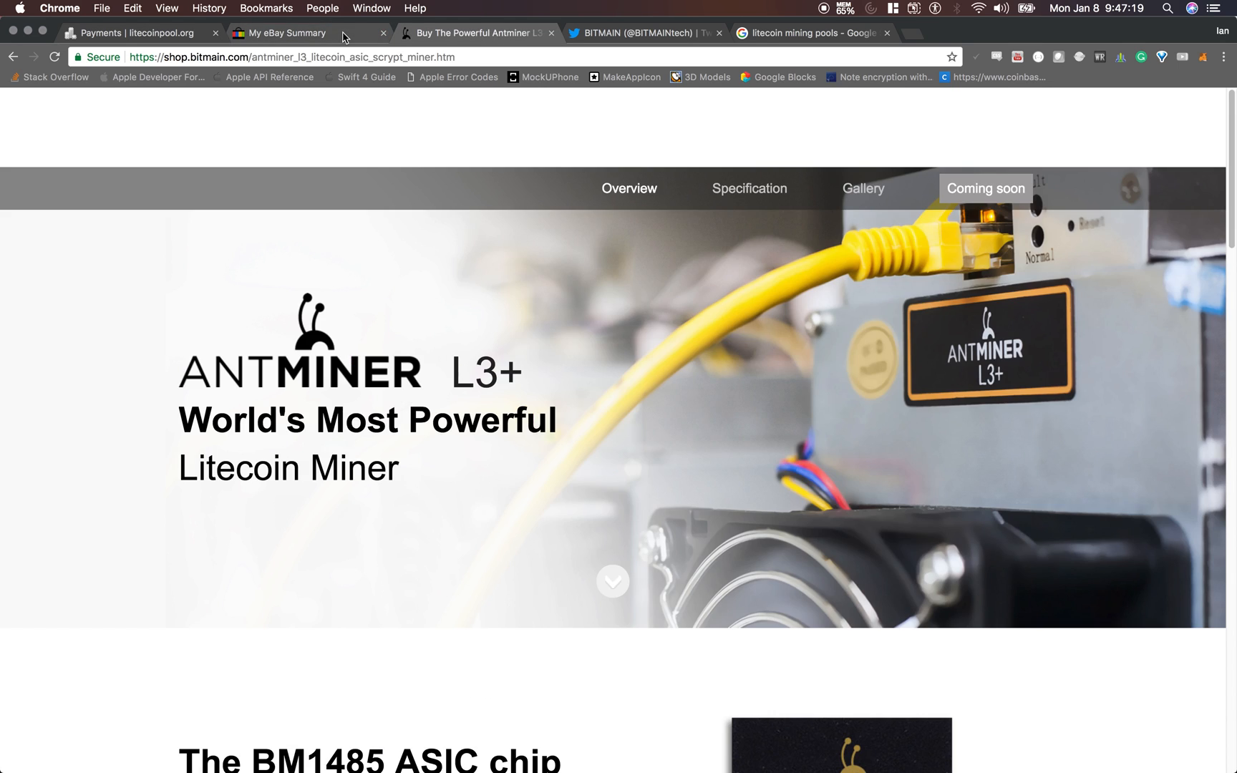
pyautogui.click(646, 33)
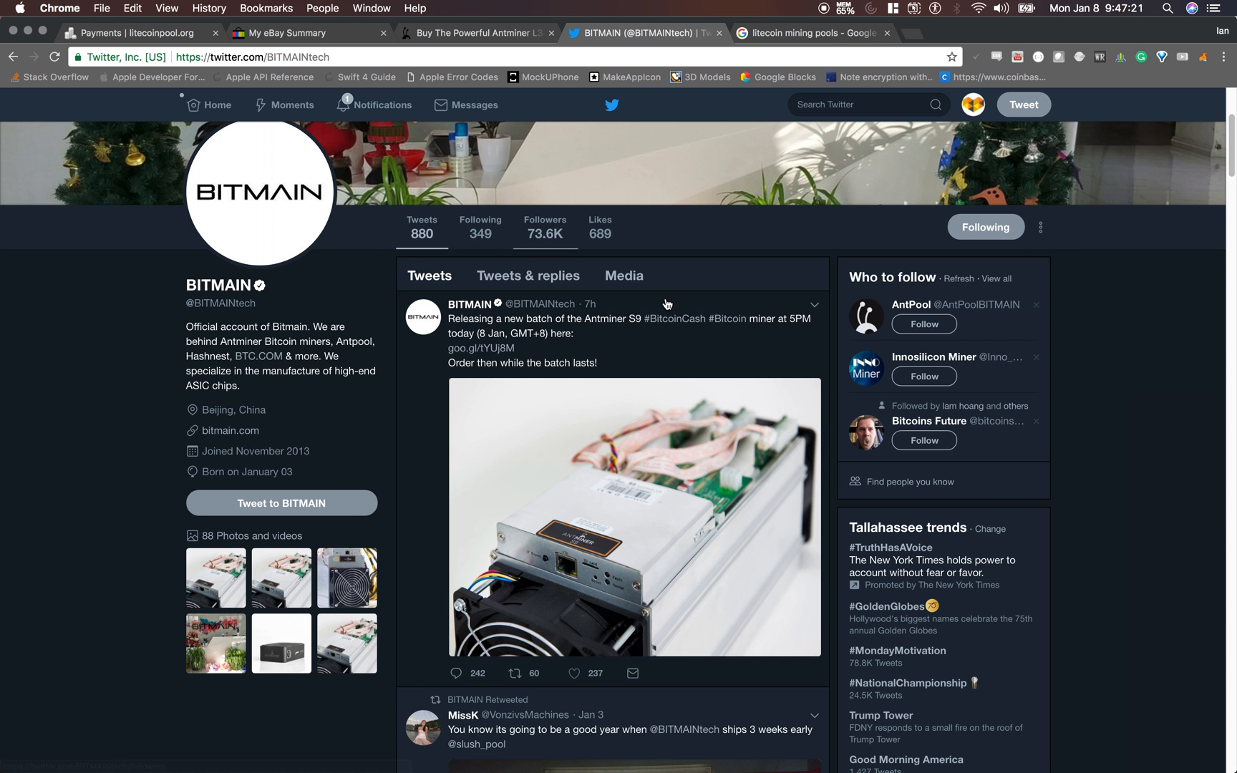
pyautogui.moveTo(583, 334)
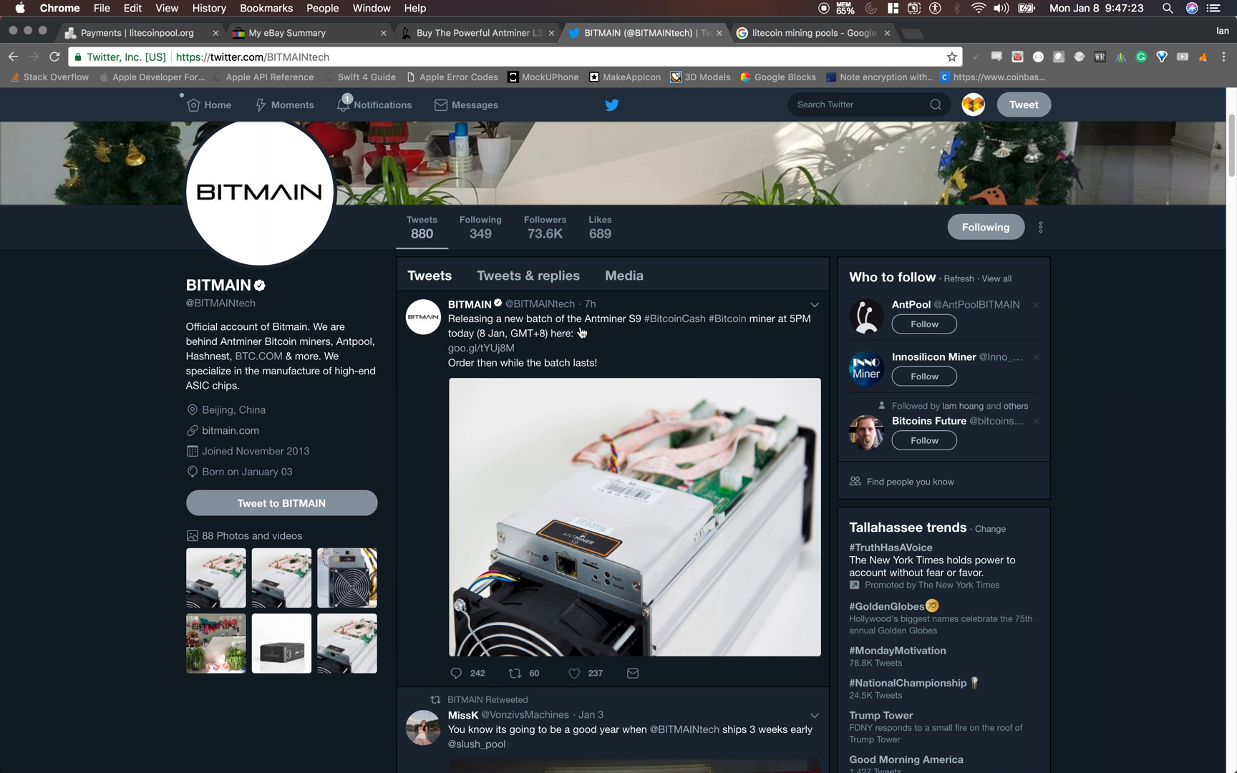
pyautogui.moveTo(394, 458)
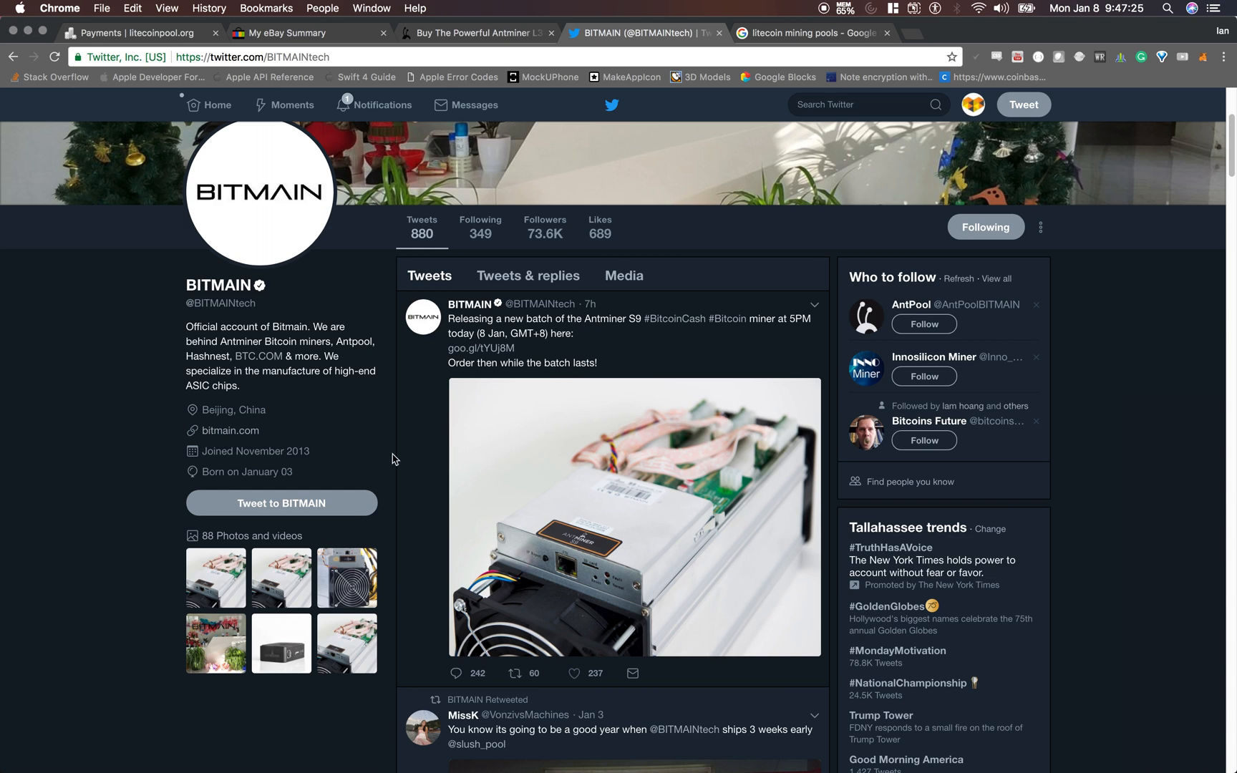
pyautogui.moveTo(743, 361)
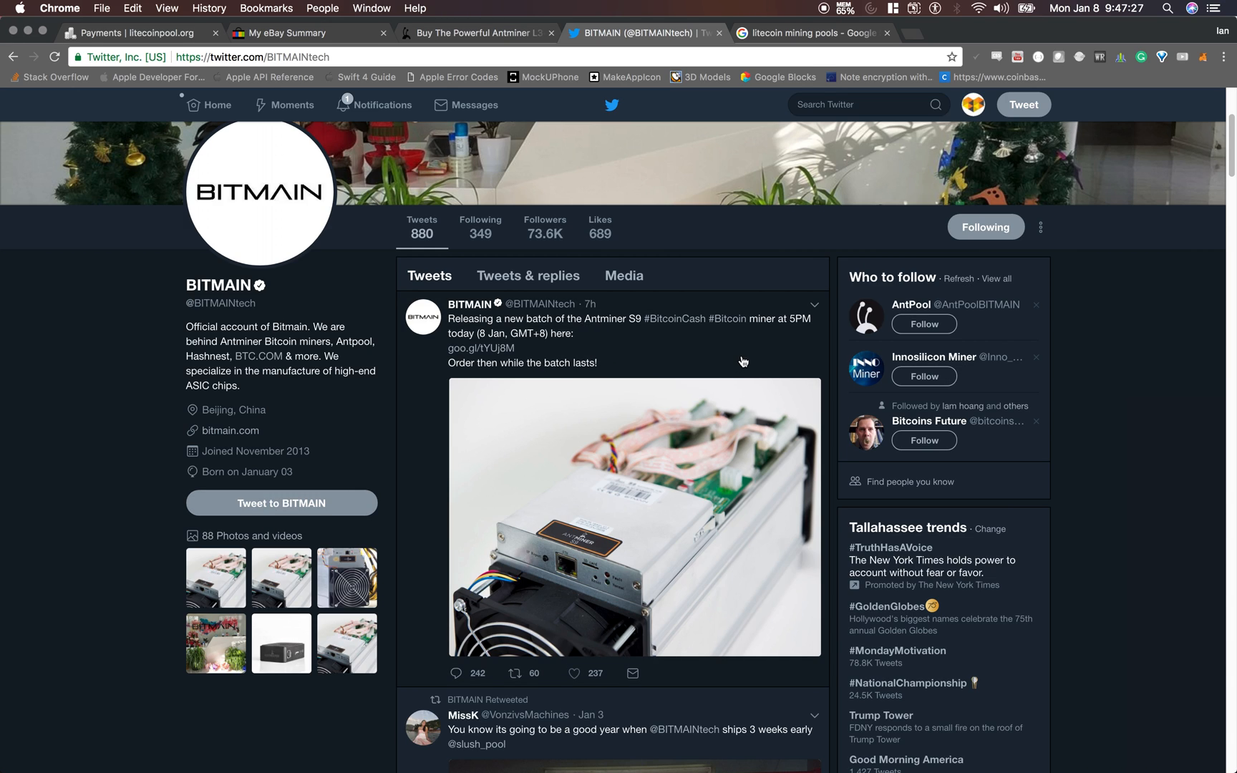
pyautogui.moveTo(652, 337)
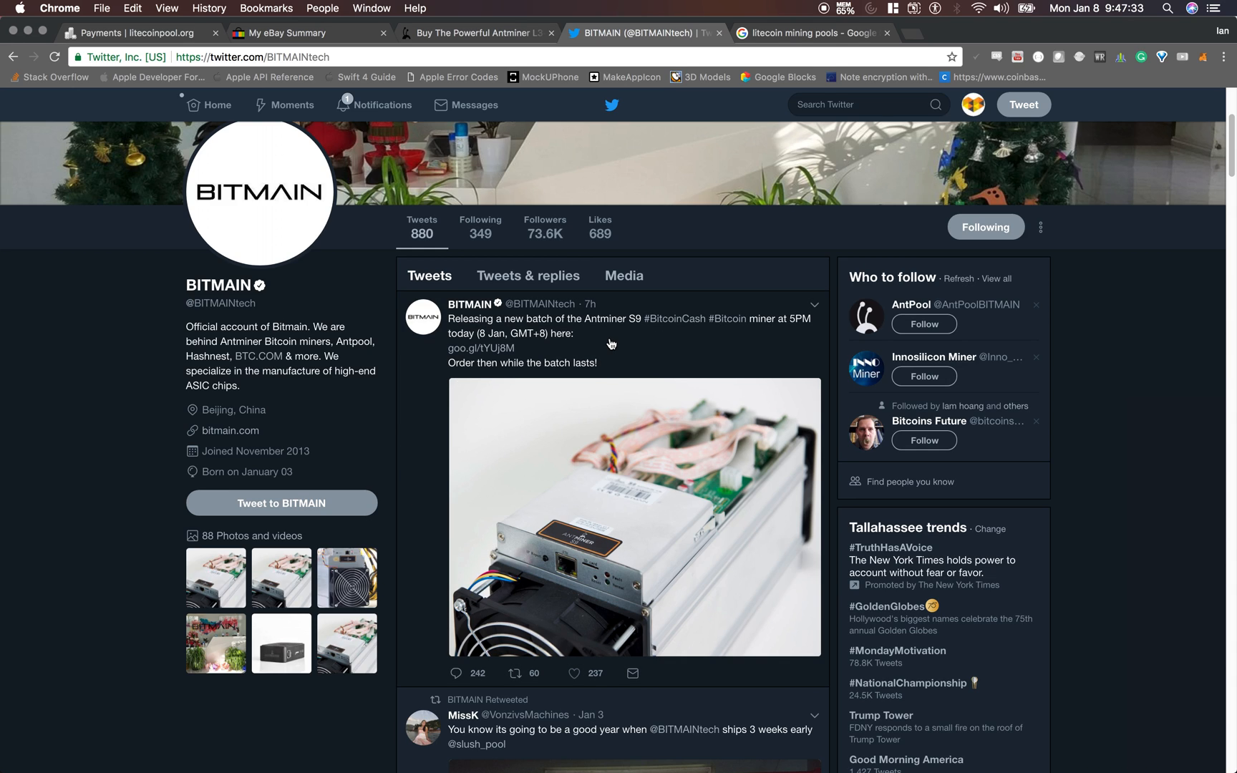
pyautogui.moveTo(445, 494)
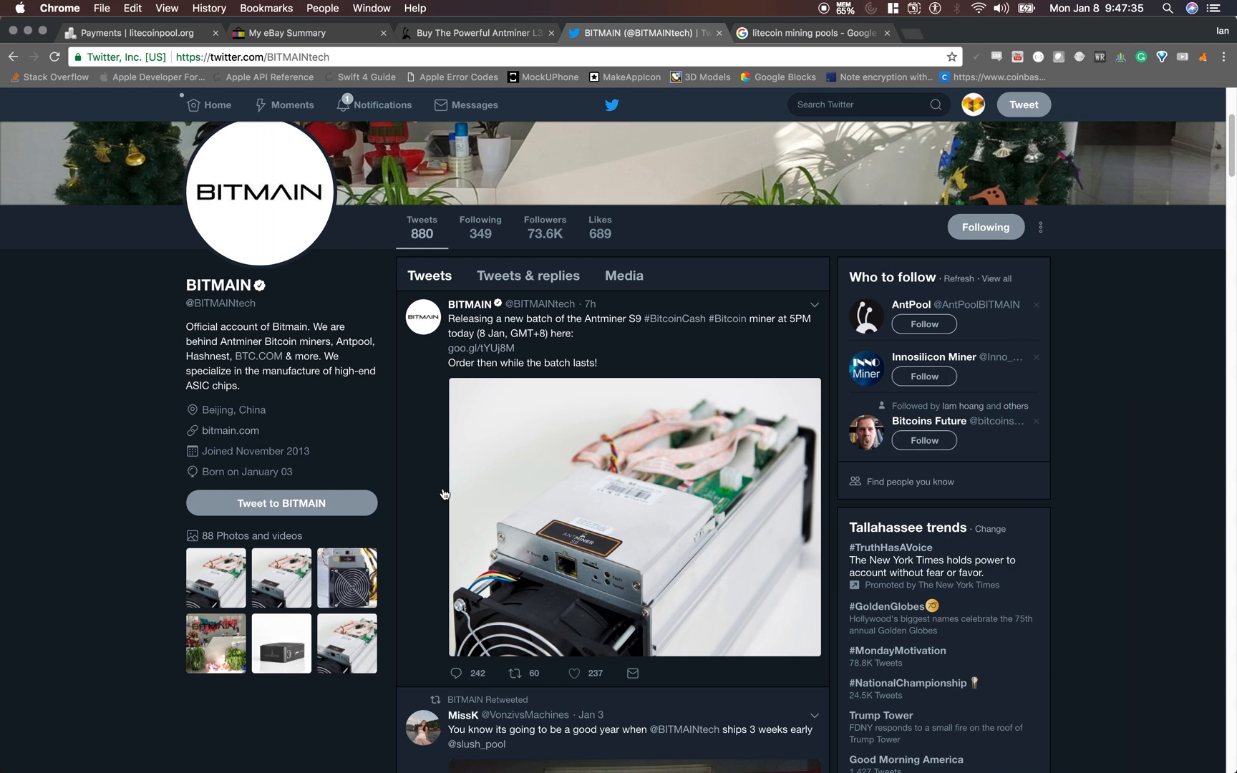
pyautogui.moveTo(465, 455)
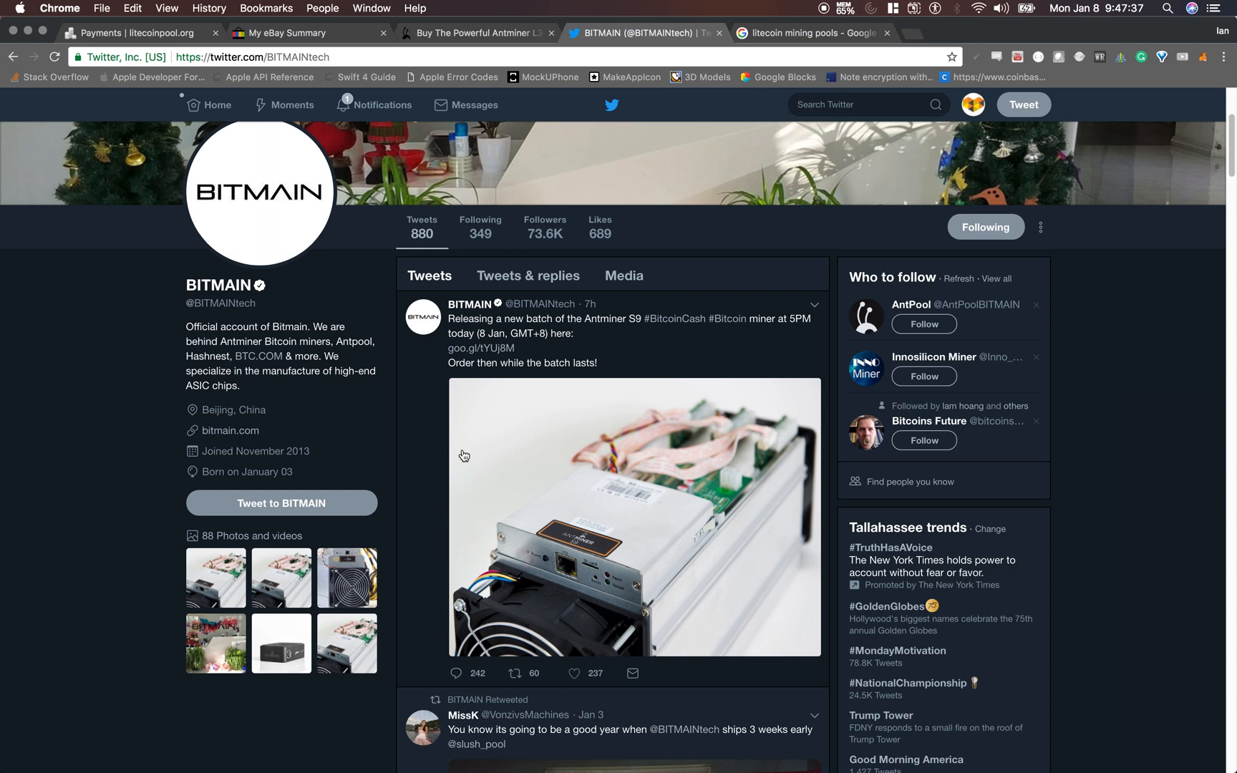
pyautogui.moveTo(449, 435)
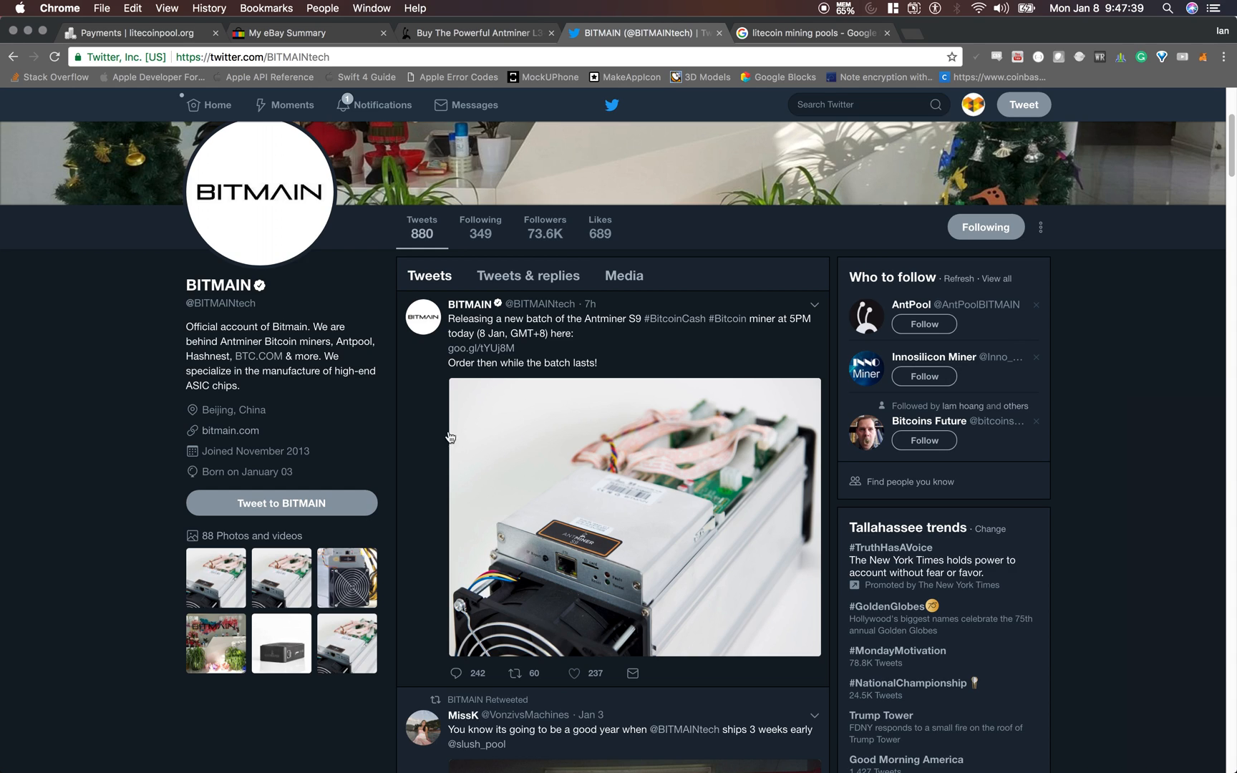
pyautogui.moveTo(426, 405)
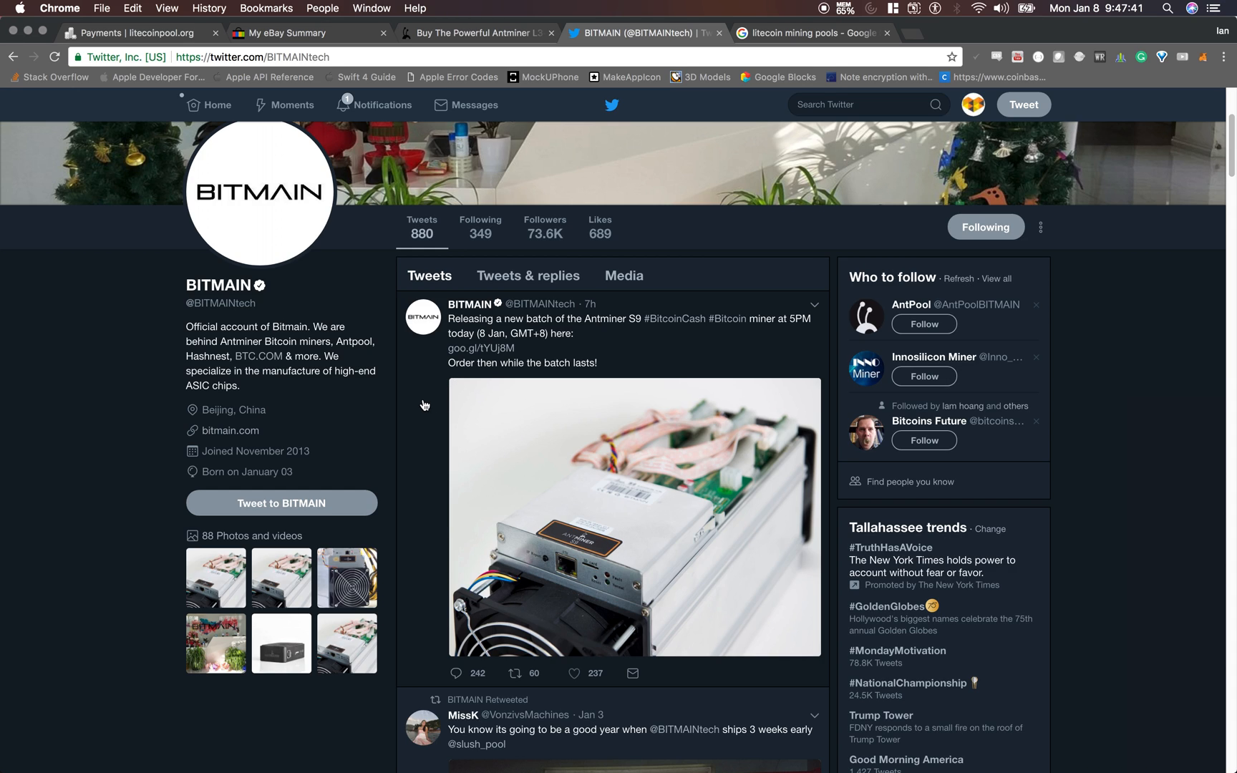
pyautogui.moveTo(620, 352)
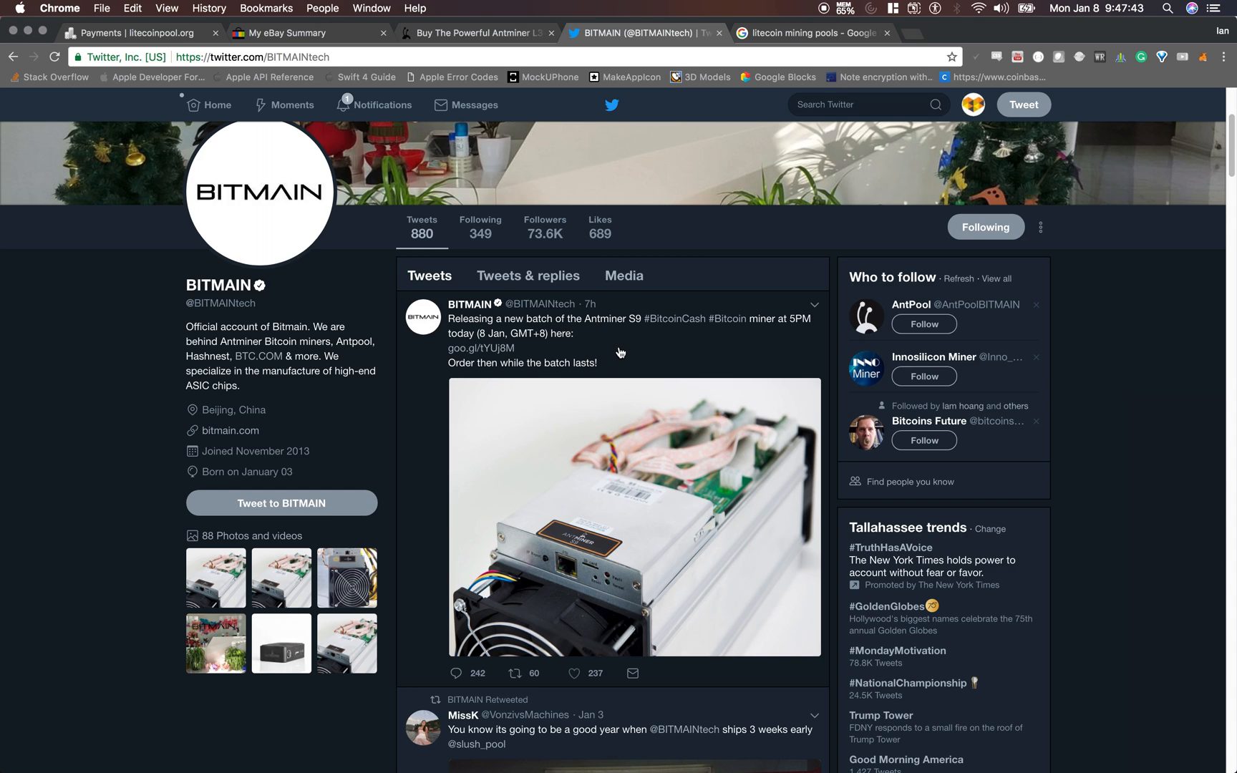
pyautogui.moveTo(445, 407)
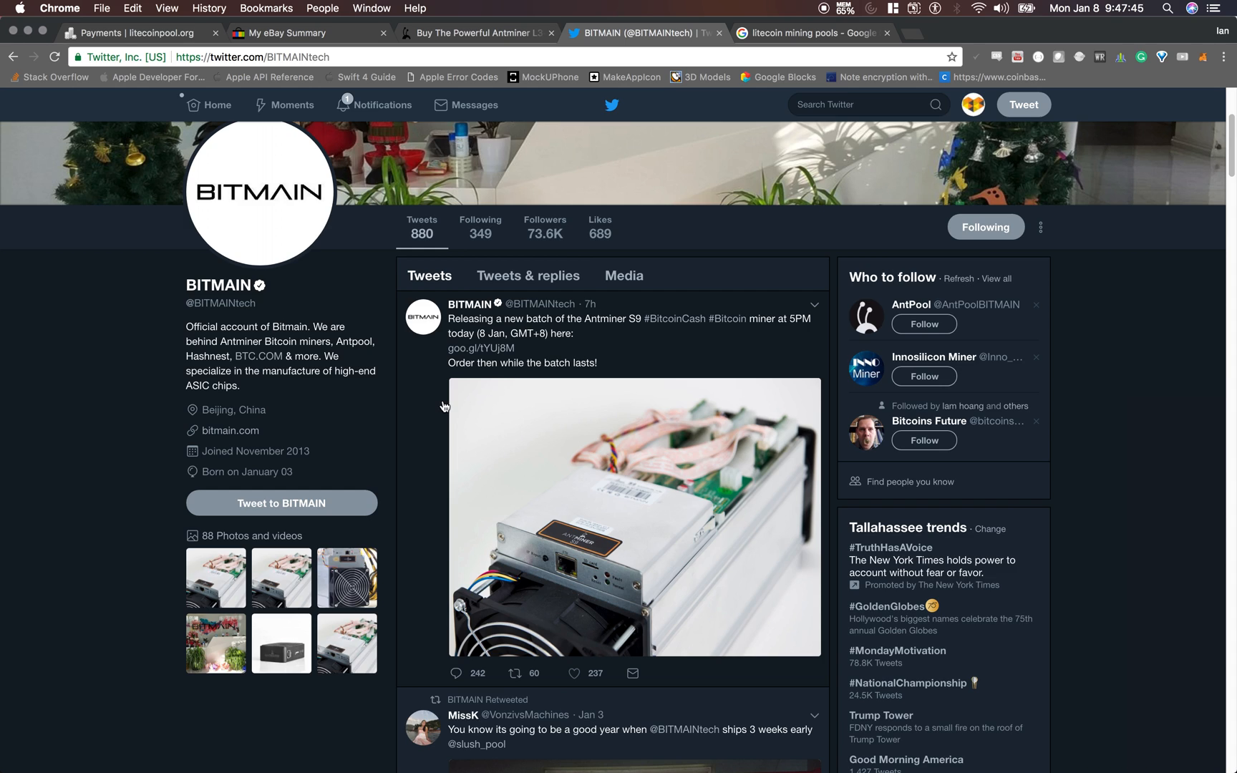
pyautogui.moveTo(559, 345)
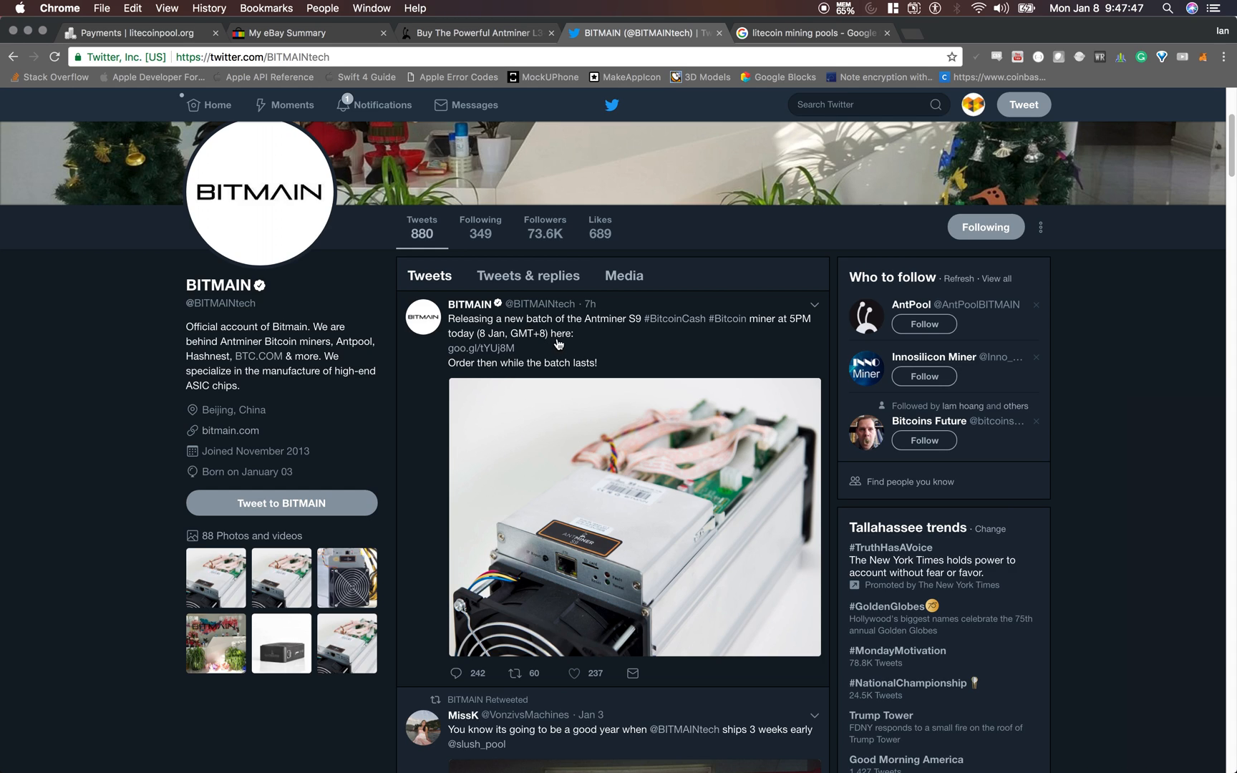
pyautogui.moveTo(431, 374)
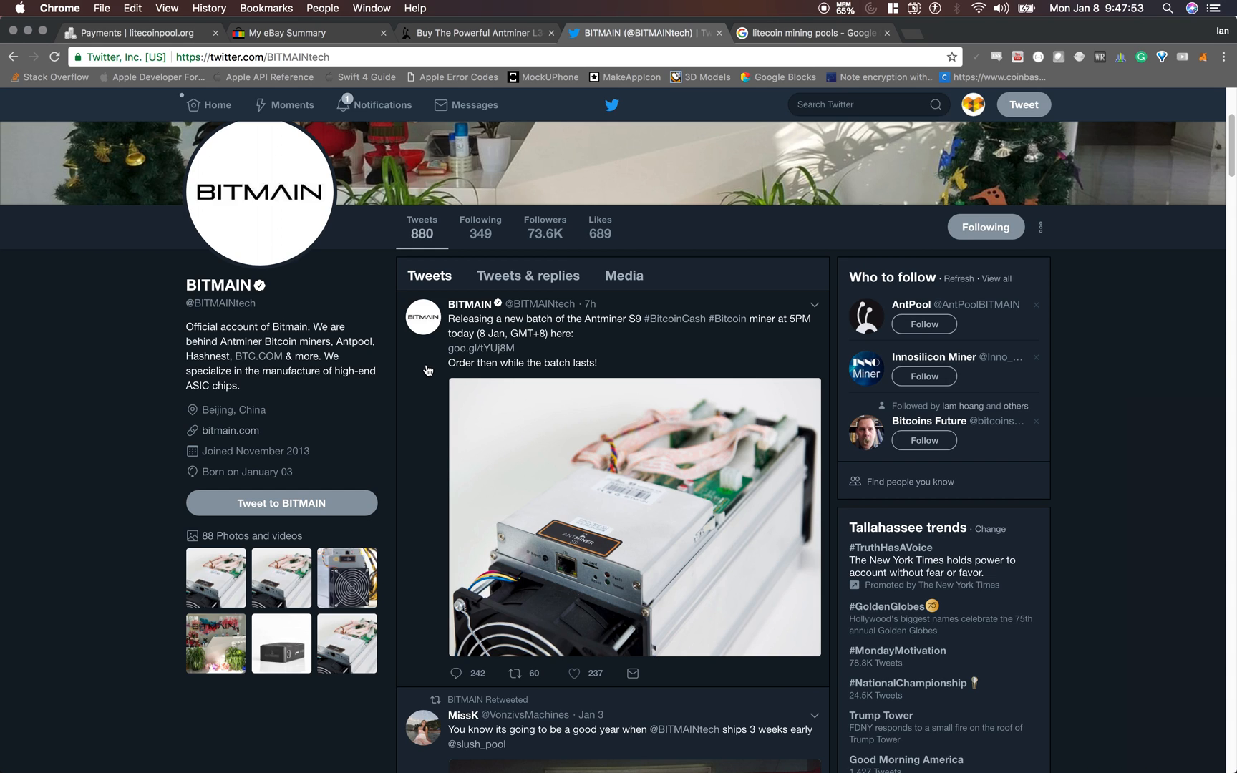
pyautogui.moveTo(442, 345)
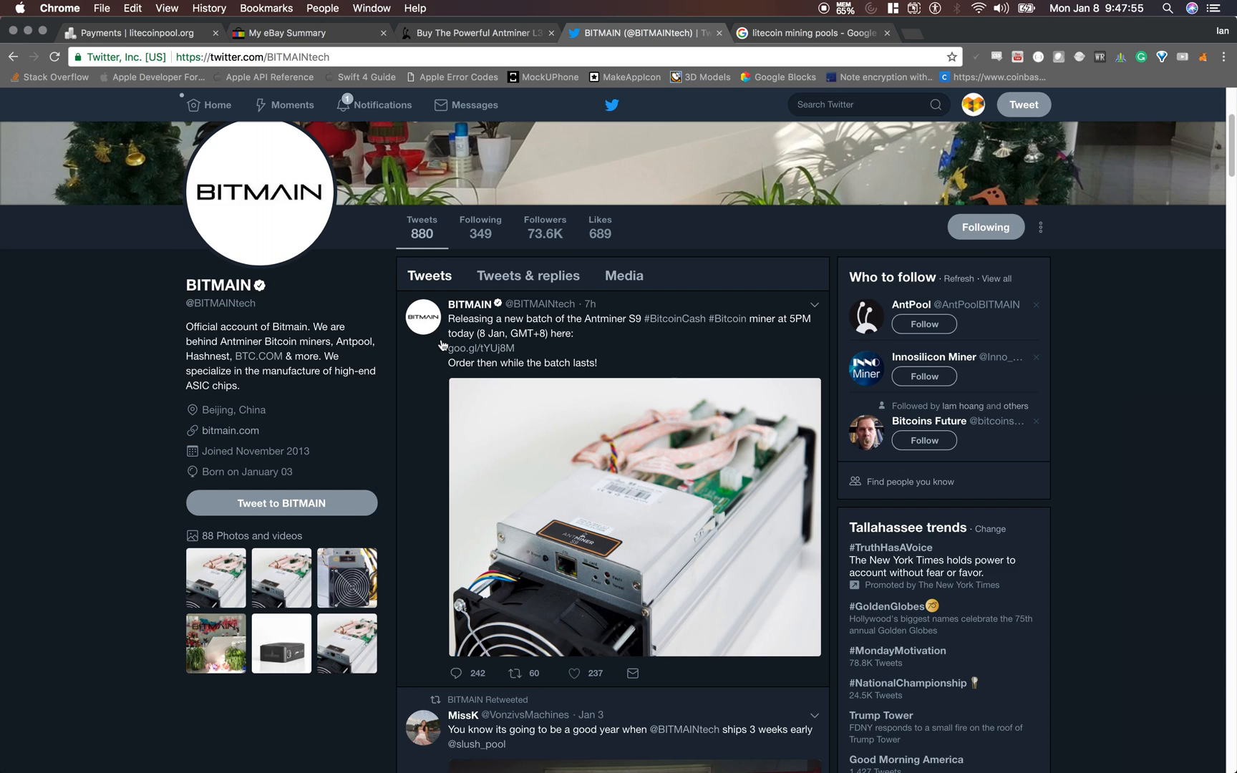
pyautogui.moveTo(416, 392)
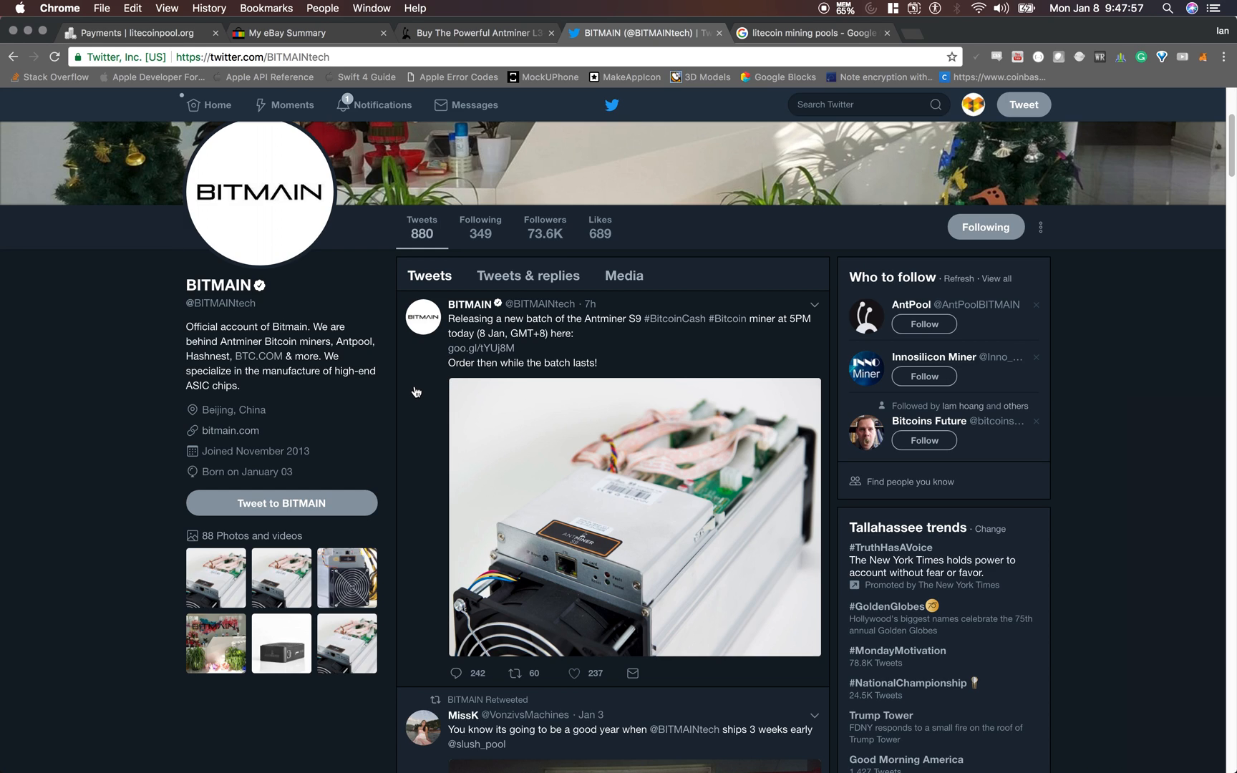
pyautogui.moveTo(422, 425)
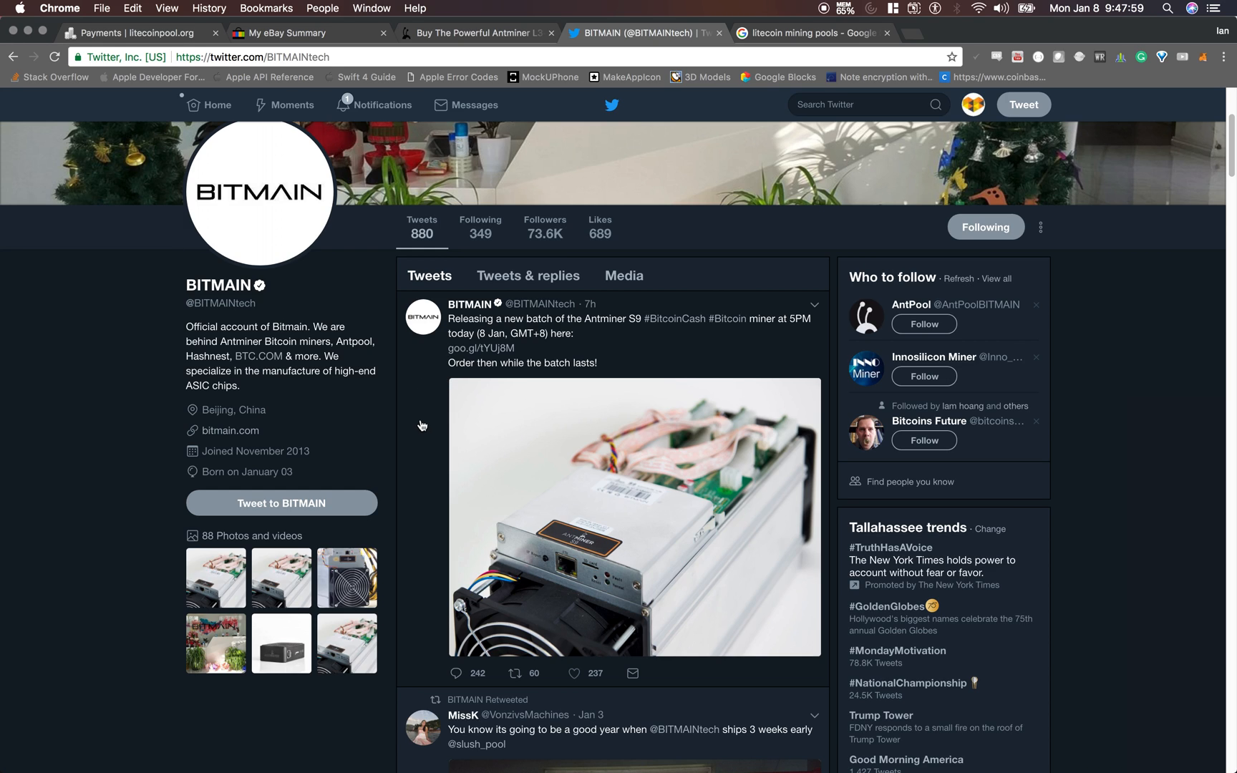
pyautogui.moveTo(451, 332)
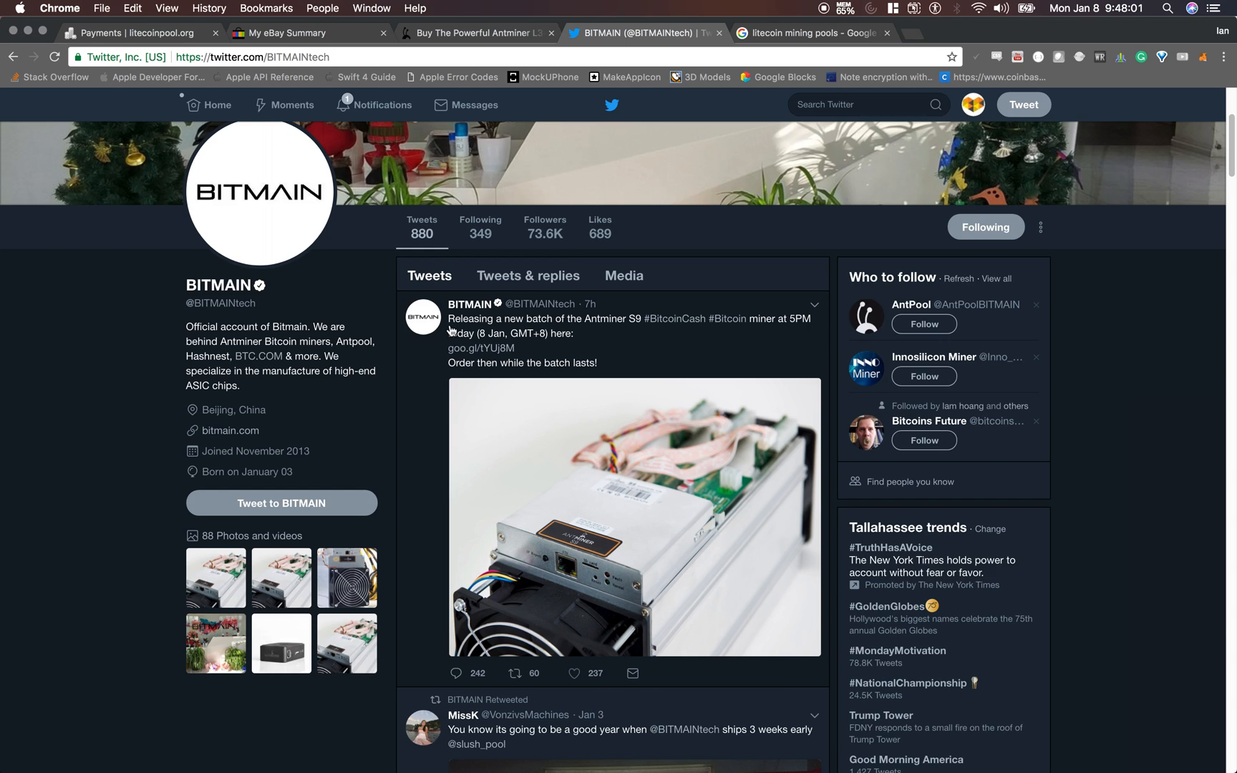
pyautogui.moveTo(580, 324)
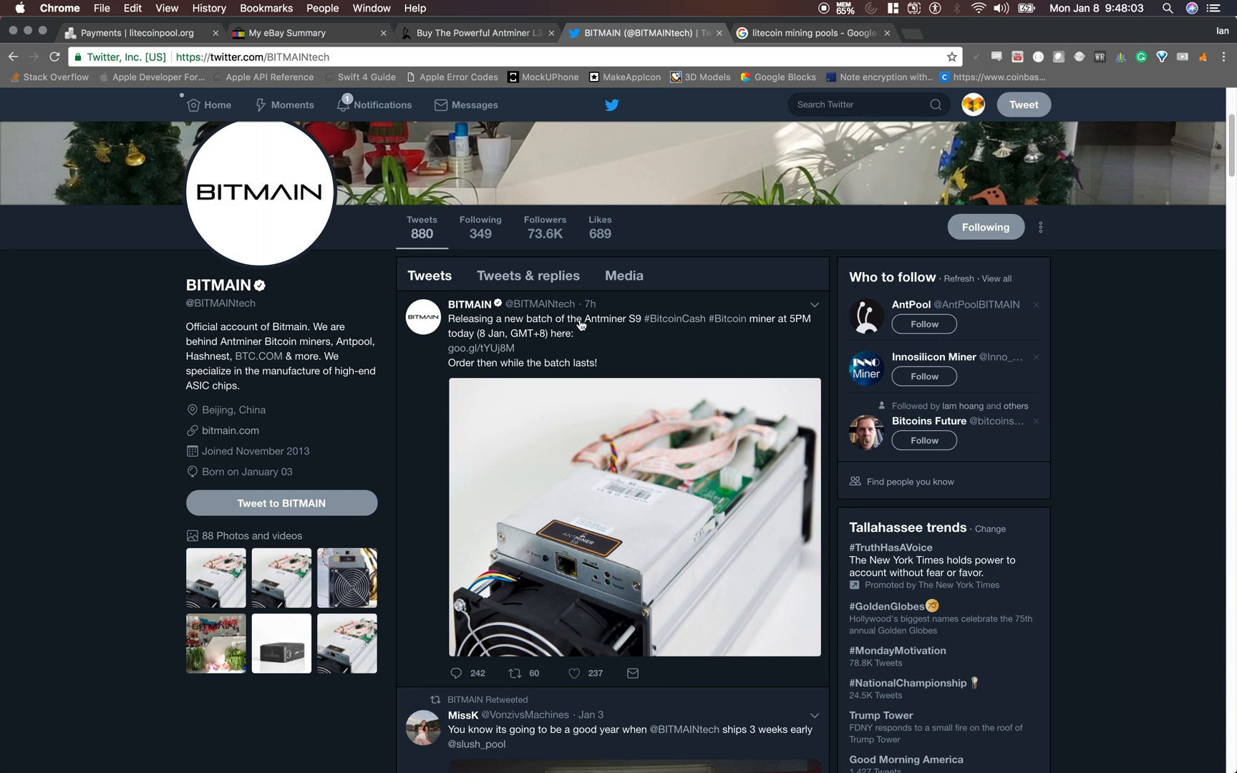
pyautogui.moveTo(566, 337)
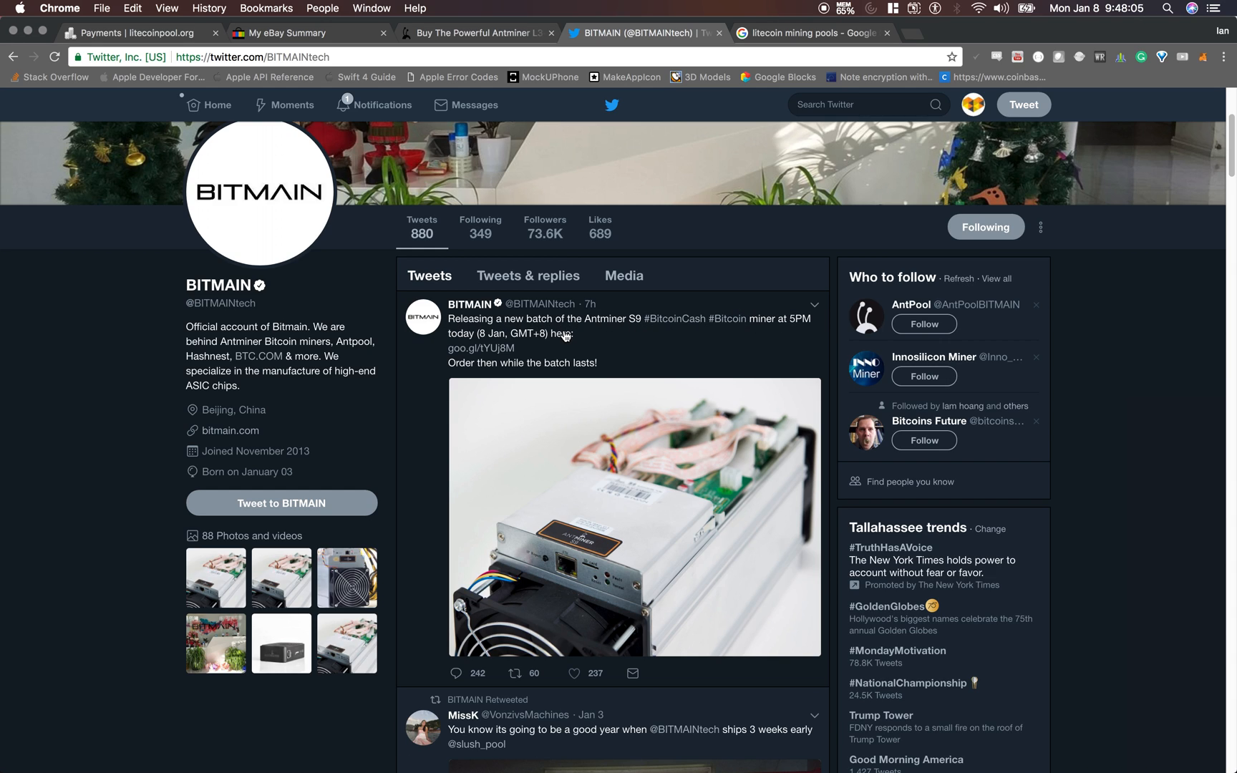
pyautogui.moveTo(571, 337)
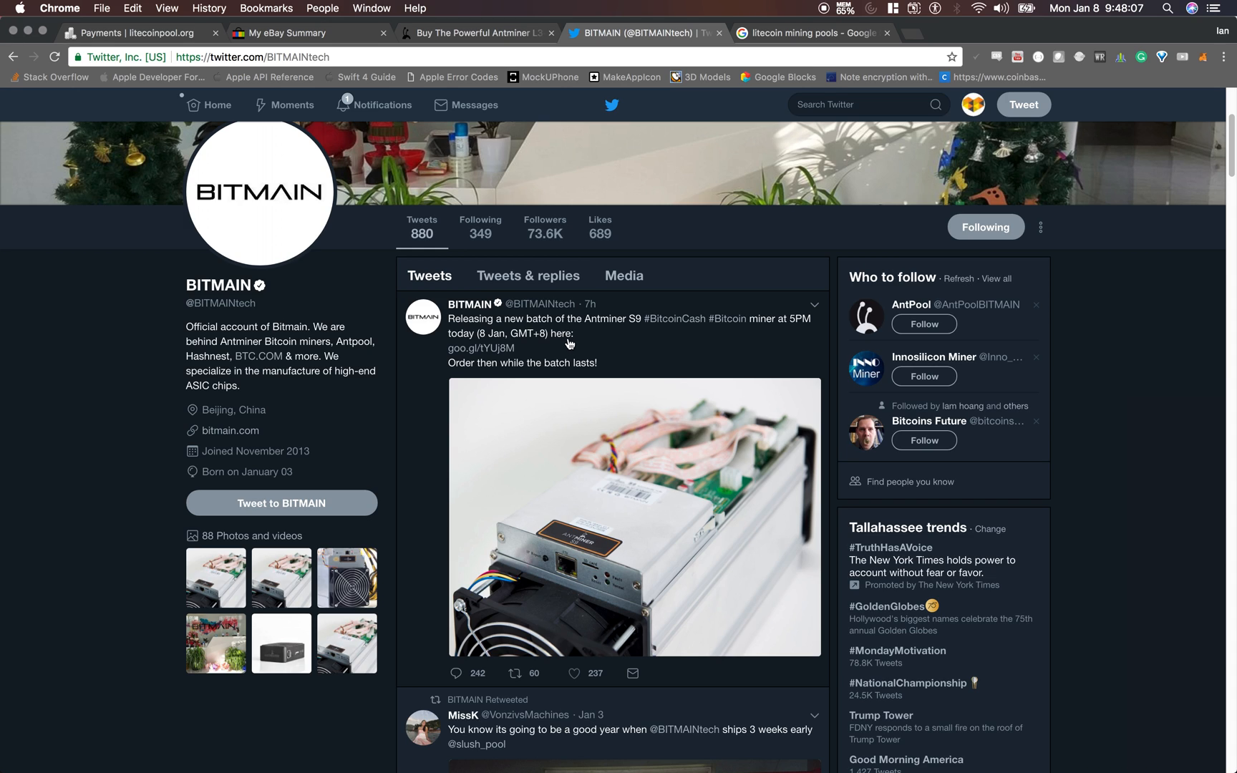
pyautogui.moveTo(553, 348)
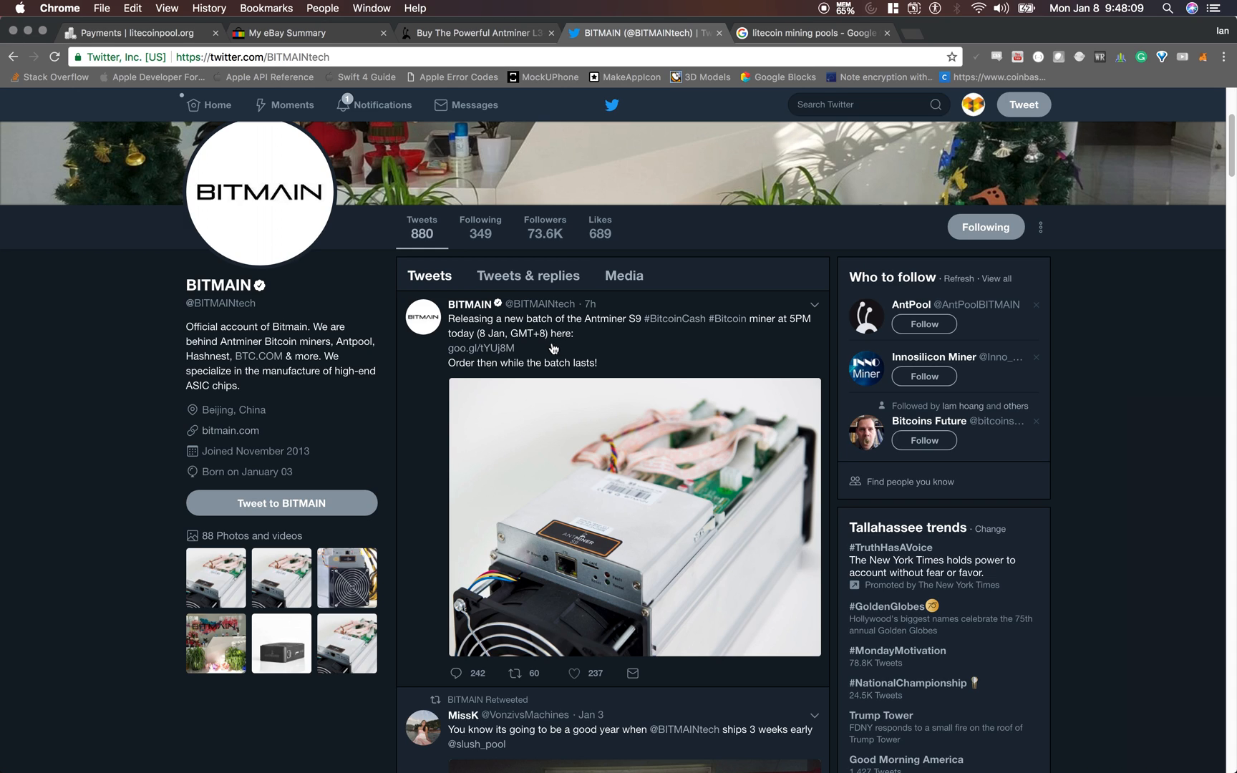
pyautogui.moveTo(430, 357)
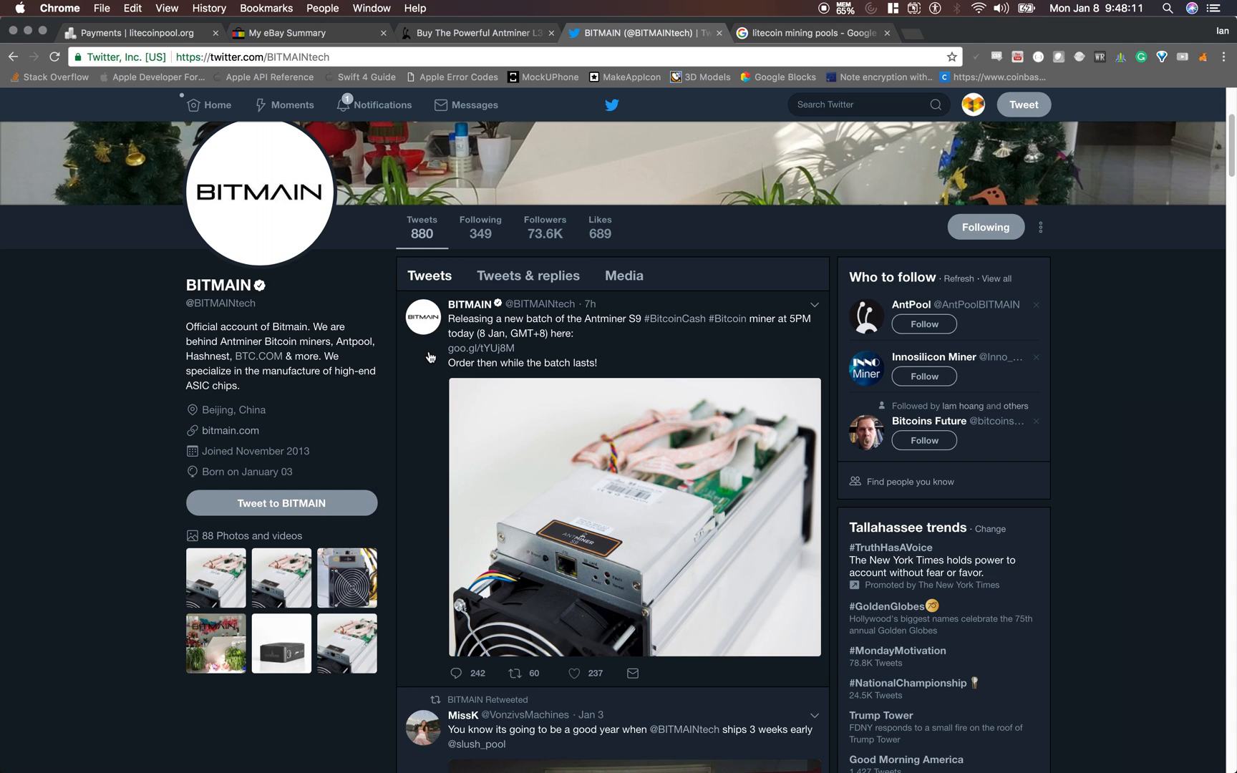
pyautogui.moveTo(630, 130)
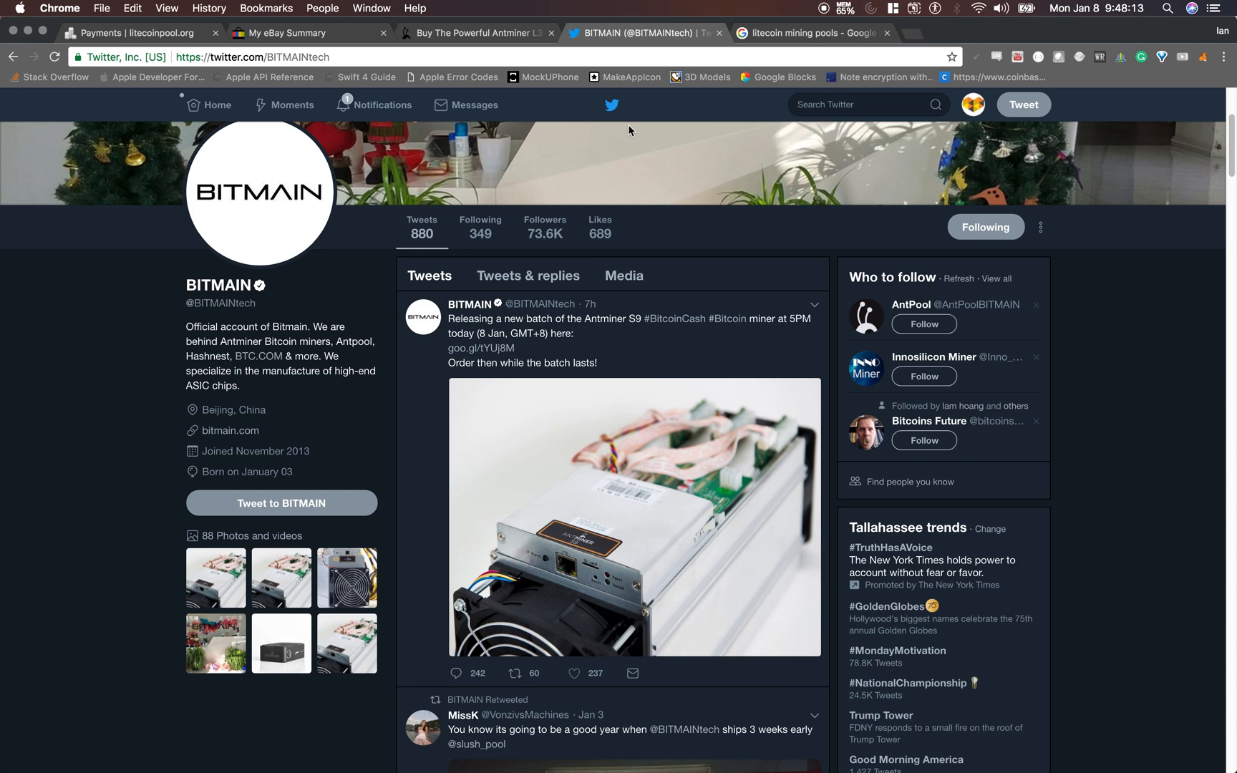
pyautogui.moveTo(629, 107)
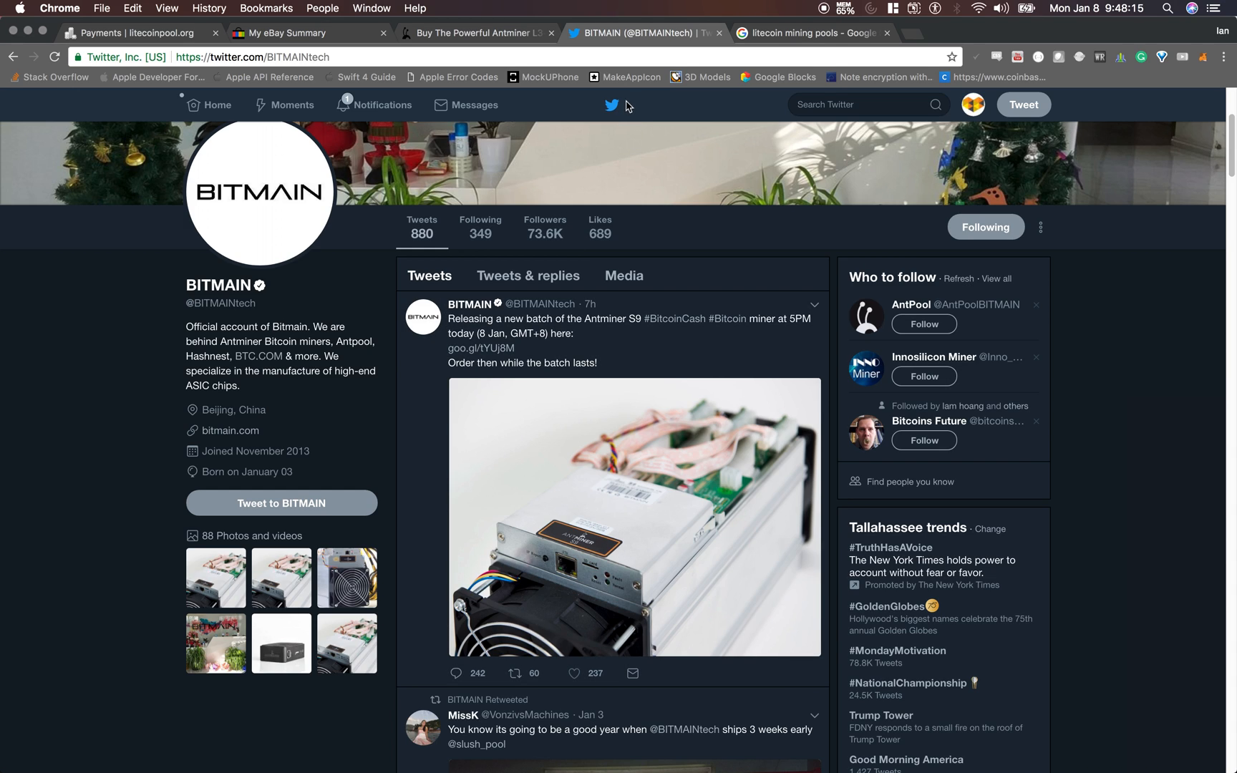
pyautogui.moveTo(724, 348)
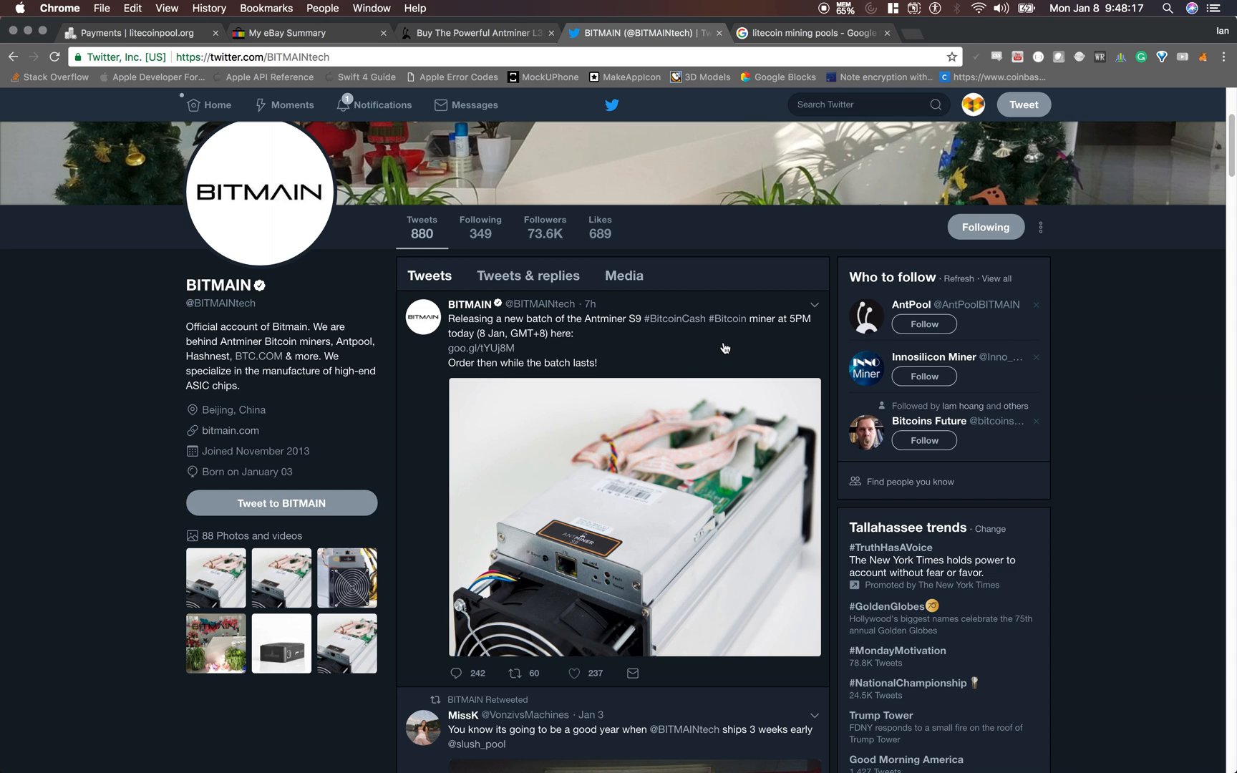
pyautogui.moveTo(701, 349)
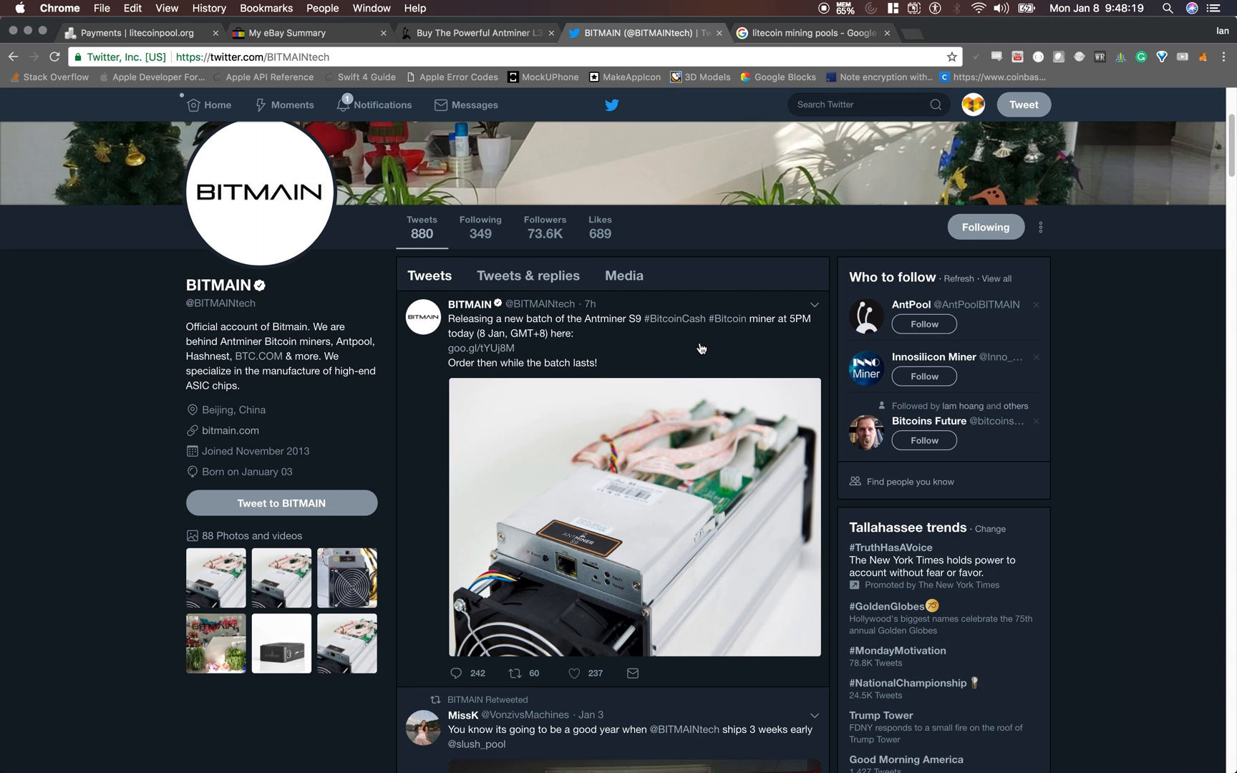
pyautogui.moveTo(698, 349)
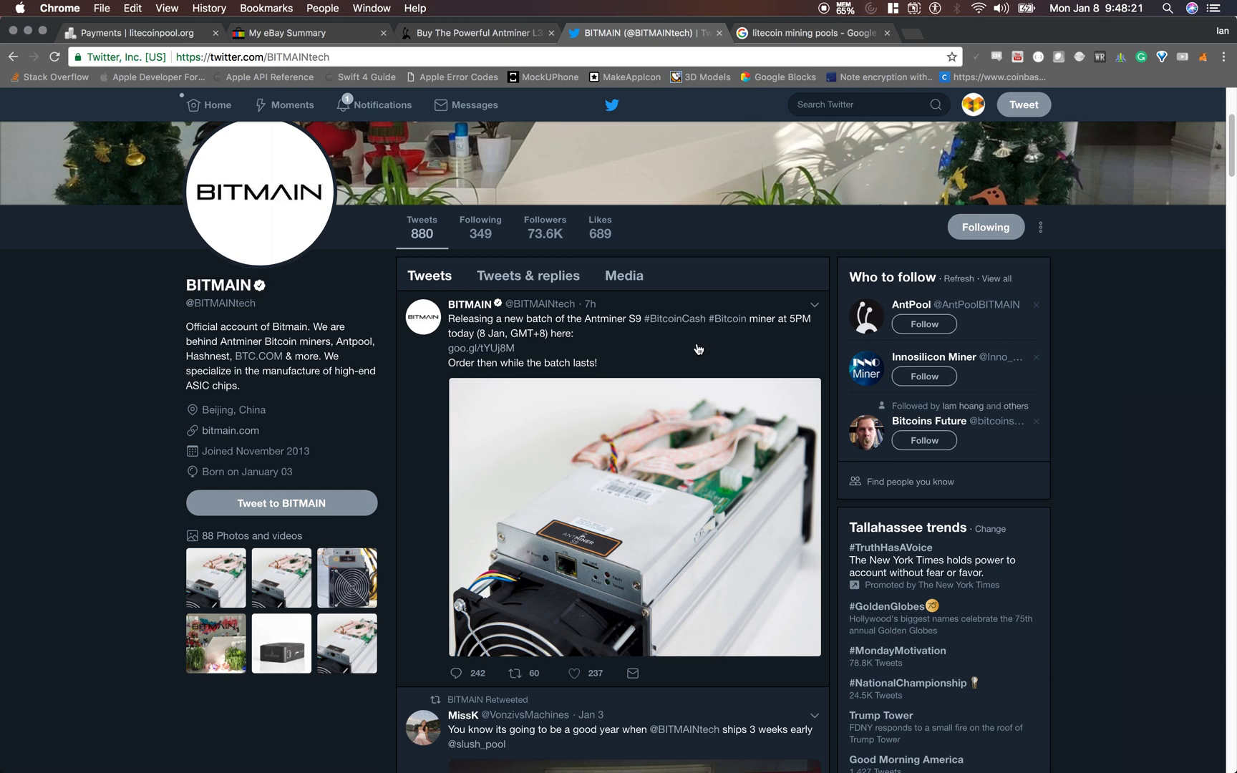
pyautogui.moveTo(676, 498)
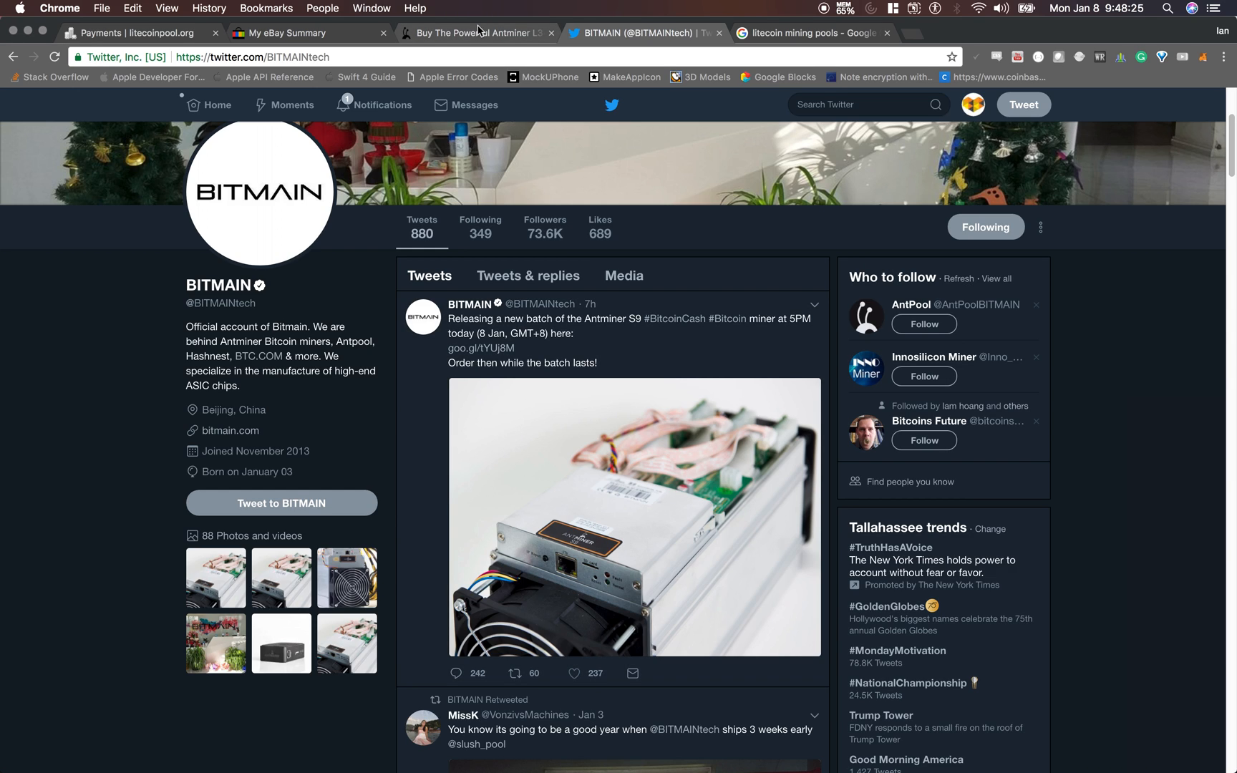
pyautogui.moveTo(482, 29)
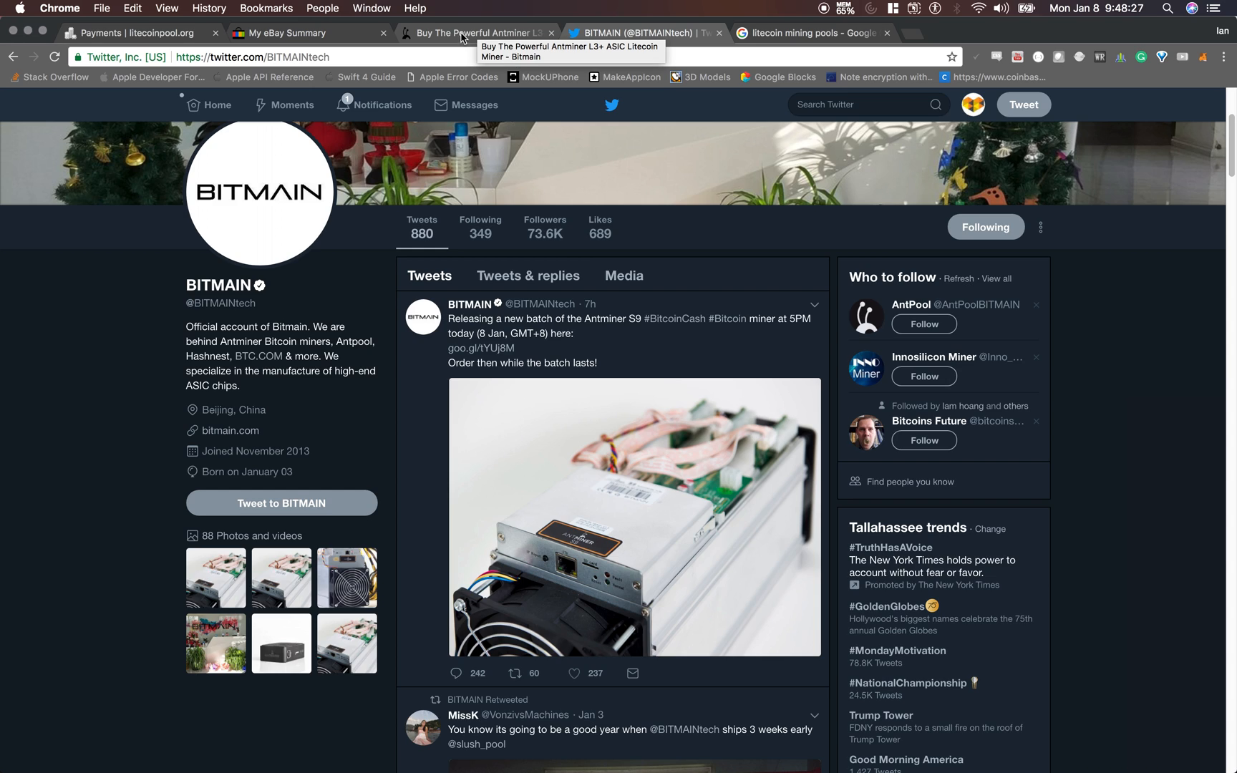
pyautogui.moveTo(438, 50)
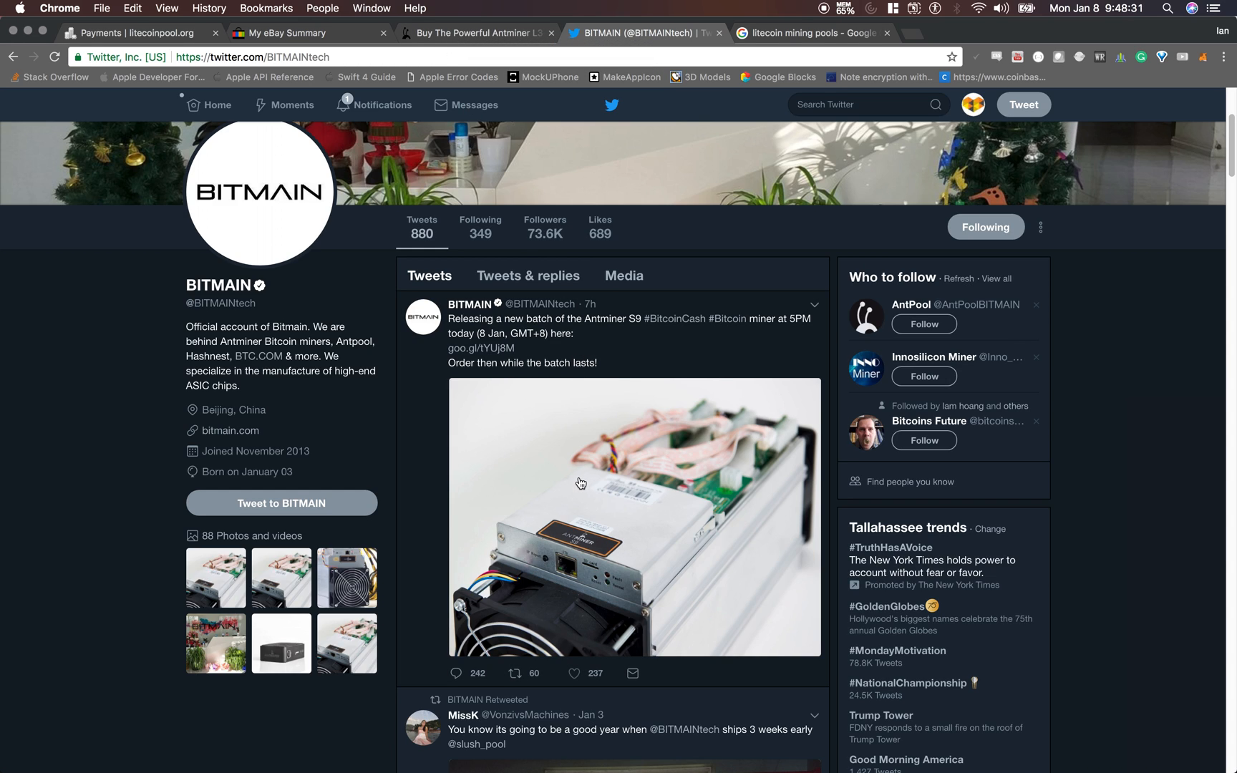
pyautogui.moveTo(551, 470)
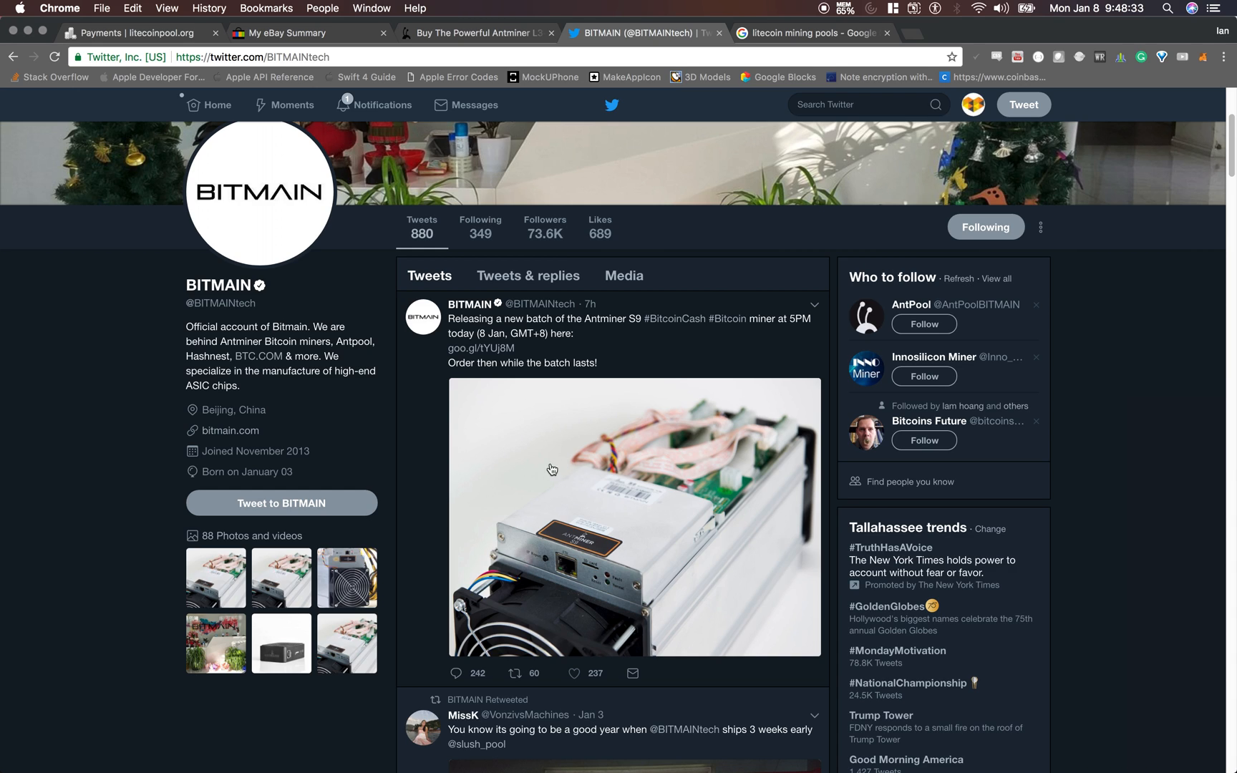
pyautogui.moveTo(554, 444)
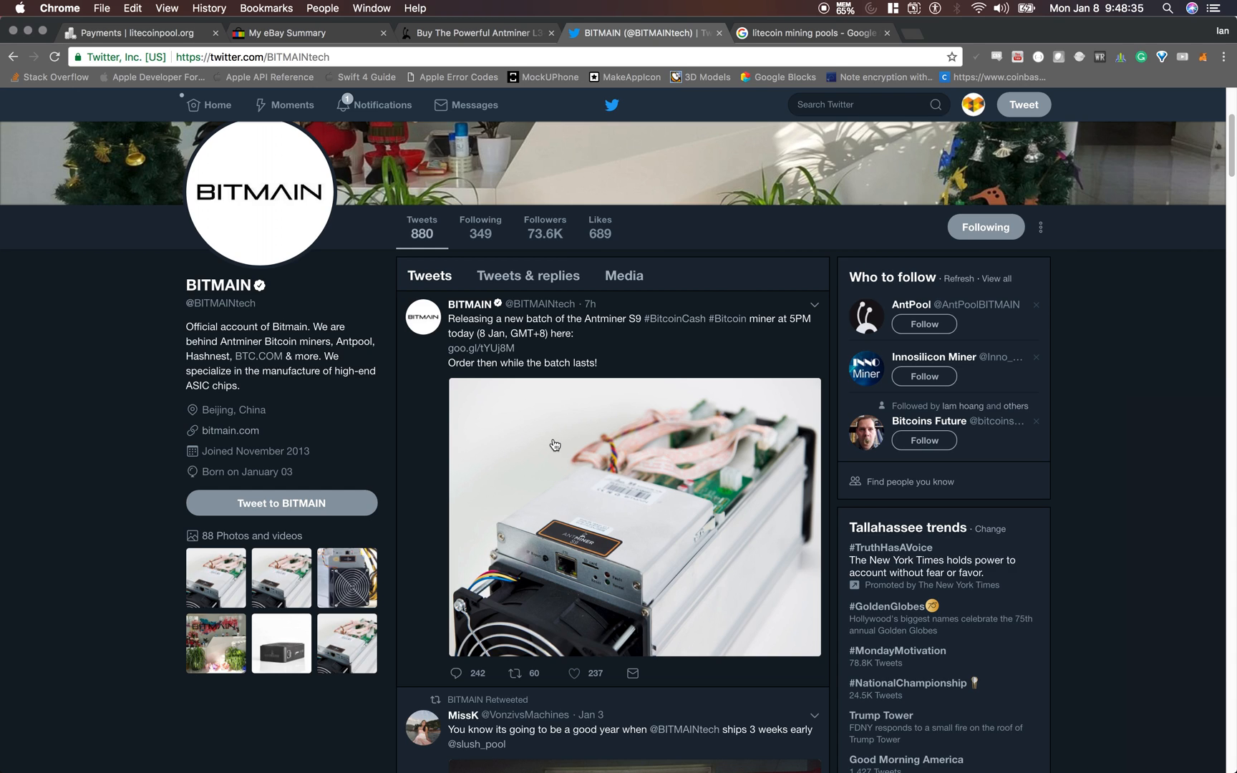
pyautogui.moveTo(637, 337)
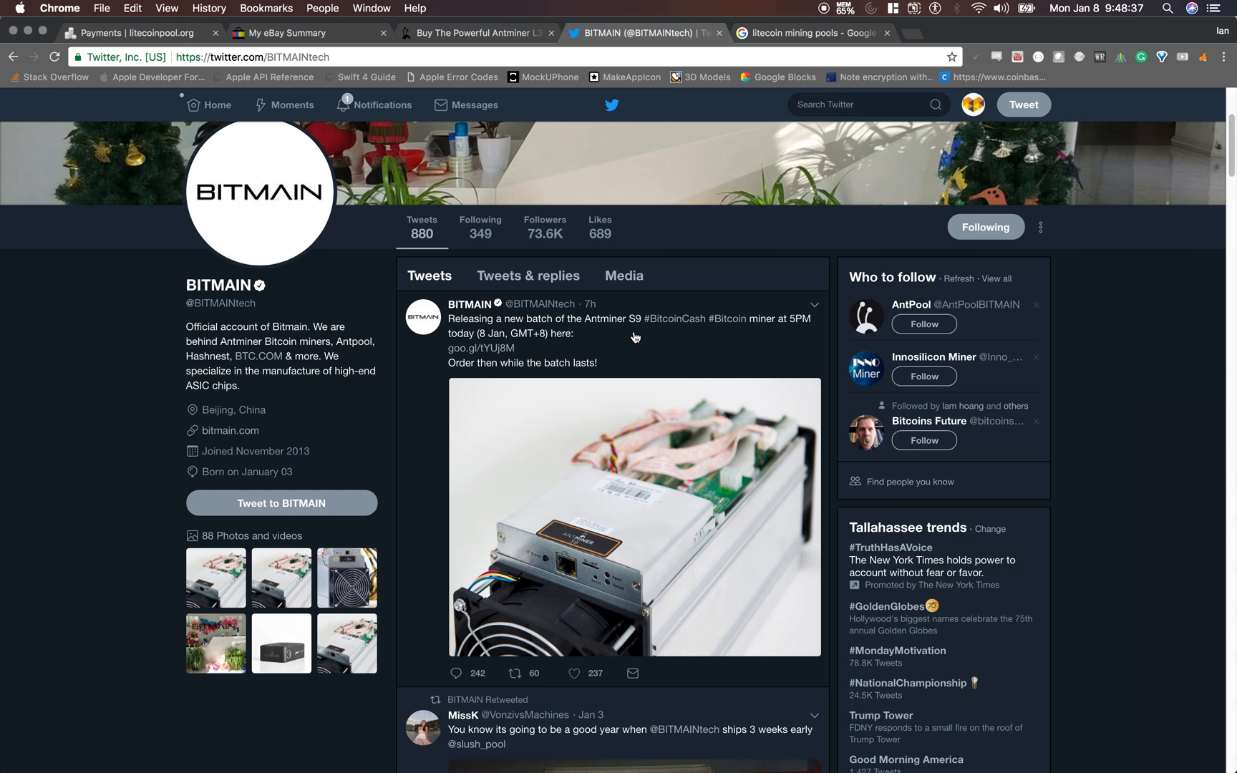
pyautogui.moveTo(783, 144)
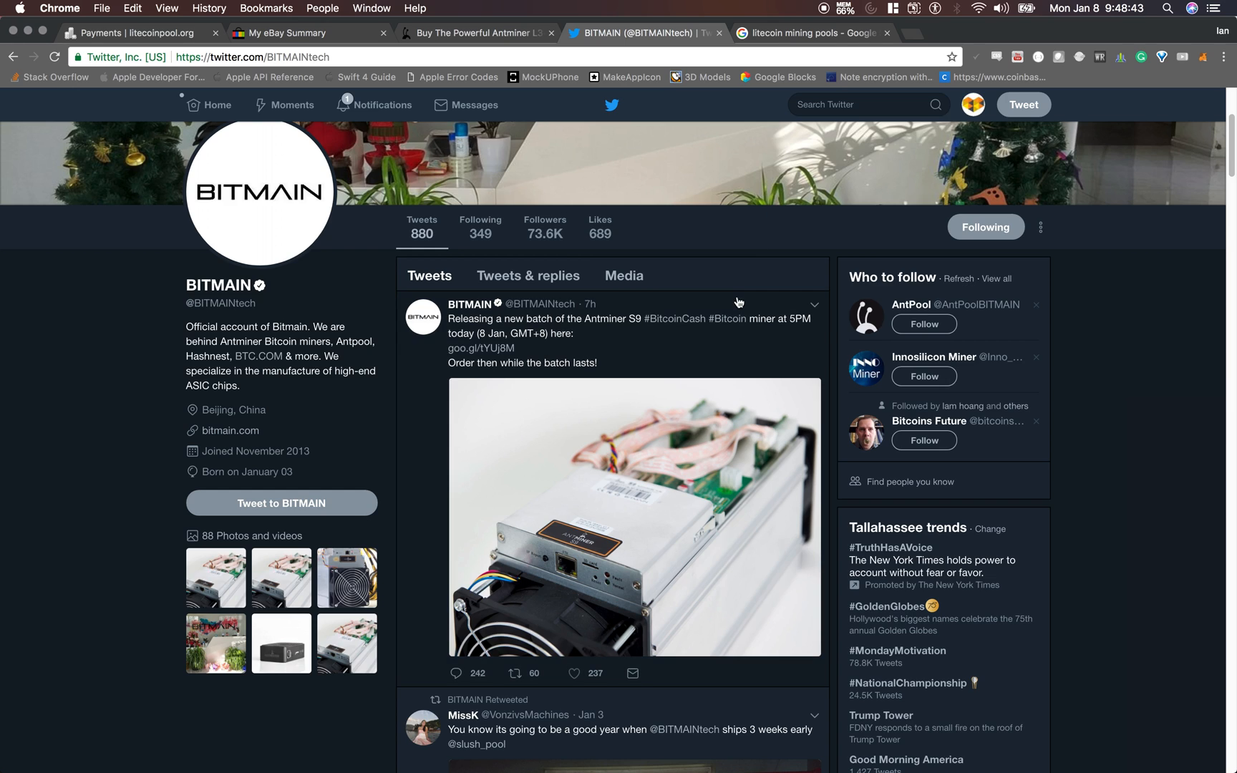
pyautogui.moveTo(678, 350)
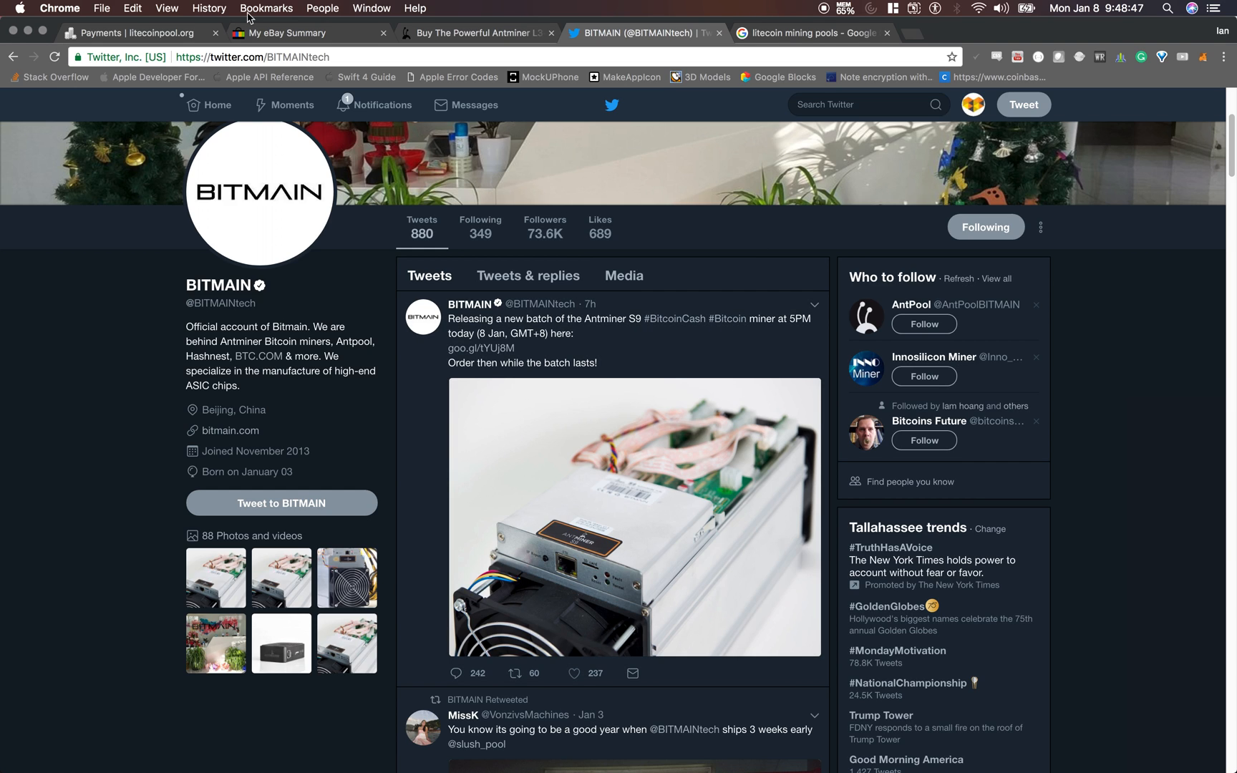
# - Switch from Bitmain's Twitter profile to the litecoinpool.org payout history tab
pyautogui.click(136, 33)
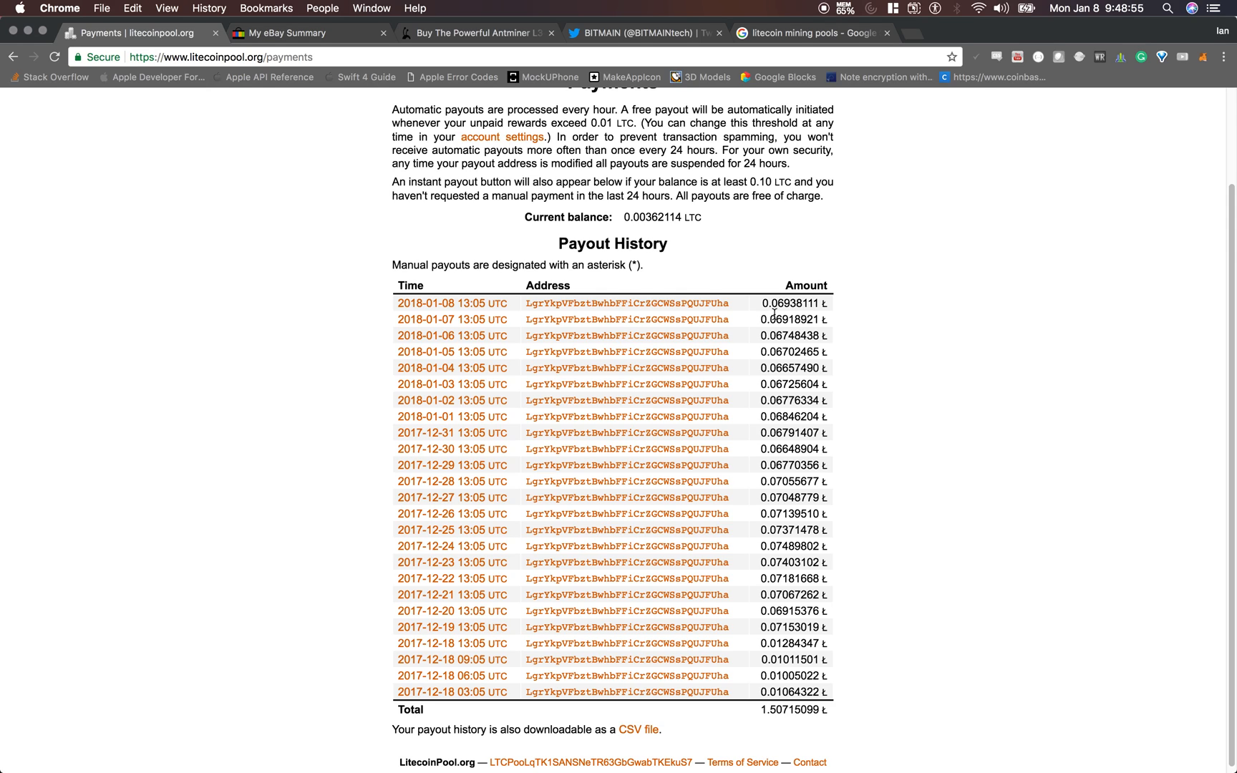
pyautogui.moveTo(795, 187)
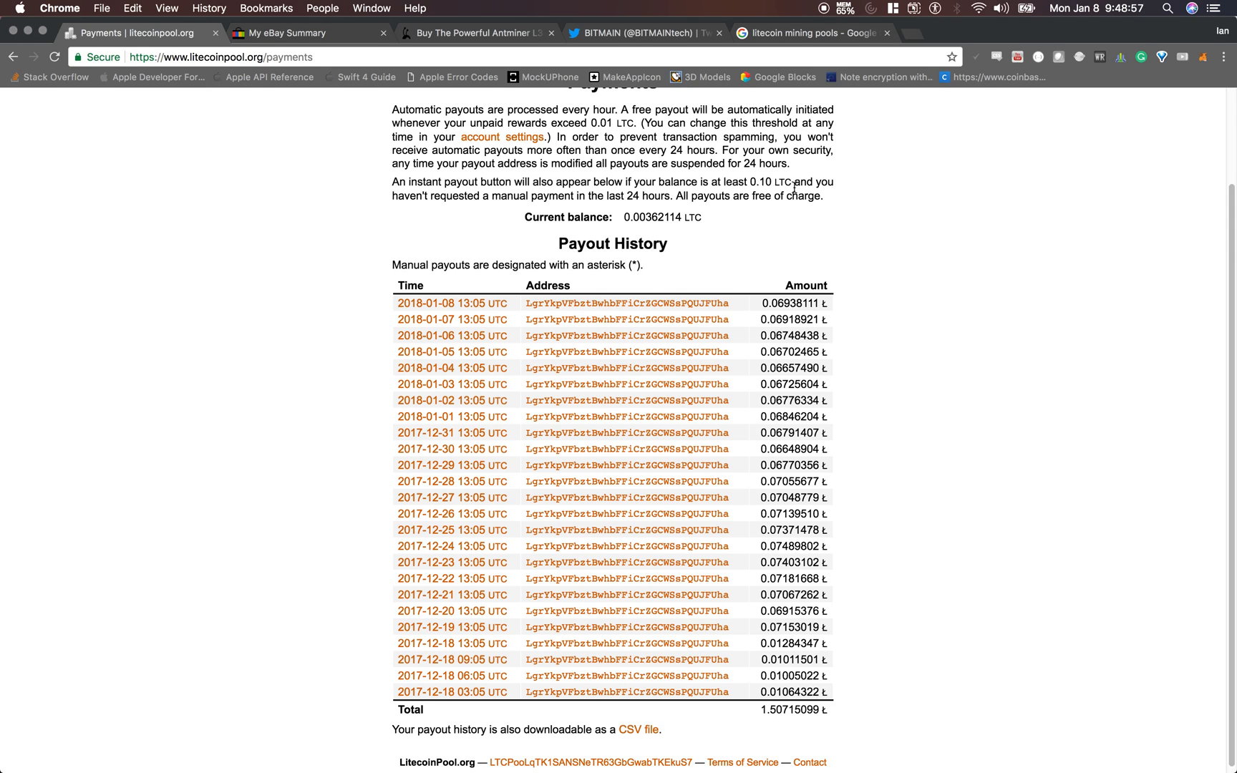
pyautogui.moveTo(826, 199)
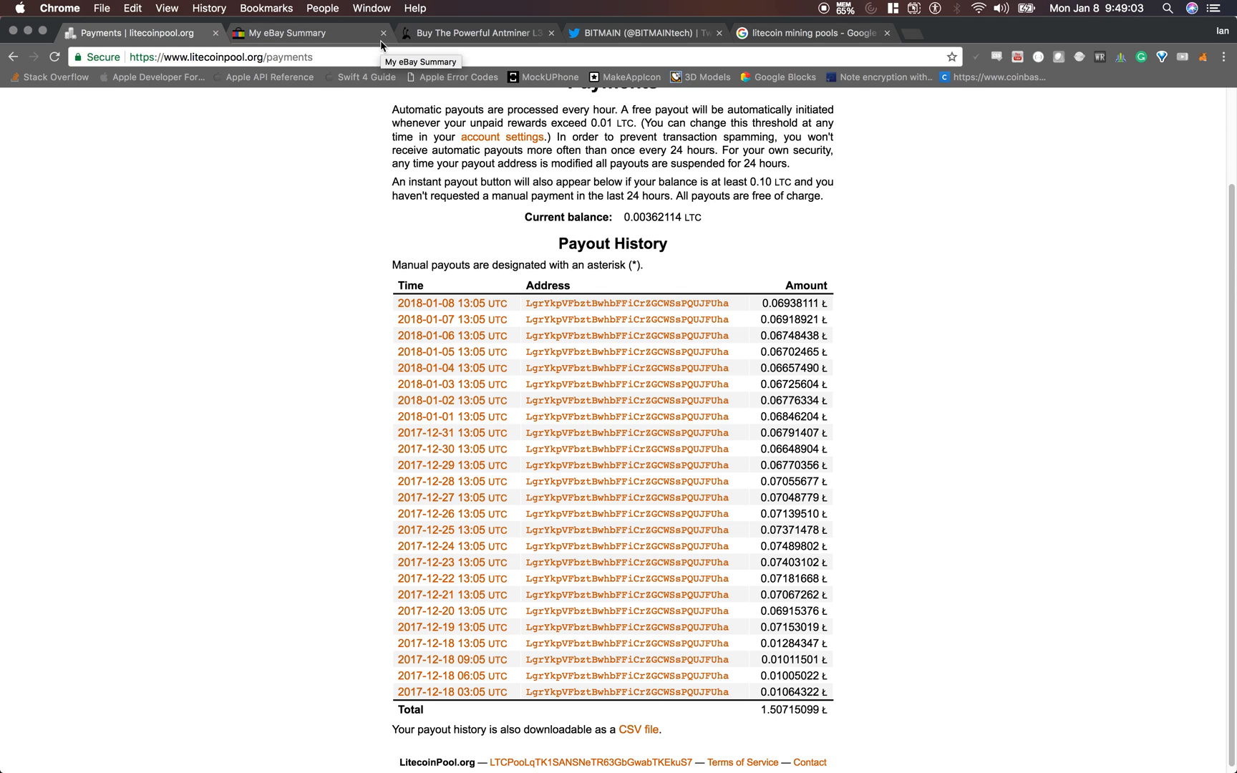
pyautogui.moveTo(638, 287)
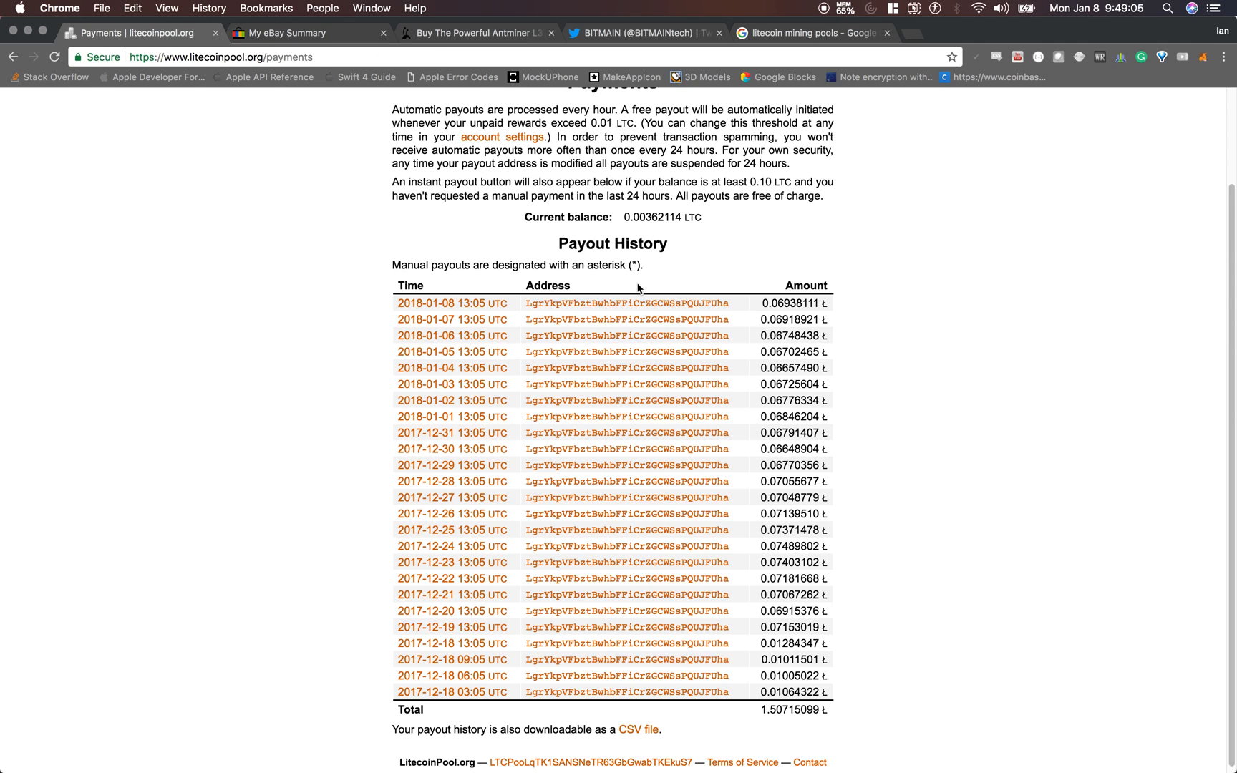
pyautogui.moveTo(643, 270)
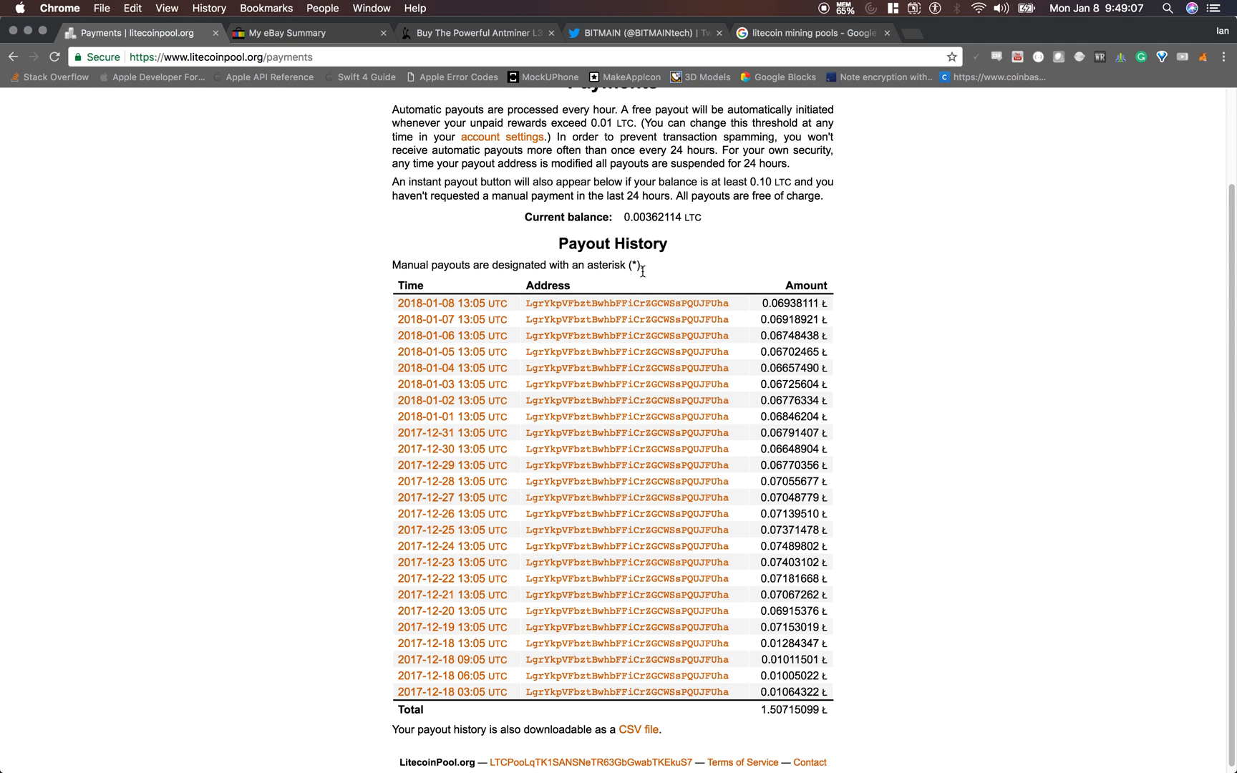
pyautogui.moveTo(646, 269)
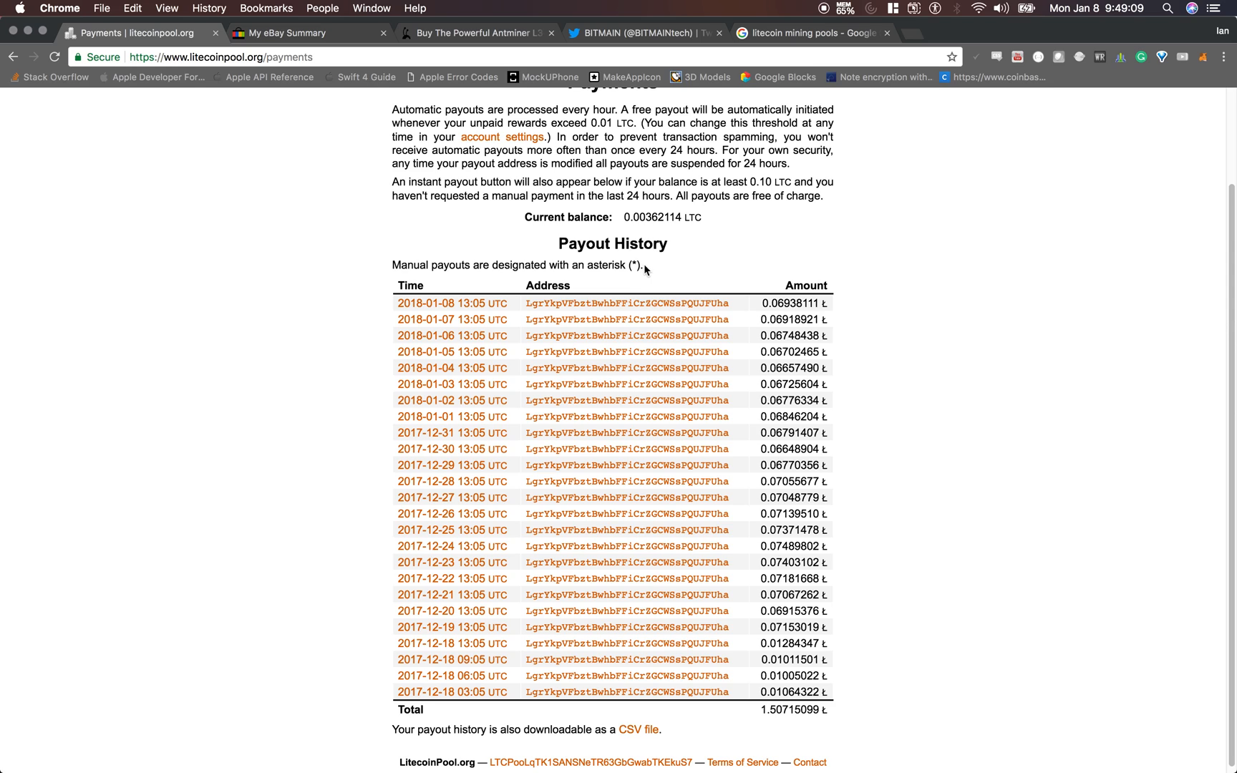
pyautogui.moveTo(814, 554)
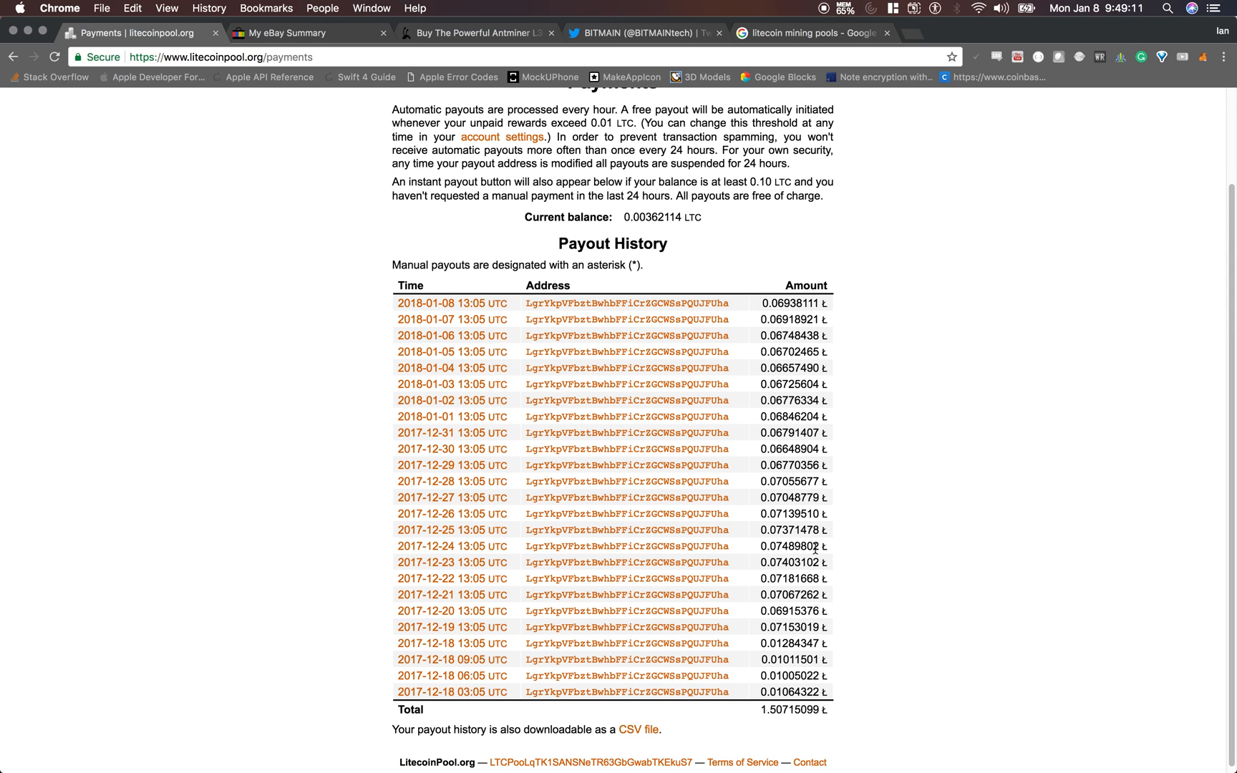
pyautogui.moveTo(854, 696)
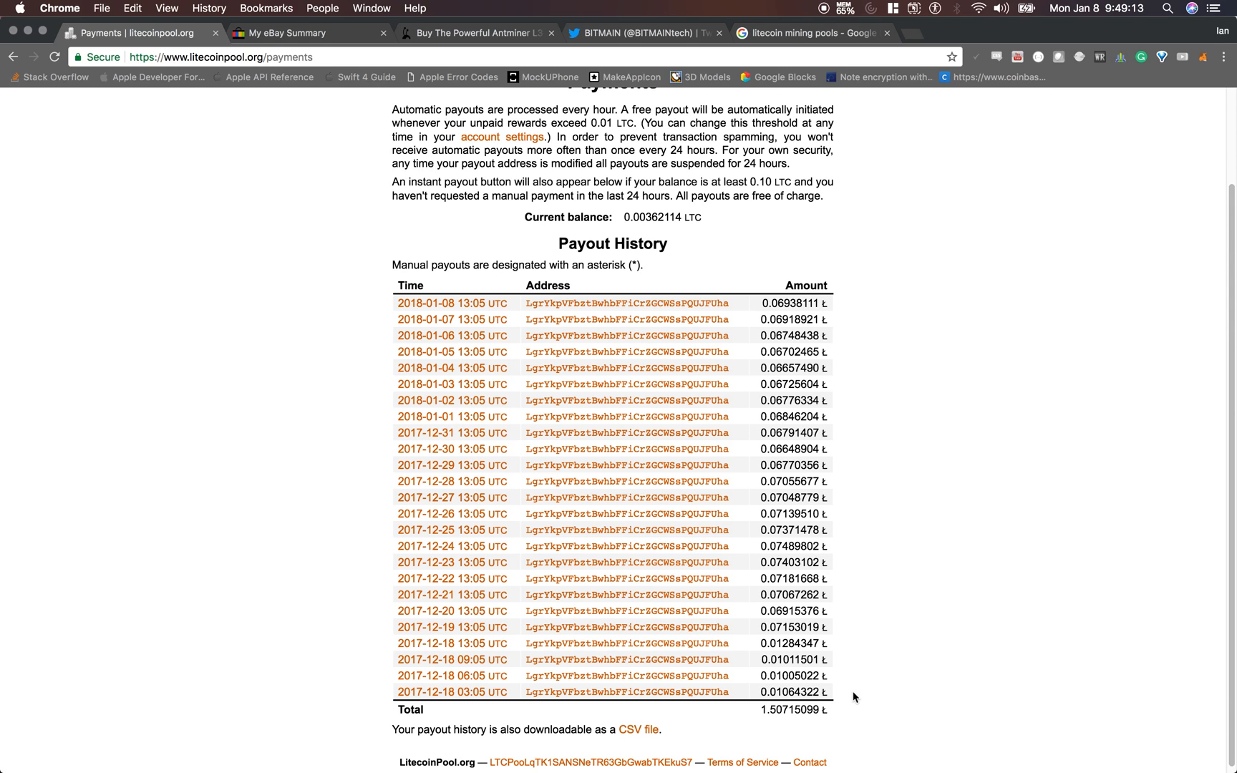
pyautogui.moveTo(853, 677)
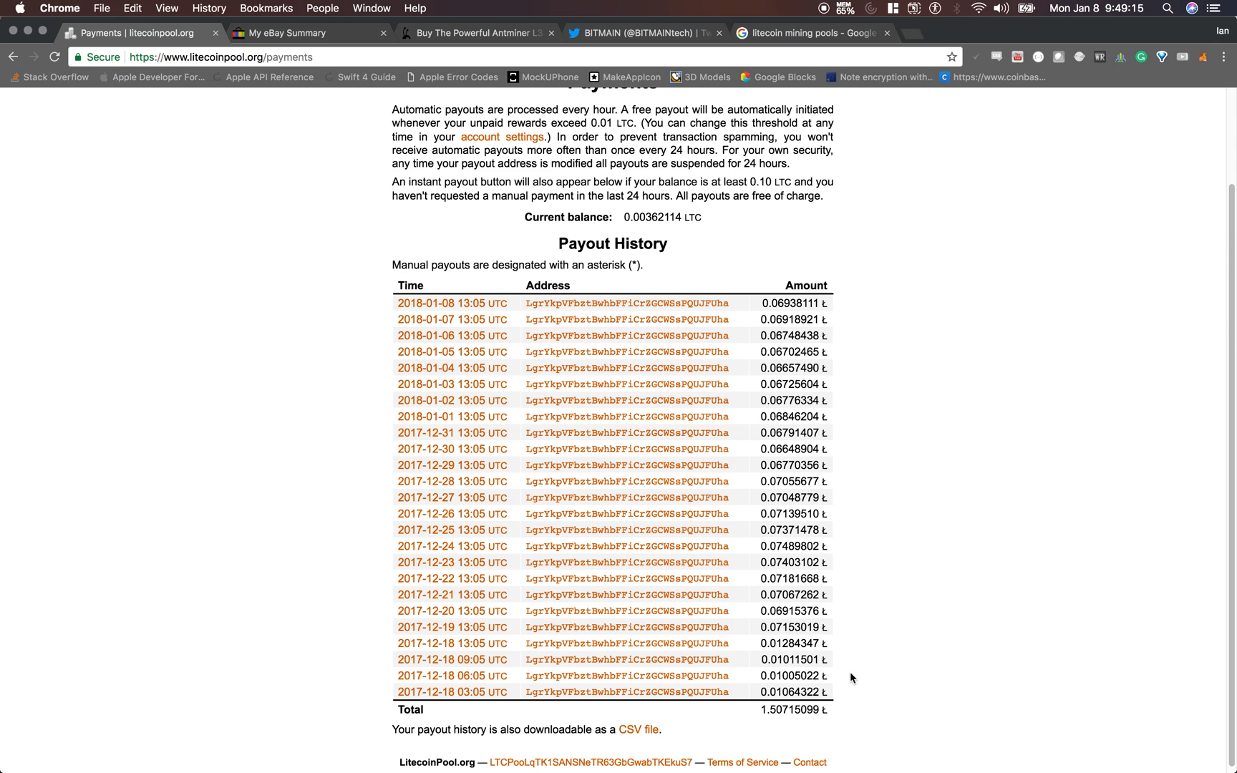
pyautogui.moveTo(831, 642)
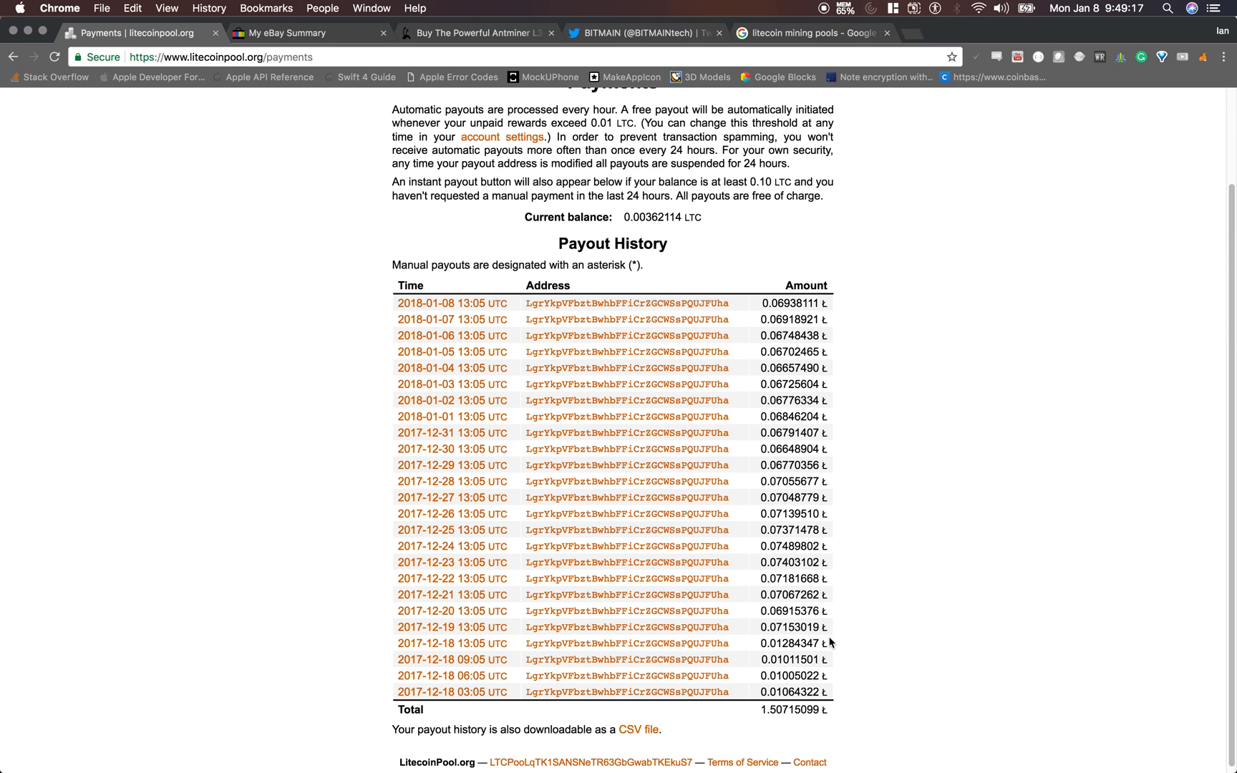
pyautogui.moveTo(967, 500)
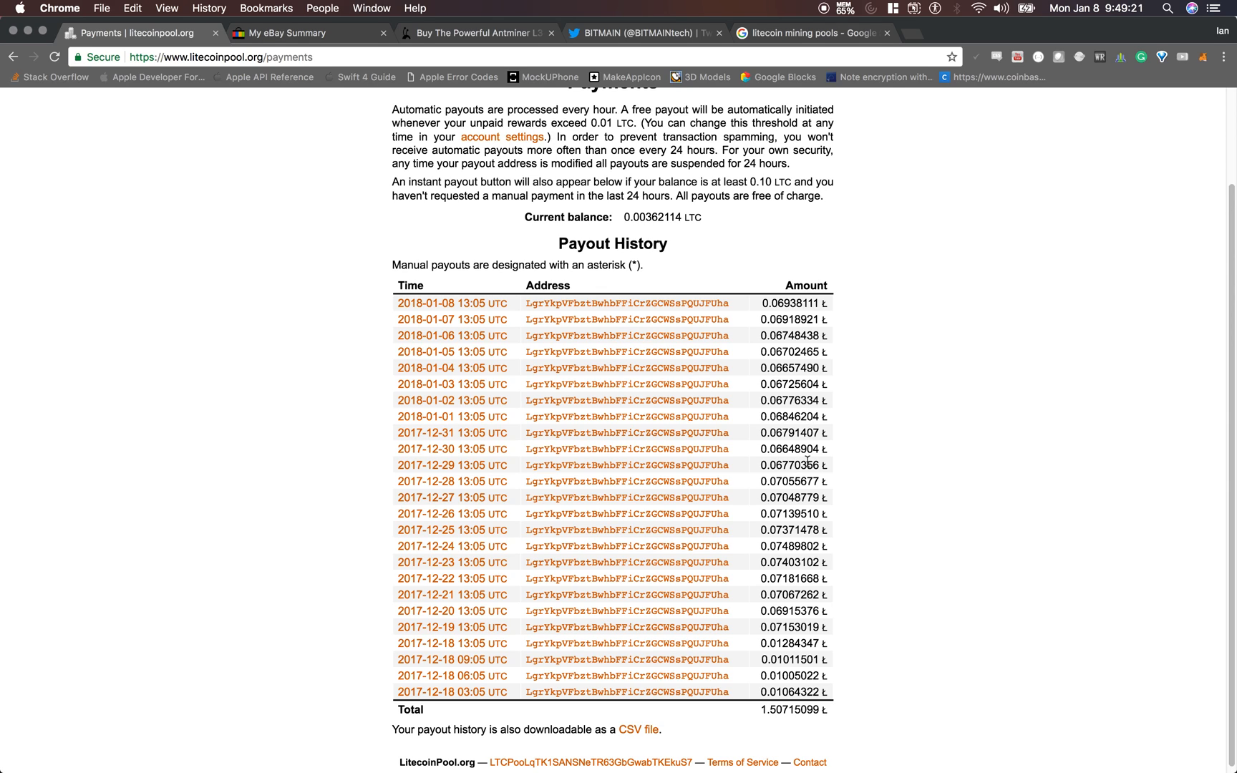
pyautogui.moveTo(836, 545)
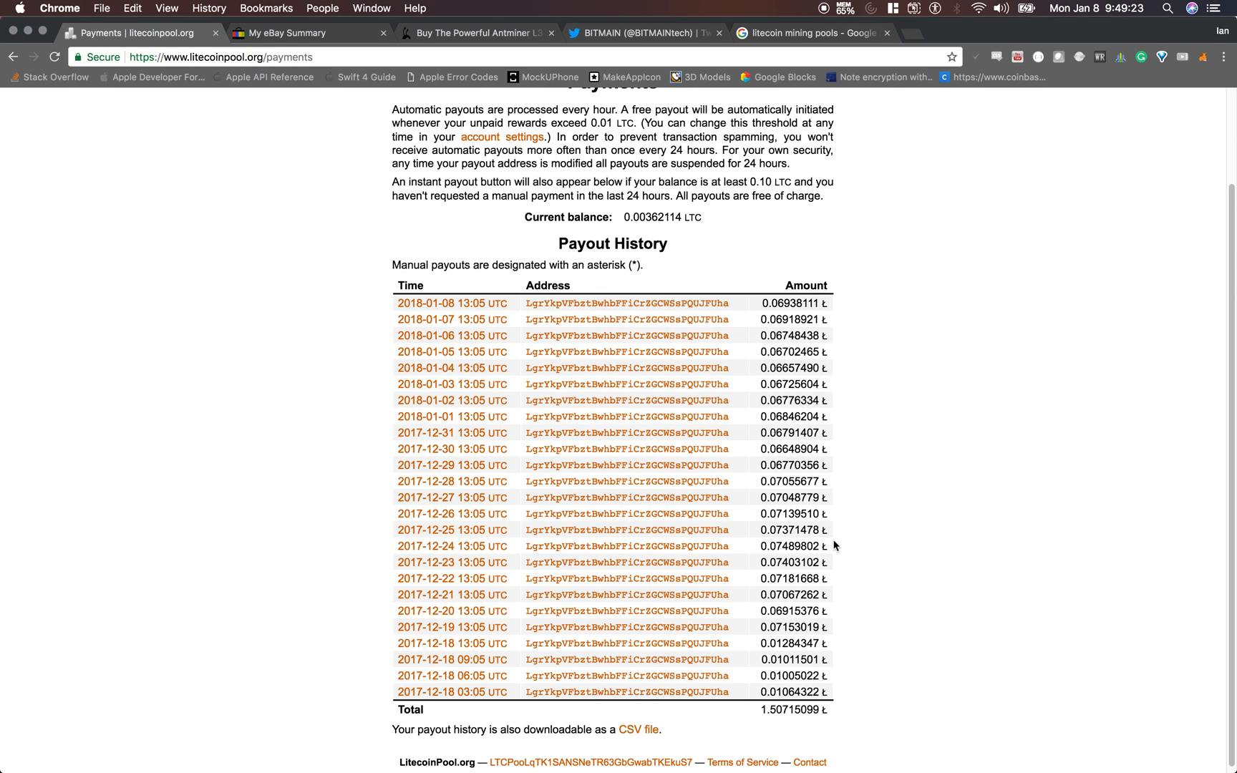